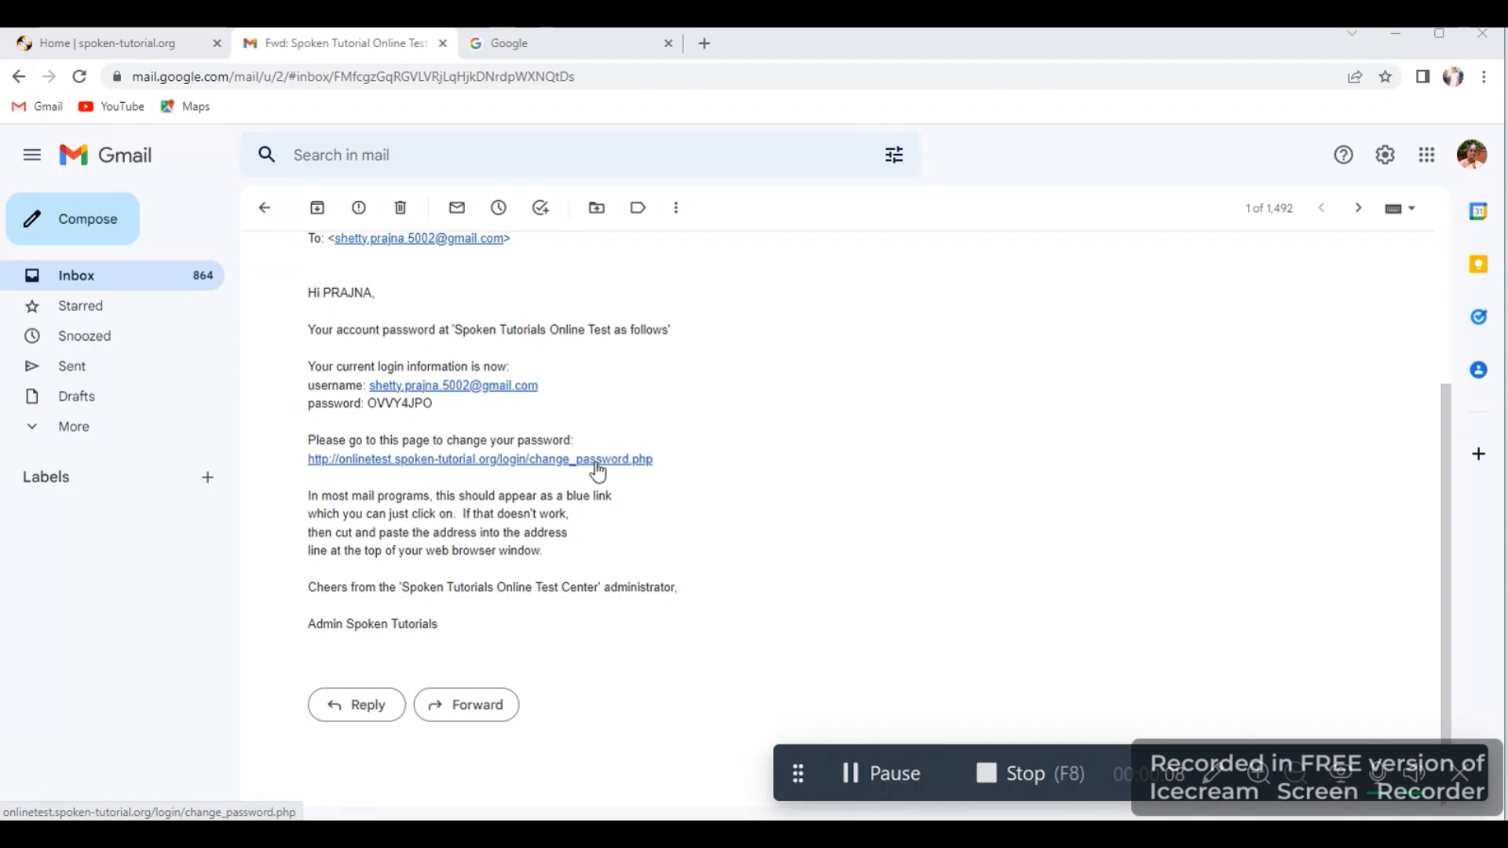
mouse_move(273, 264)
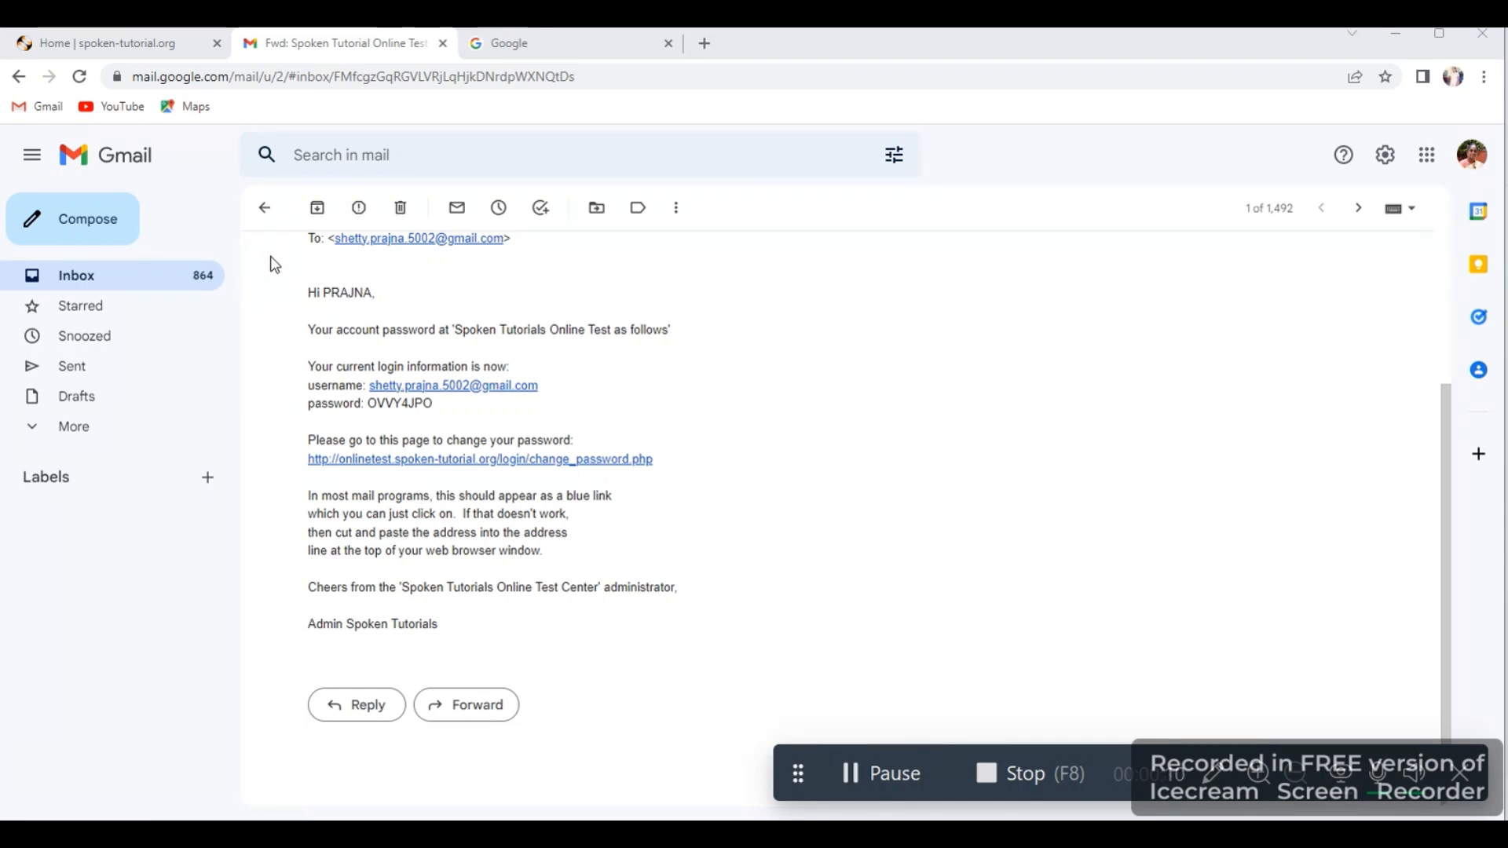
mouse_move(287, 277)
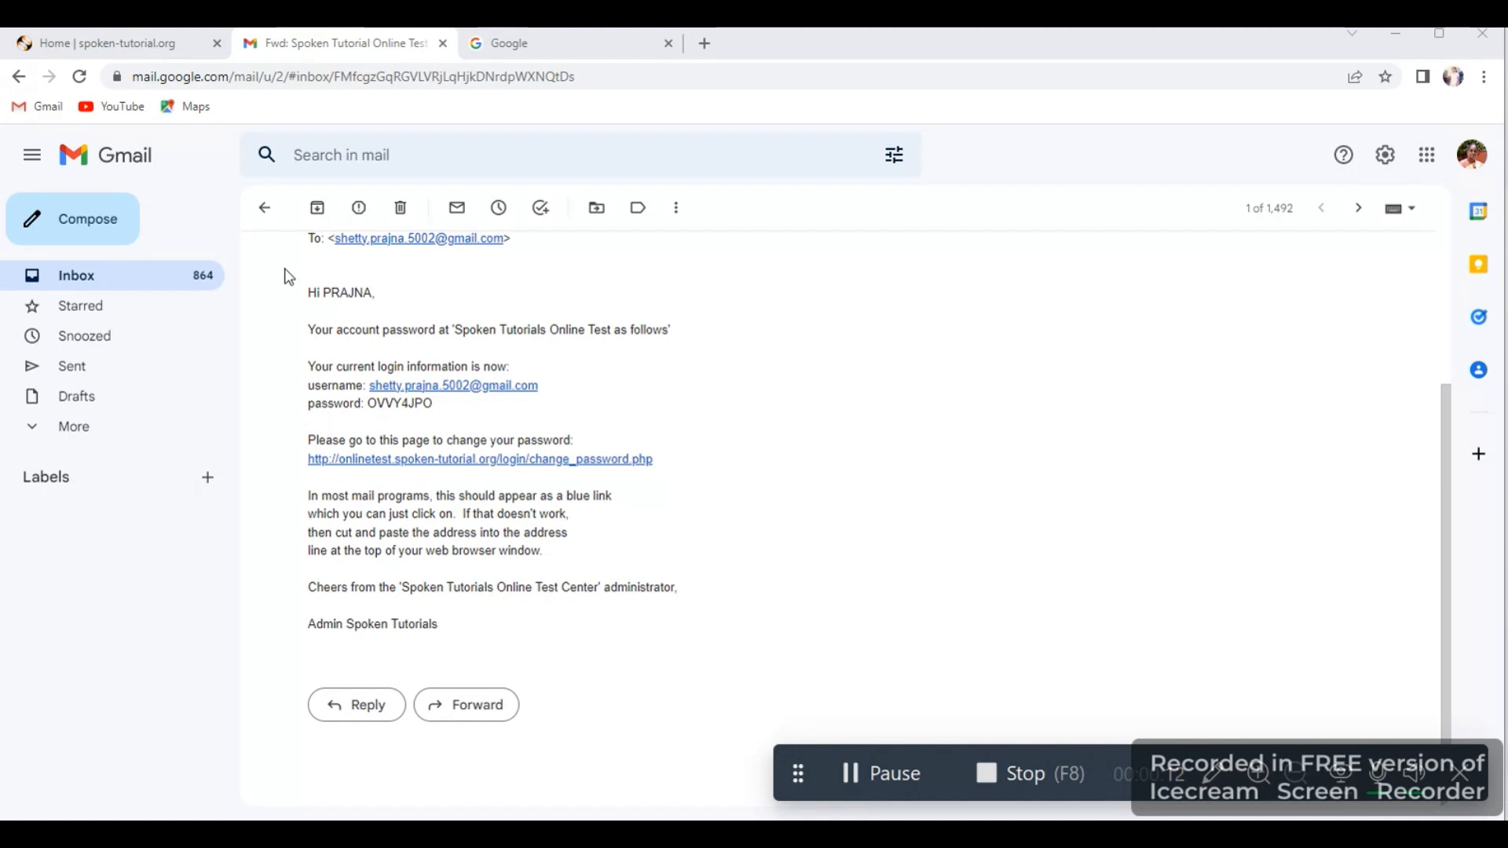
mouse_move(298, 282)
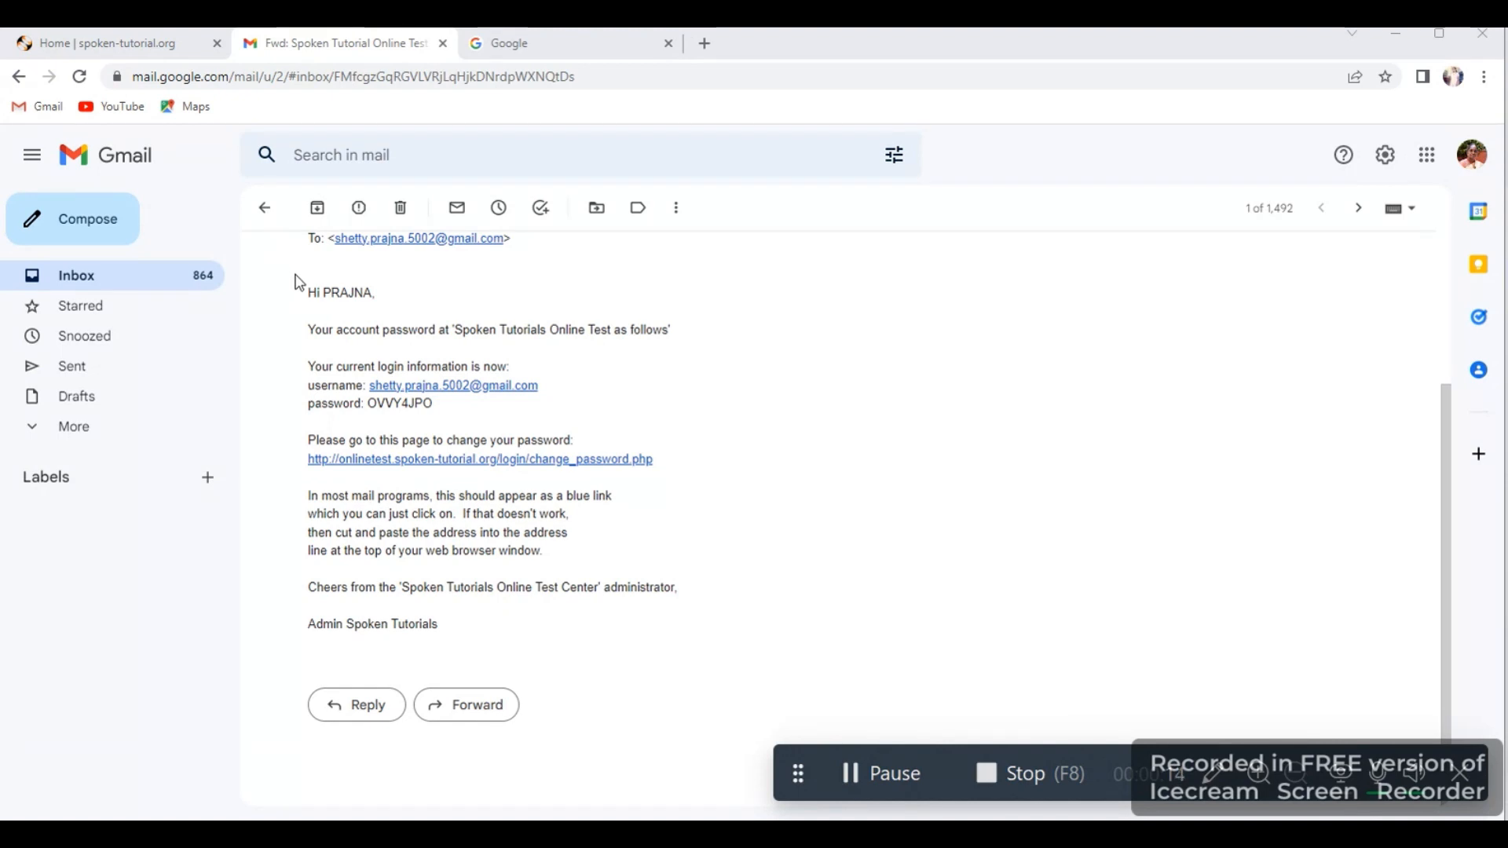
mouse_move(359, 399)
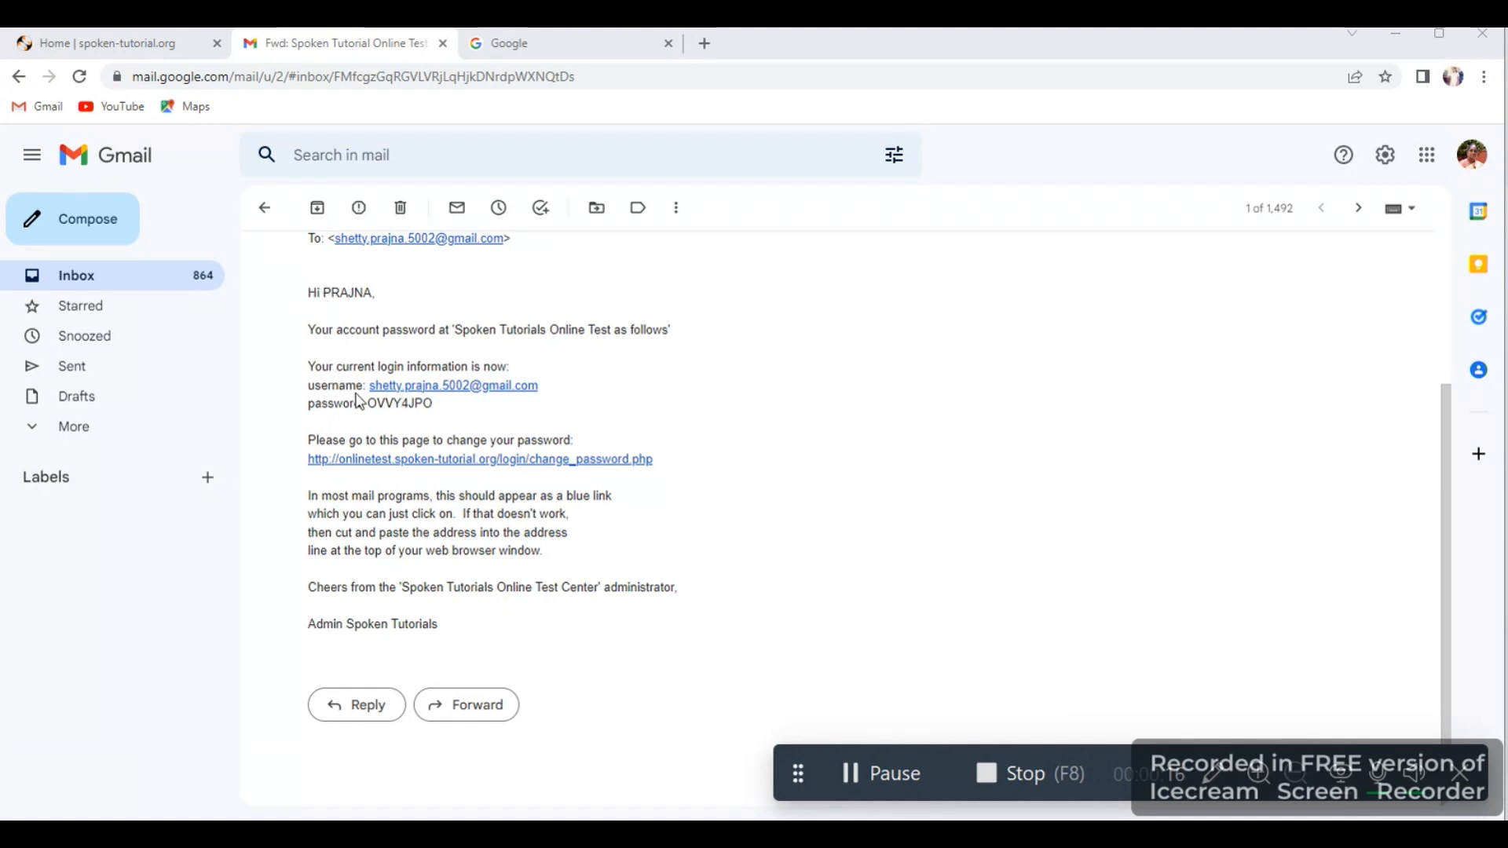
mouse_move(390, 448)
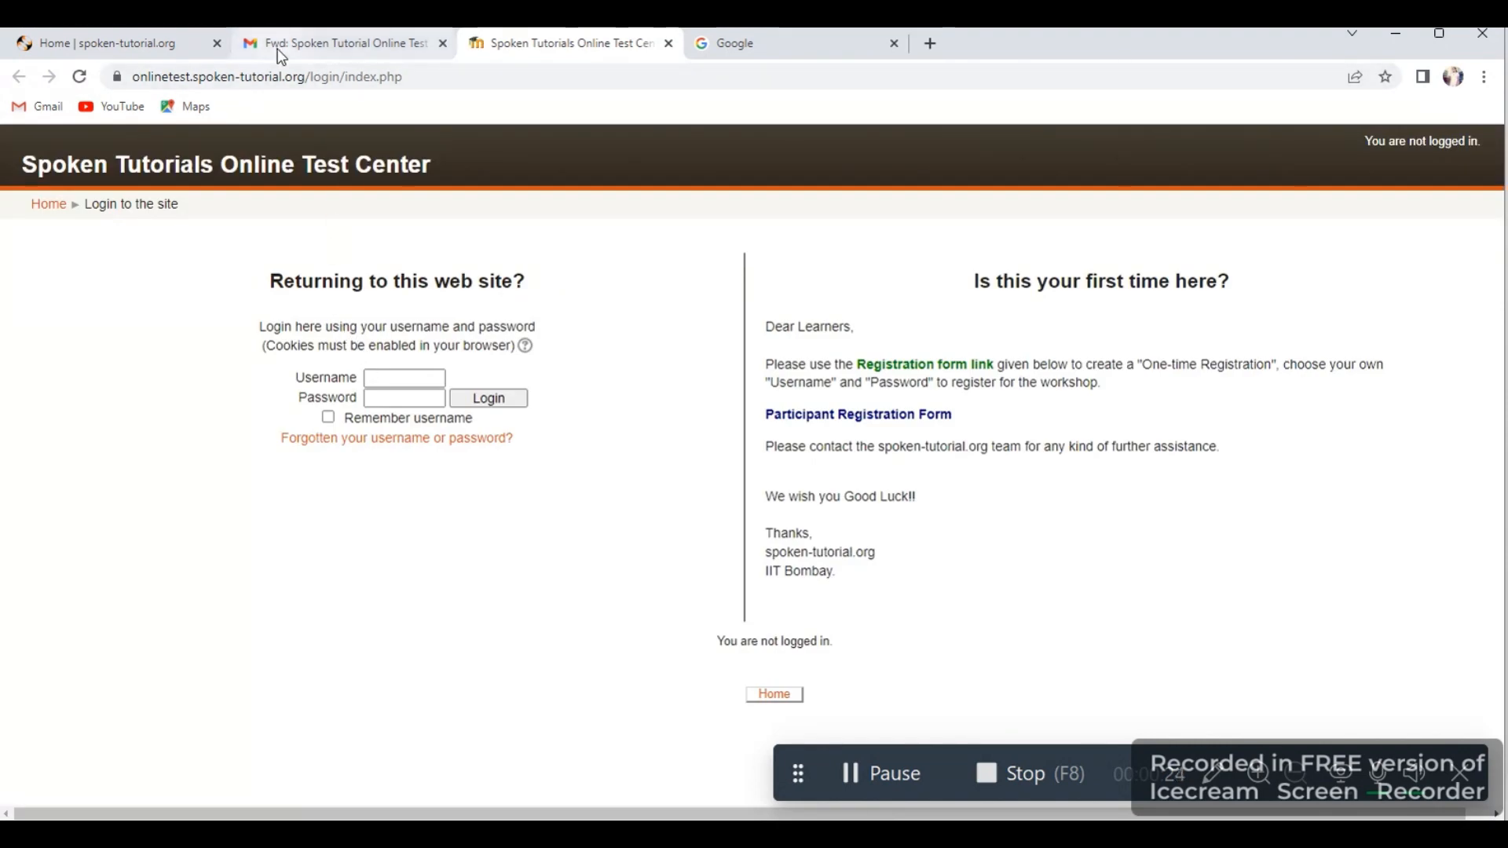
- Copy the emailed username into the test center Username field
click(341, 42)
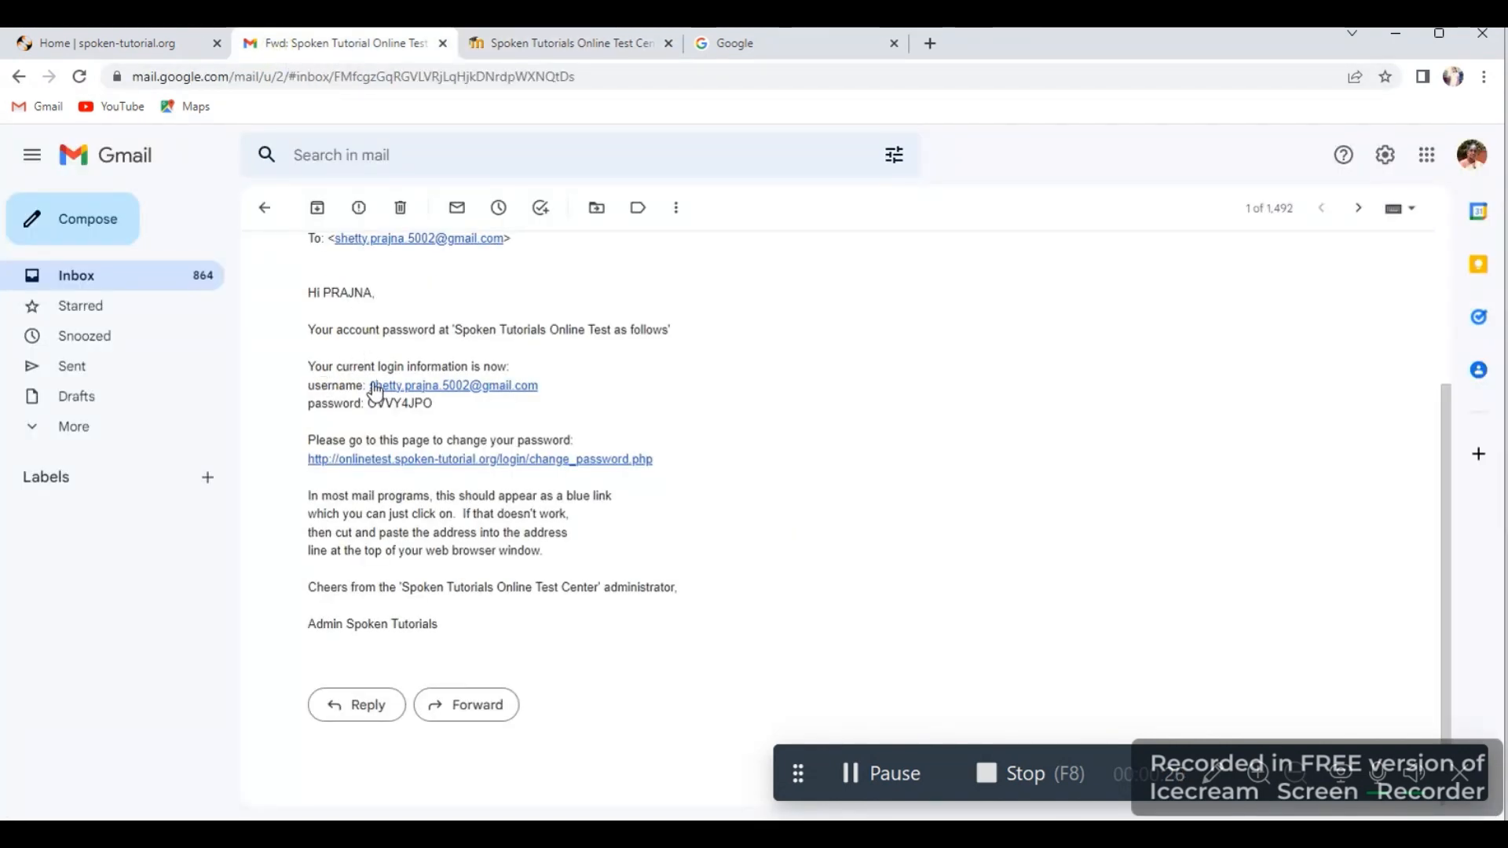
double_click(453, 385)
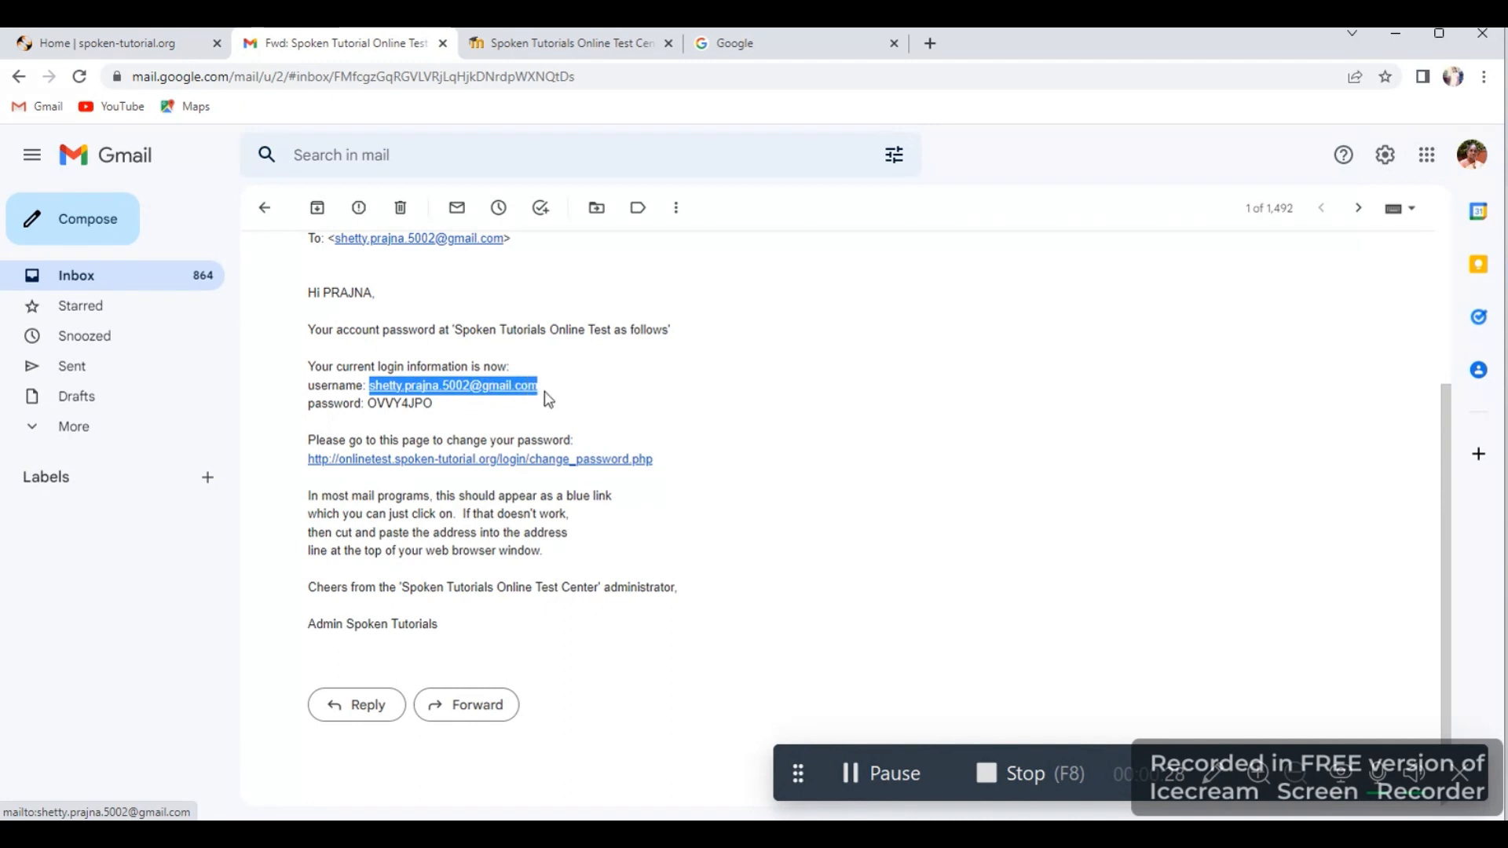
click(567, 42)
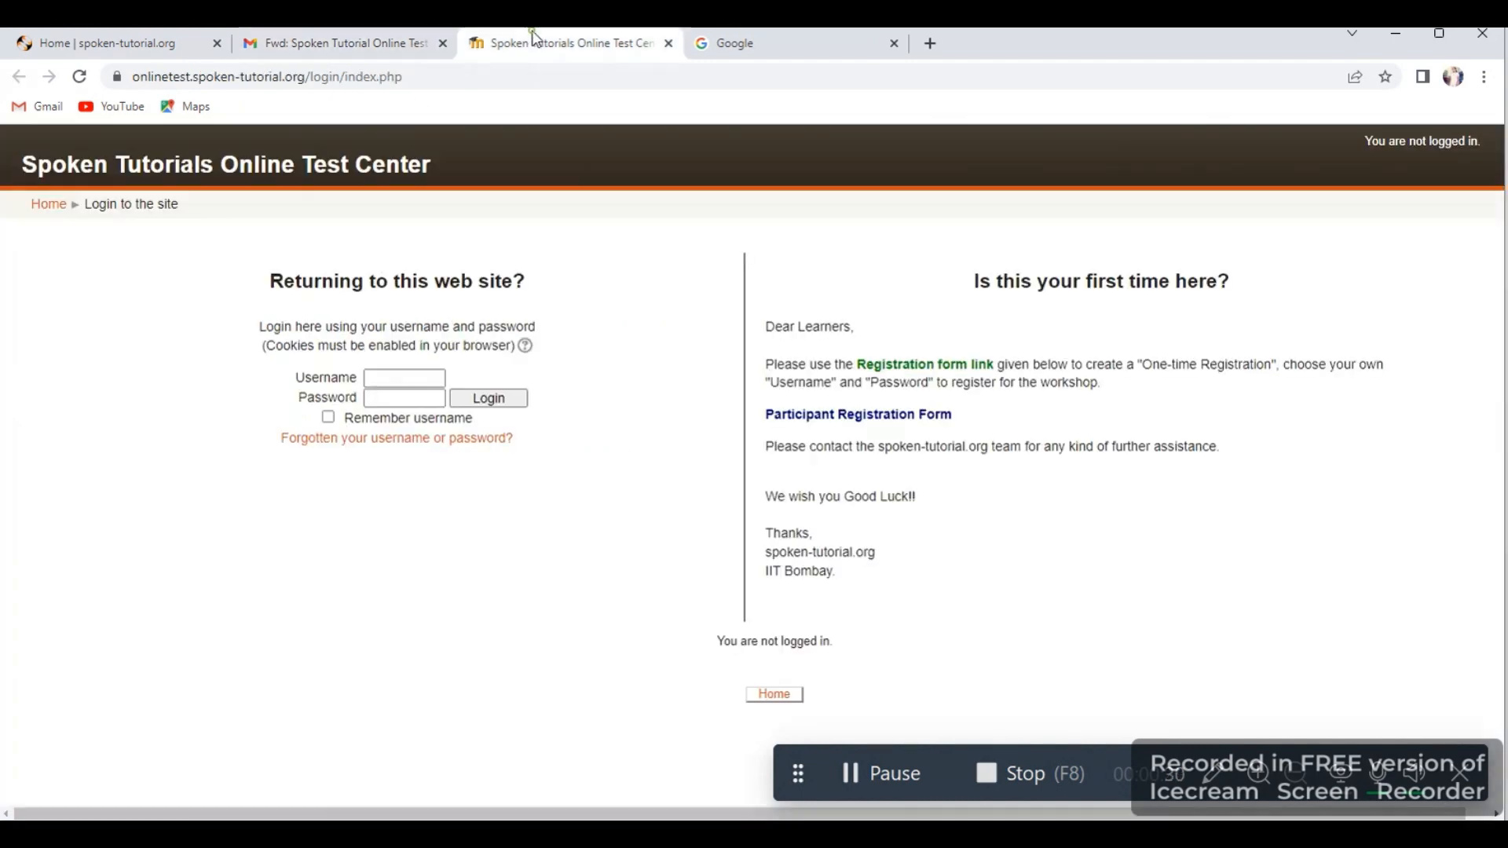
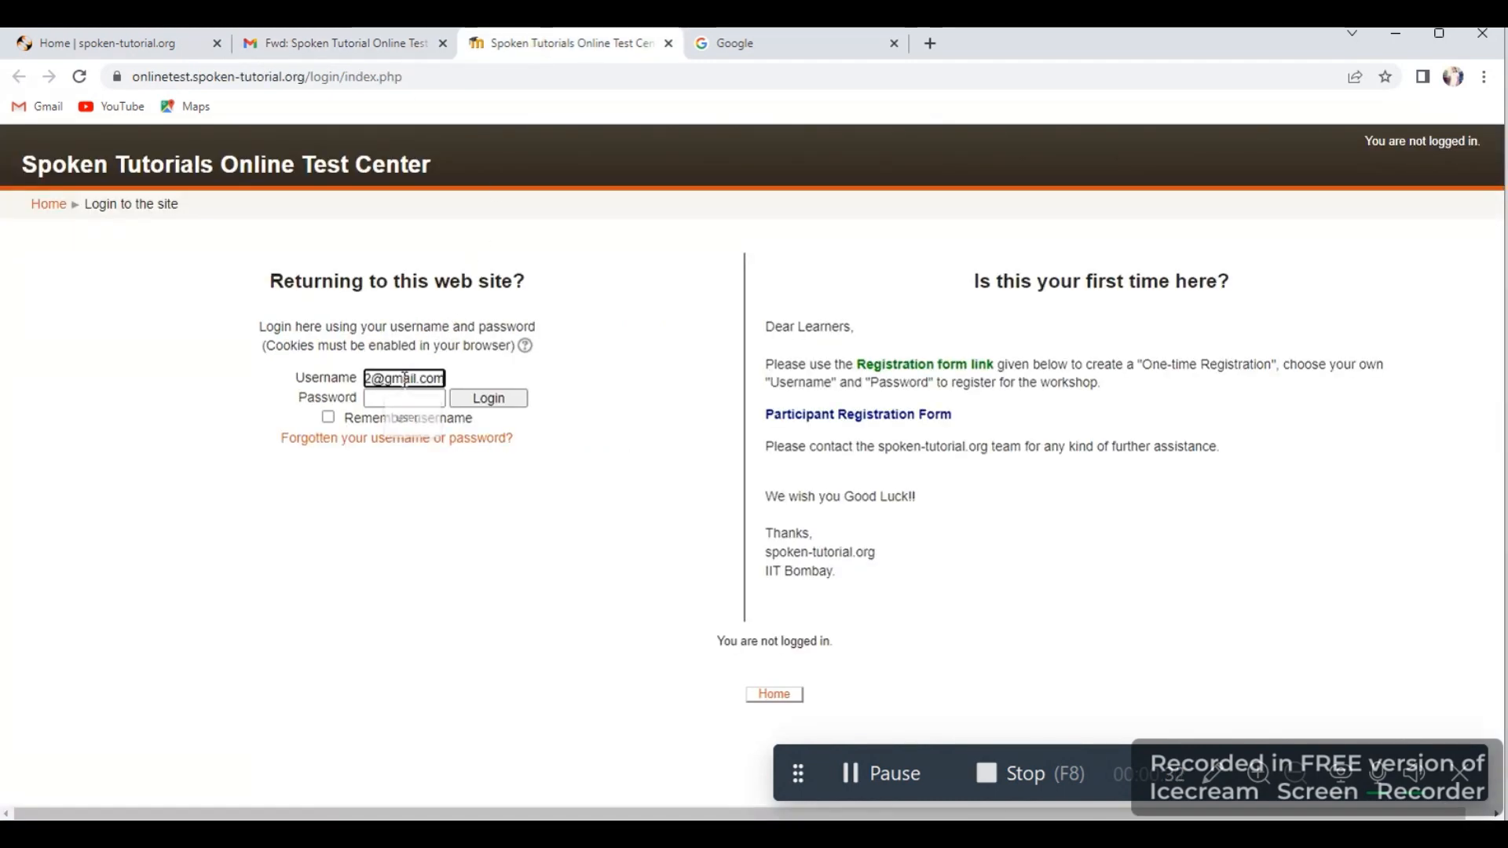
- Copy the emailed password into the Password field and log in
click(341, 44)
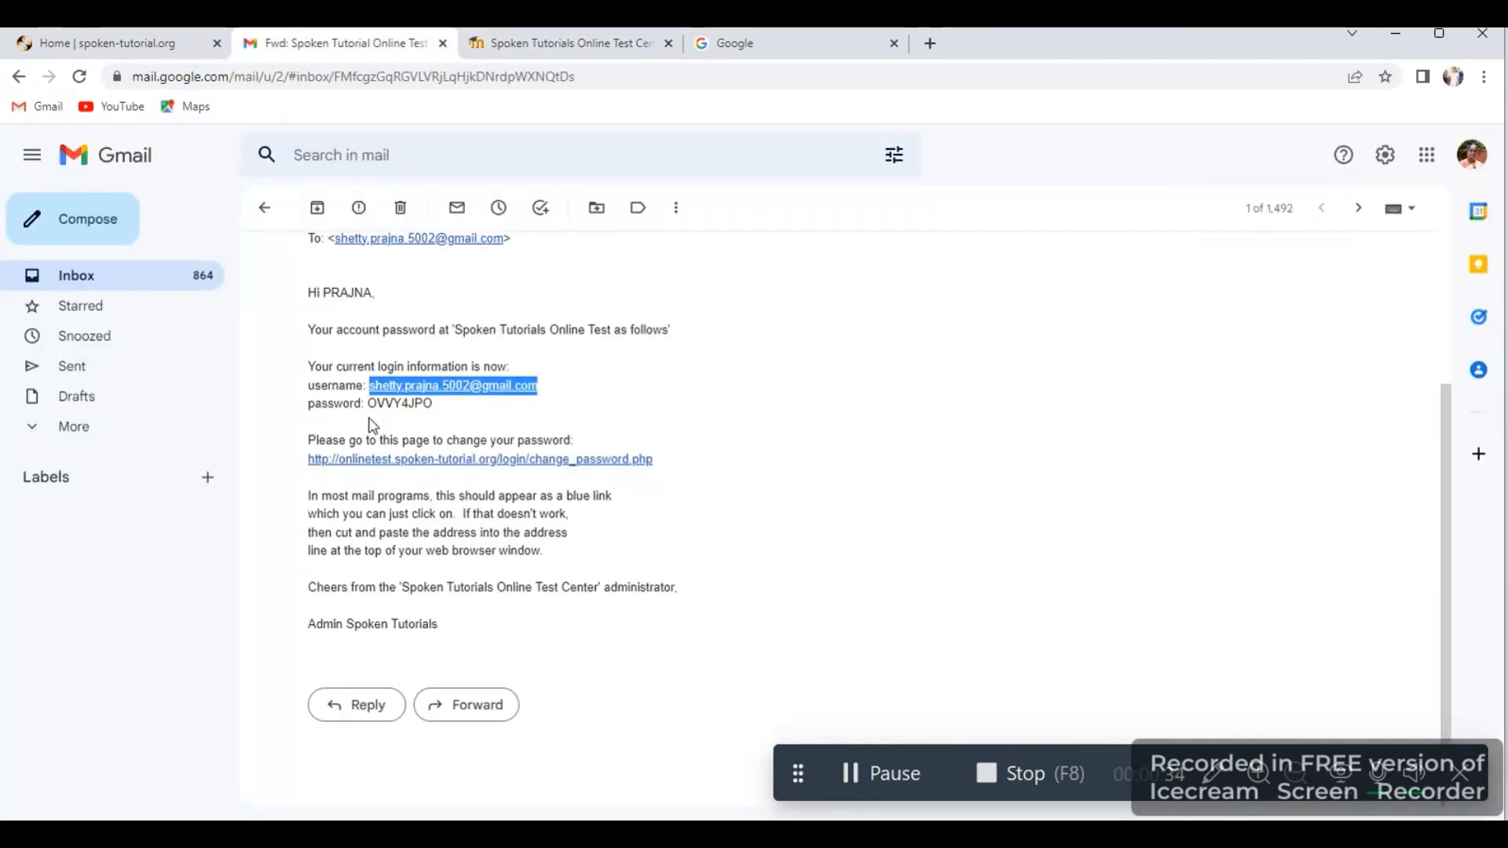
double_click(399, 404)
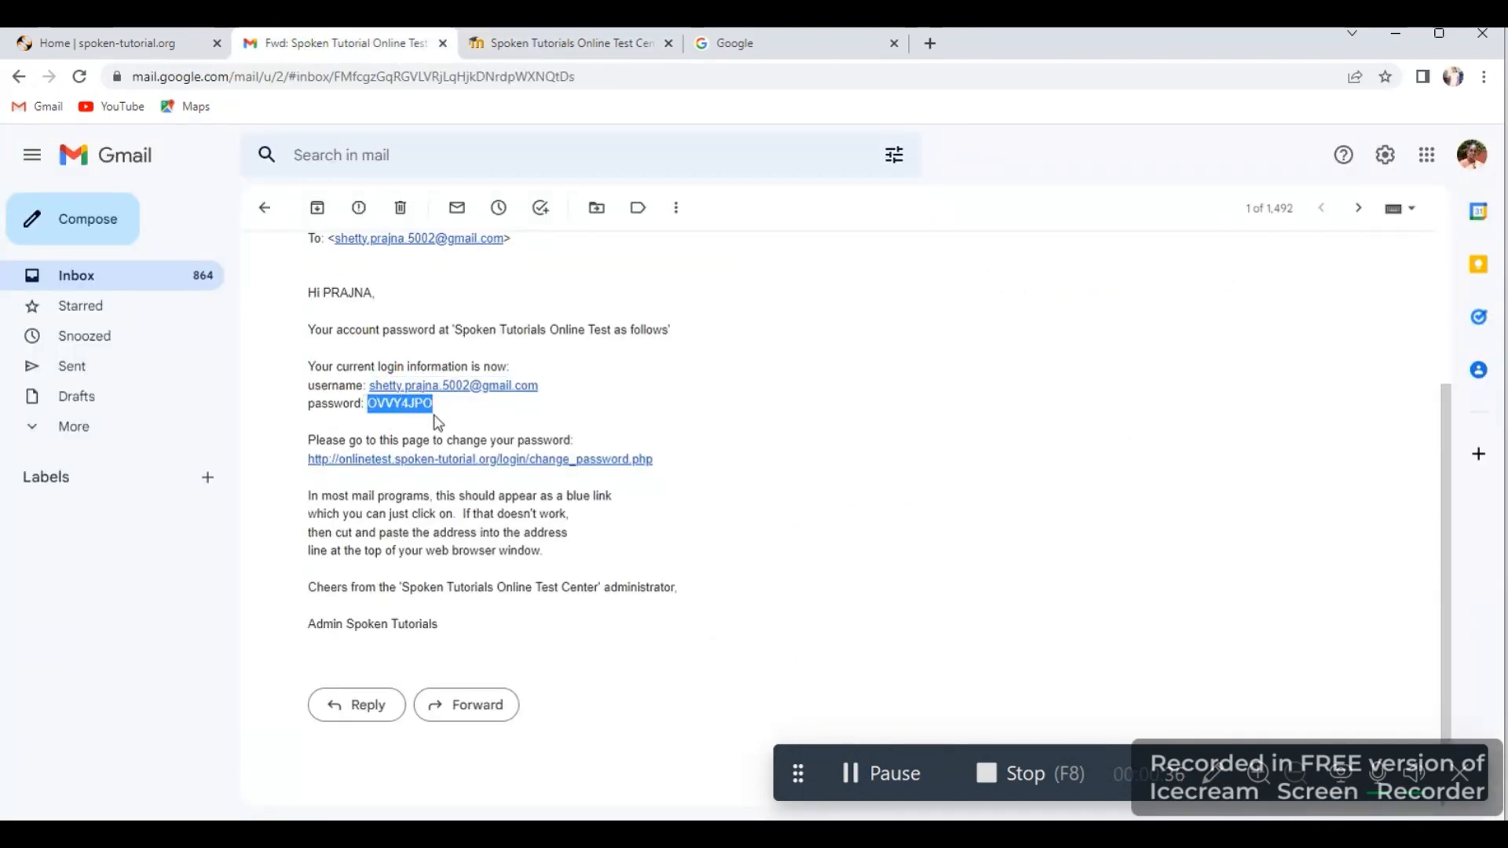
click(570, 44)
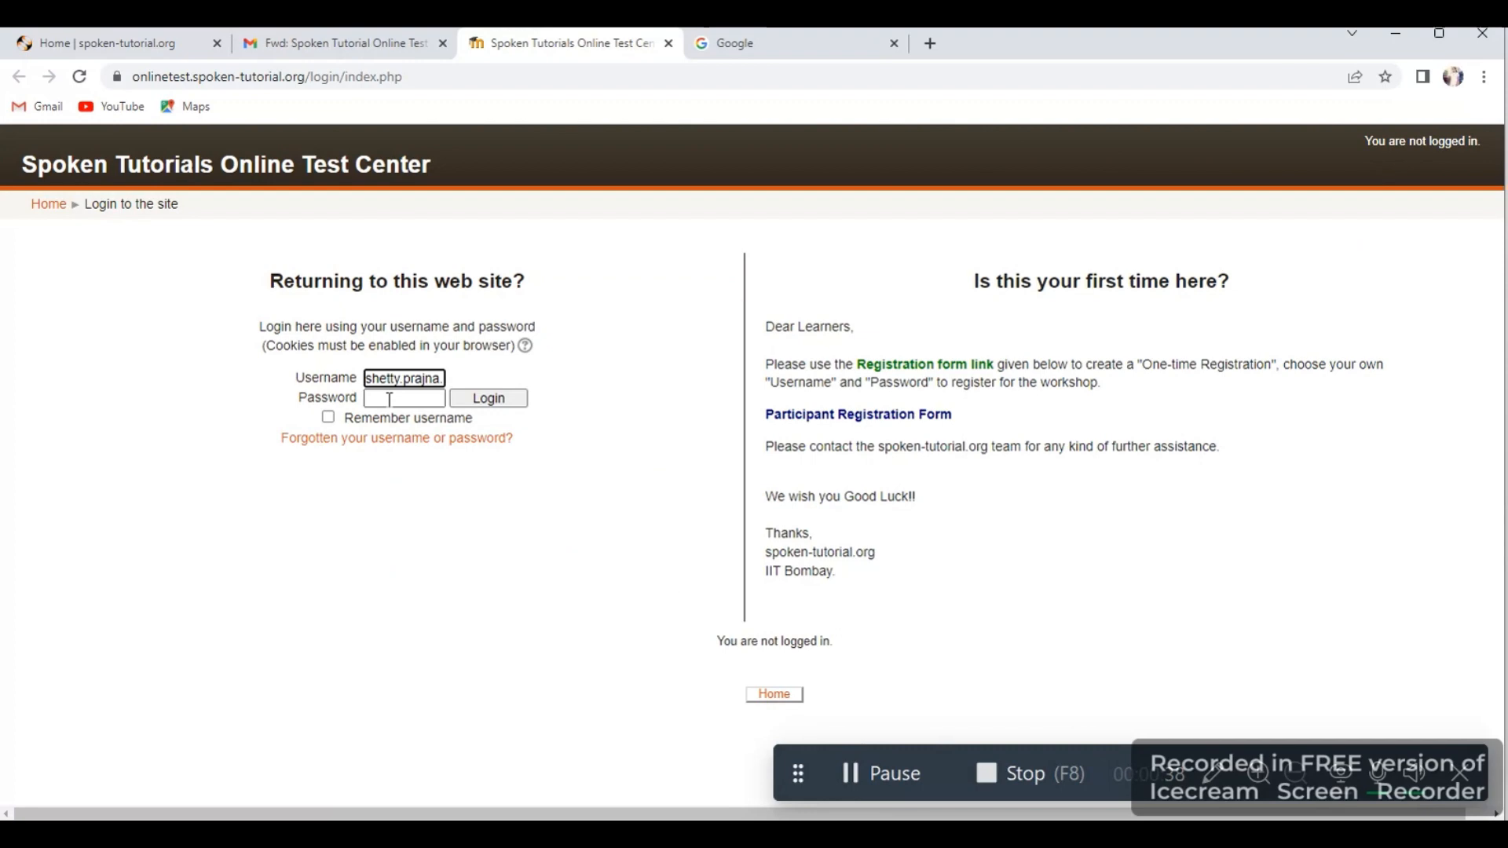
click(404, 397)
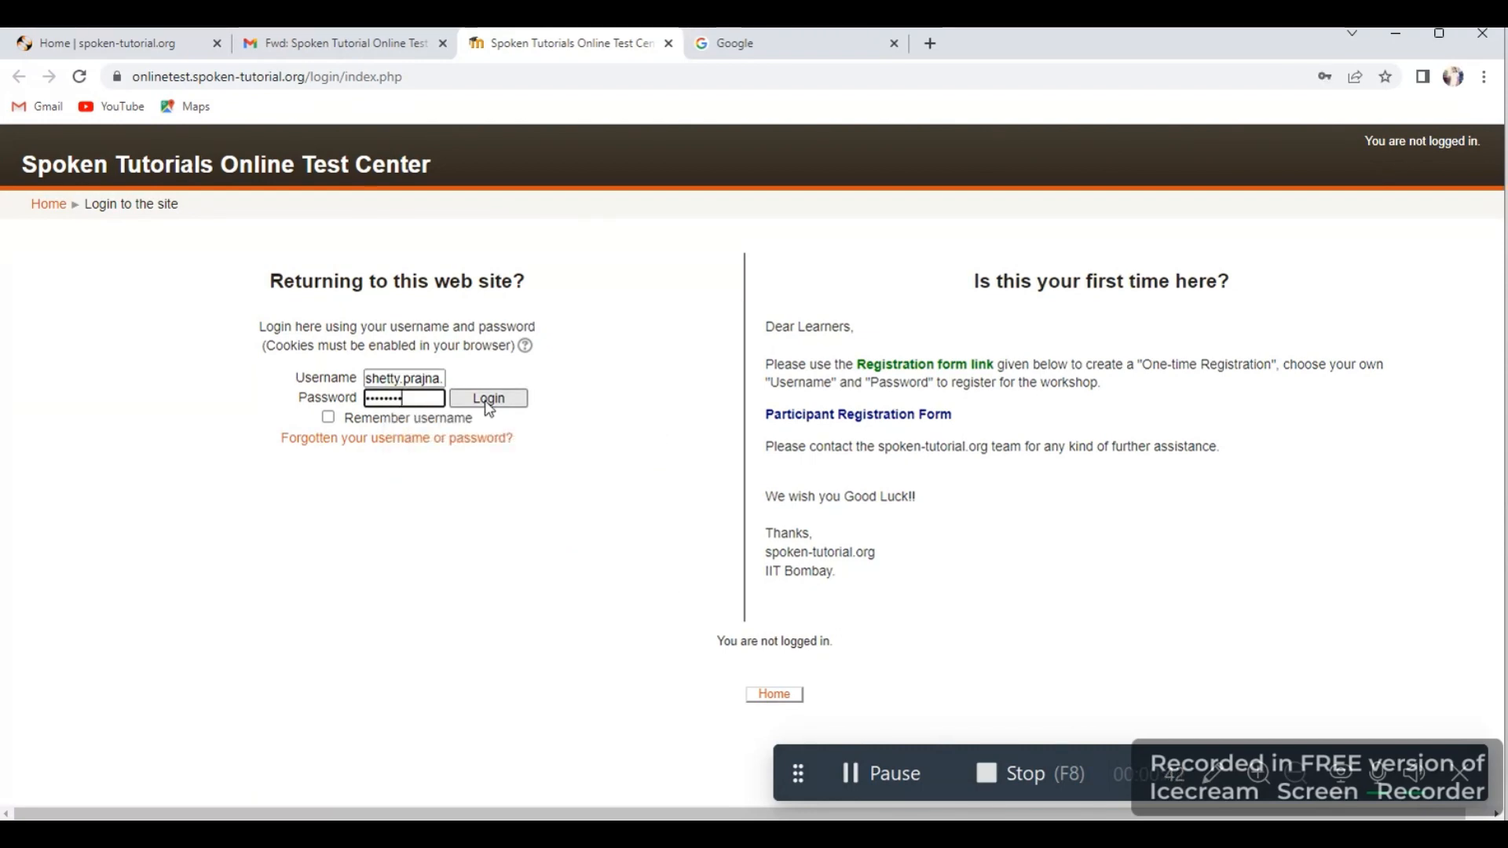
click(487, 398)
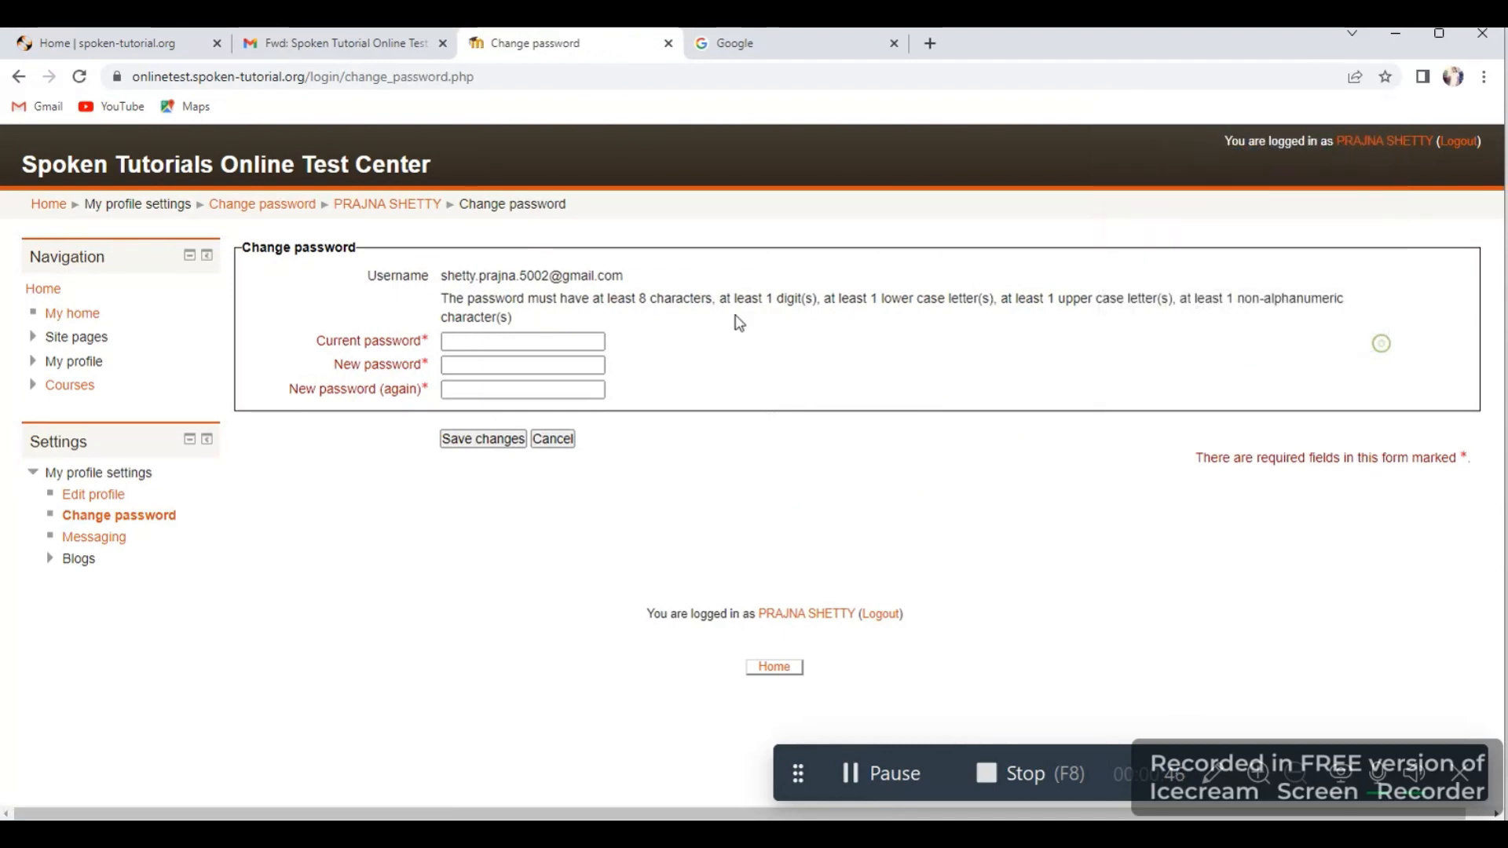
- Enter the current password and a new password twice, then save the changes
click(521, 341)
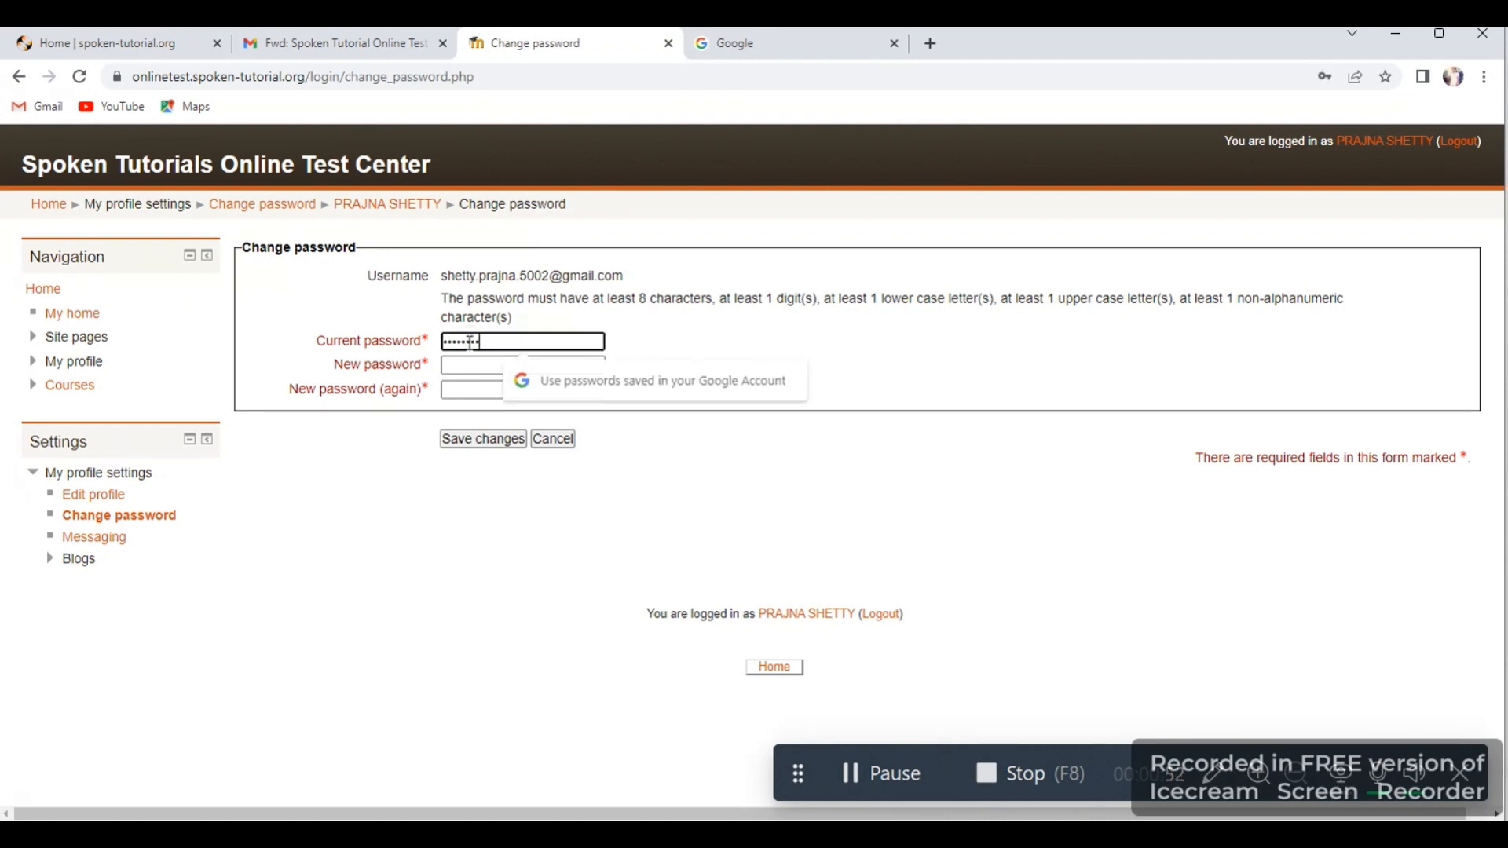
click(522, 365)
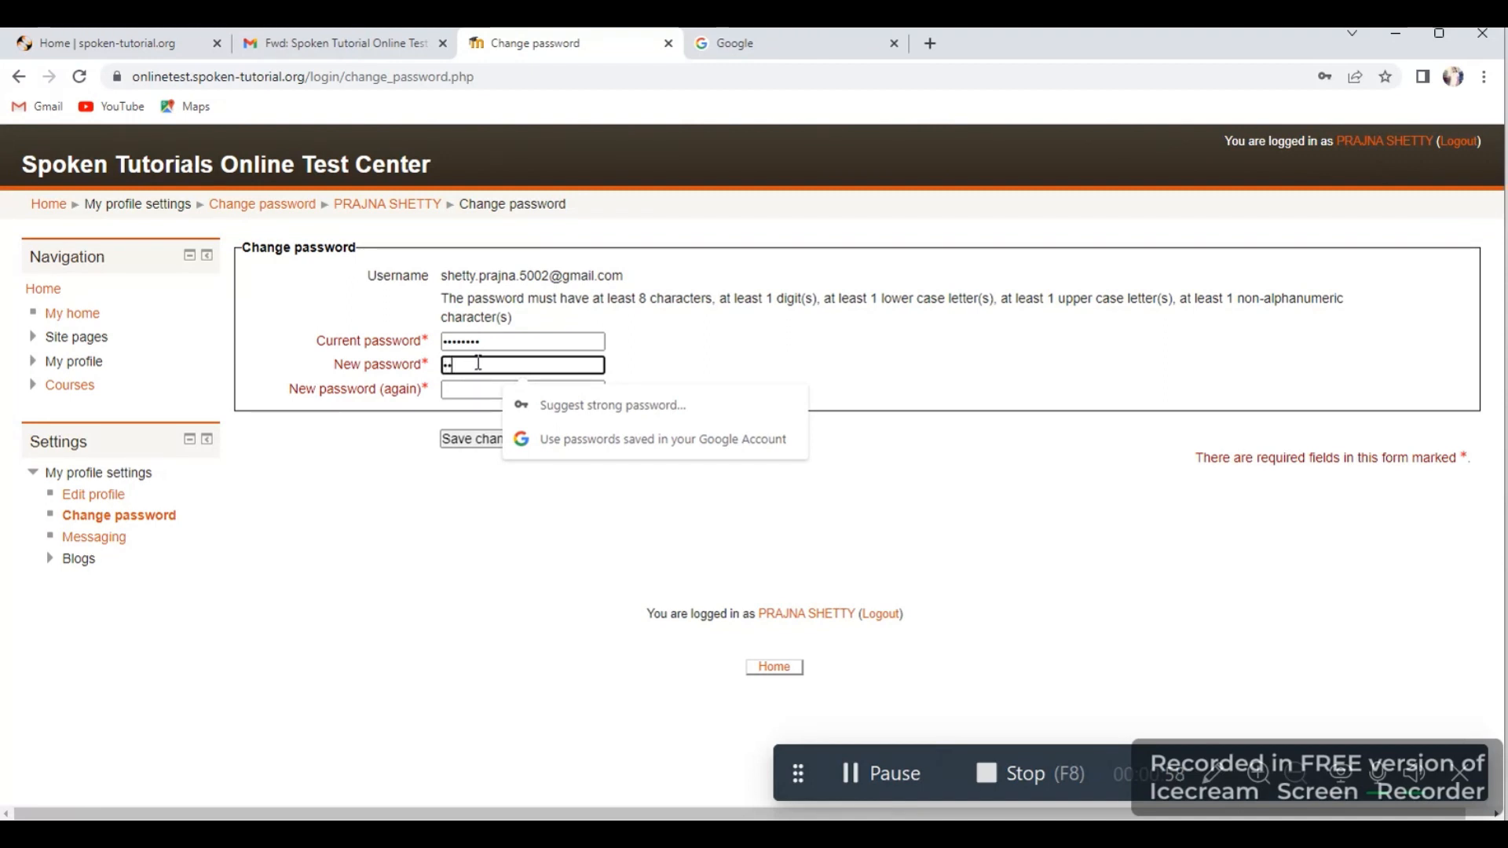
key(backspace)
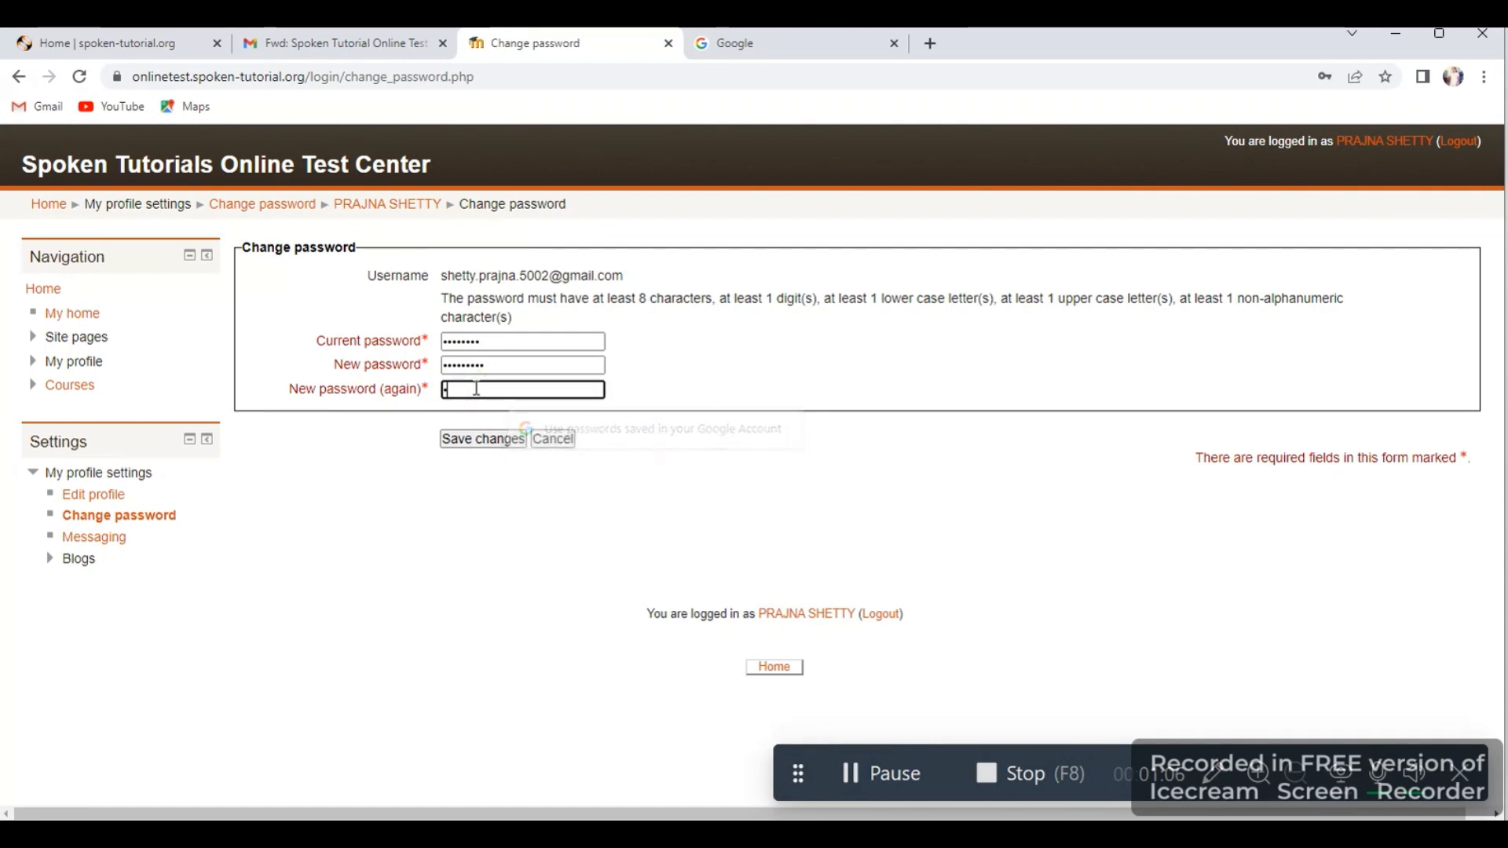
text(•)
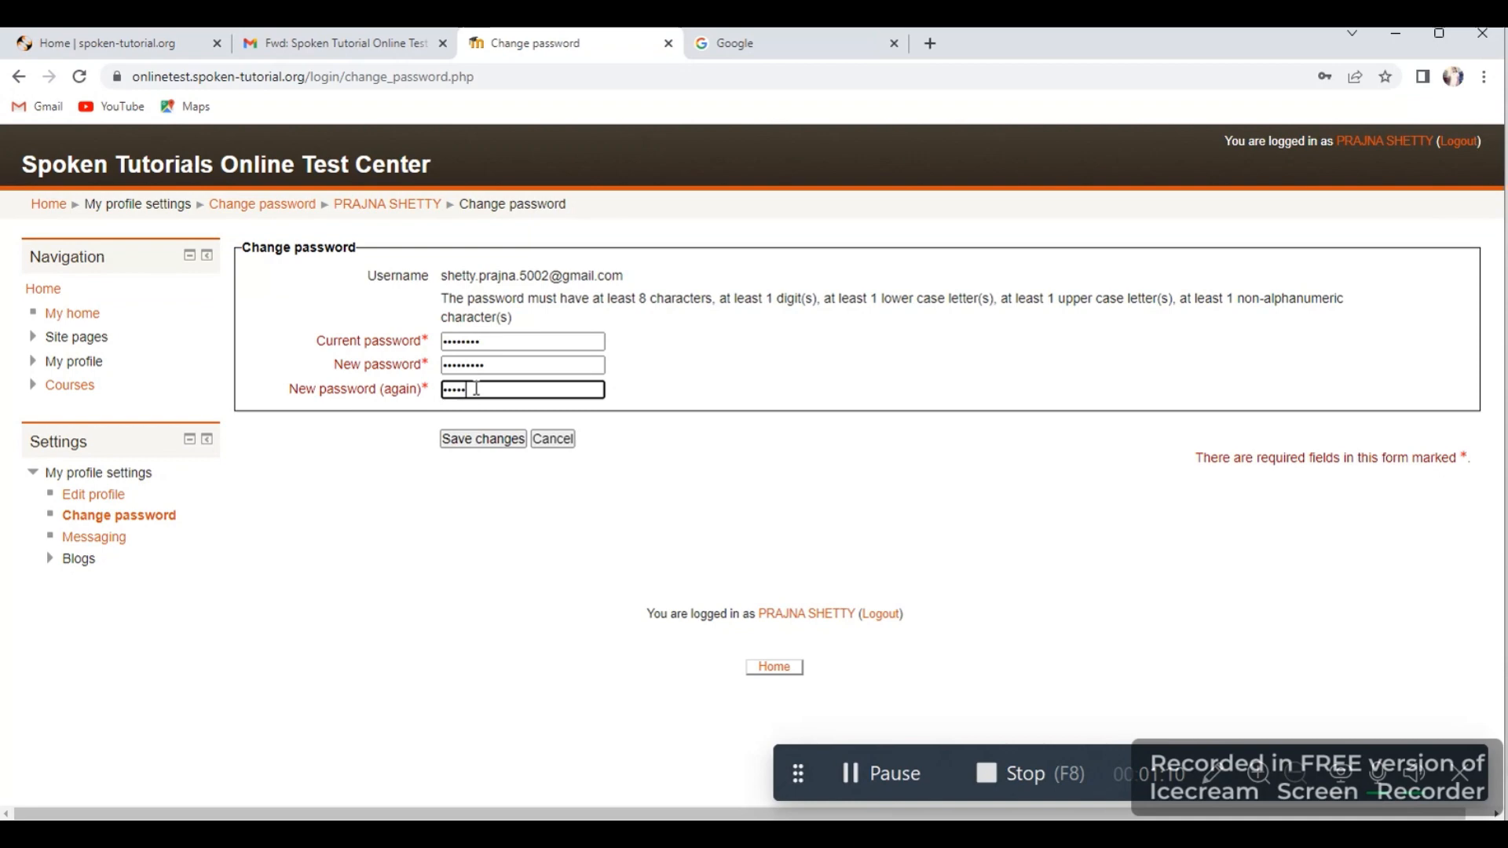
text(••••)
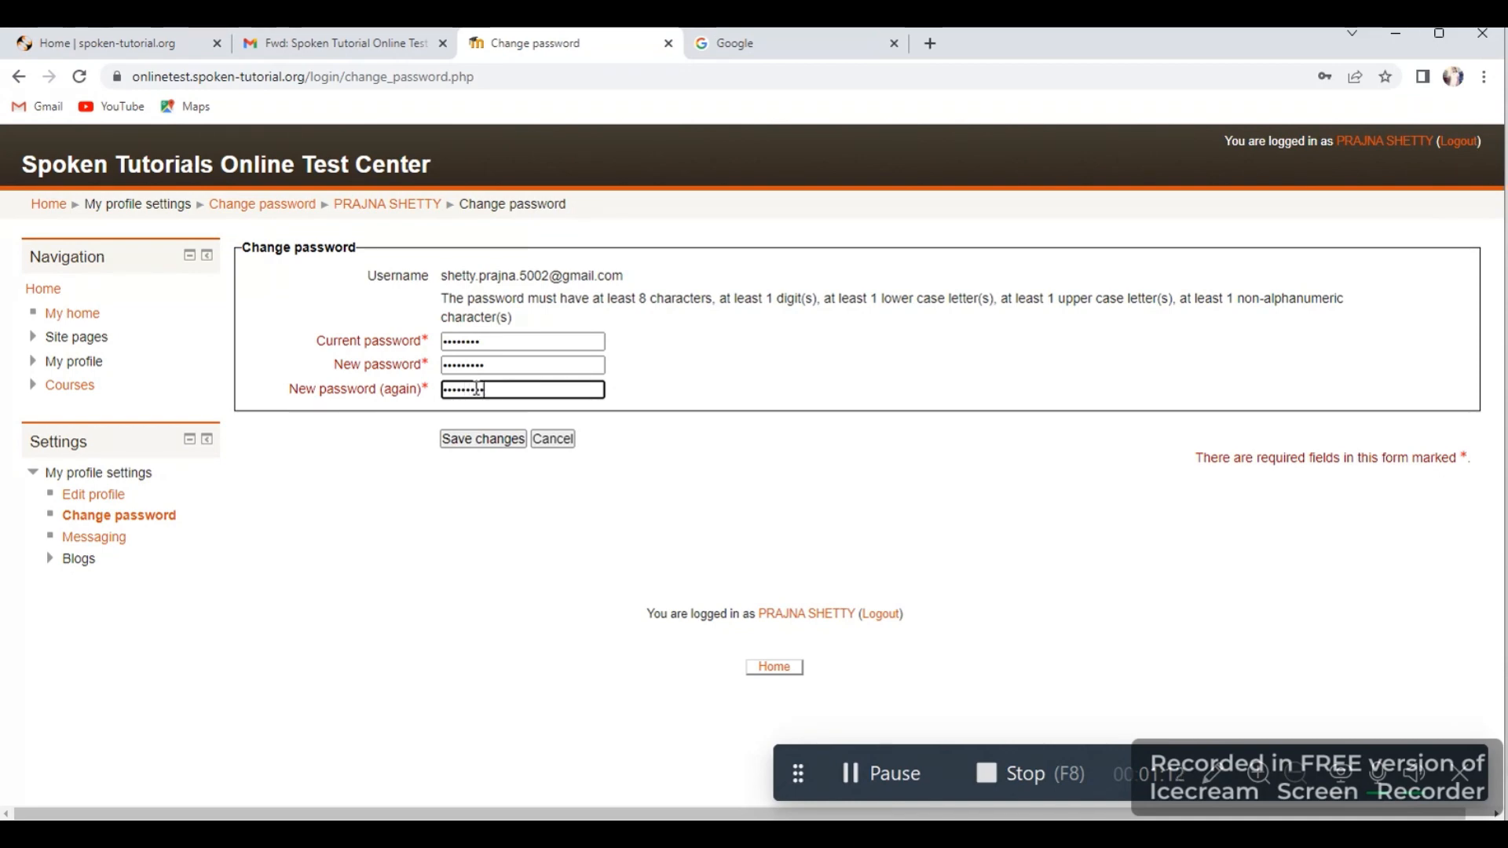
click(482, 438)
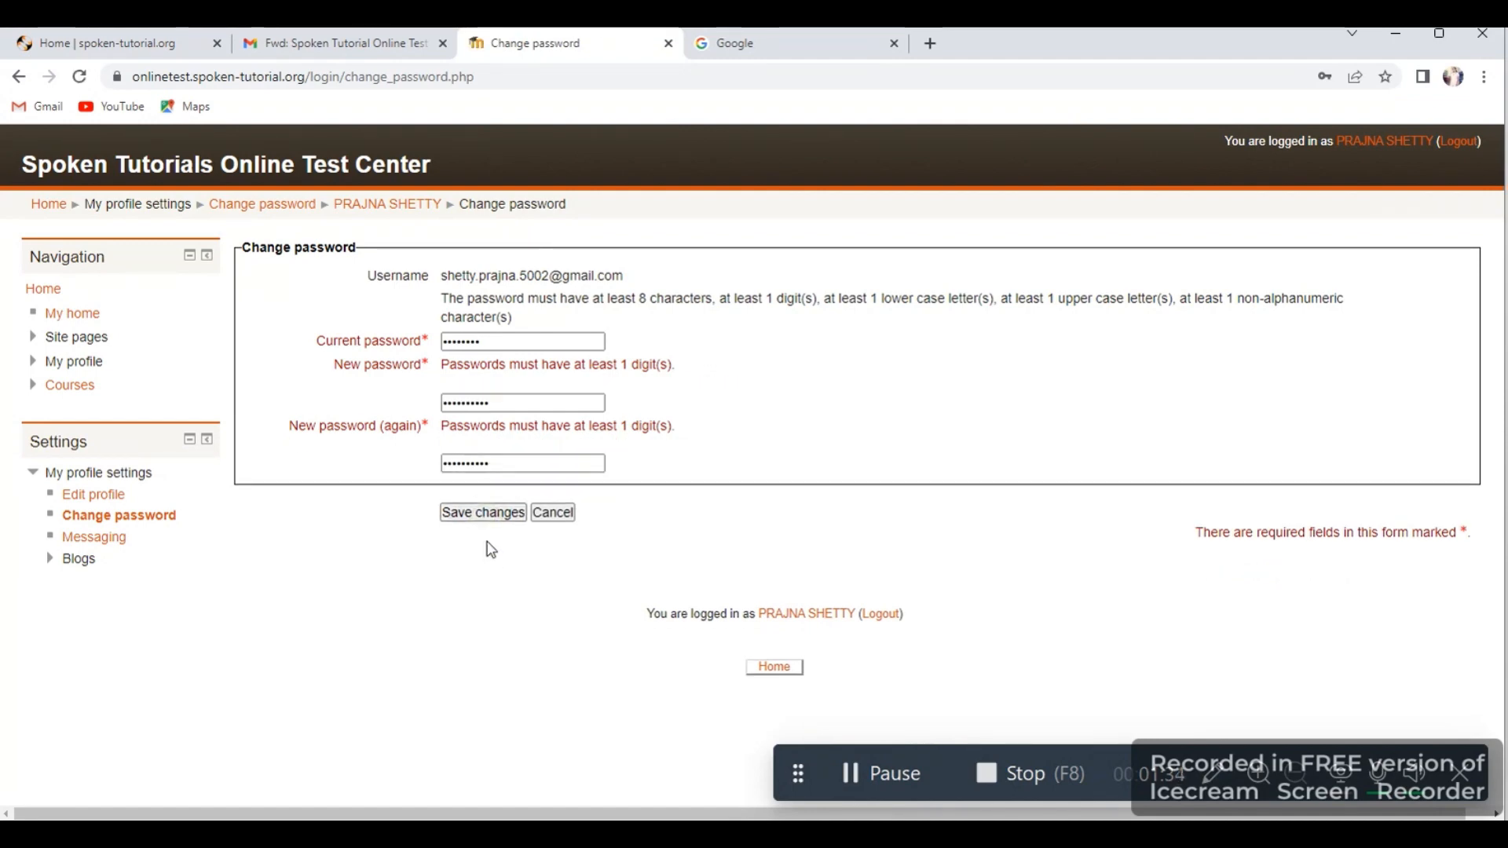
mouse_move(493, 336)
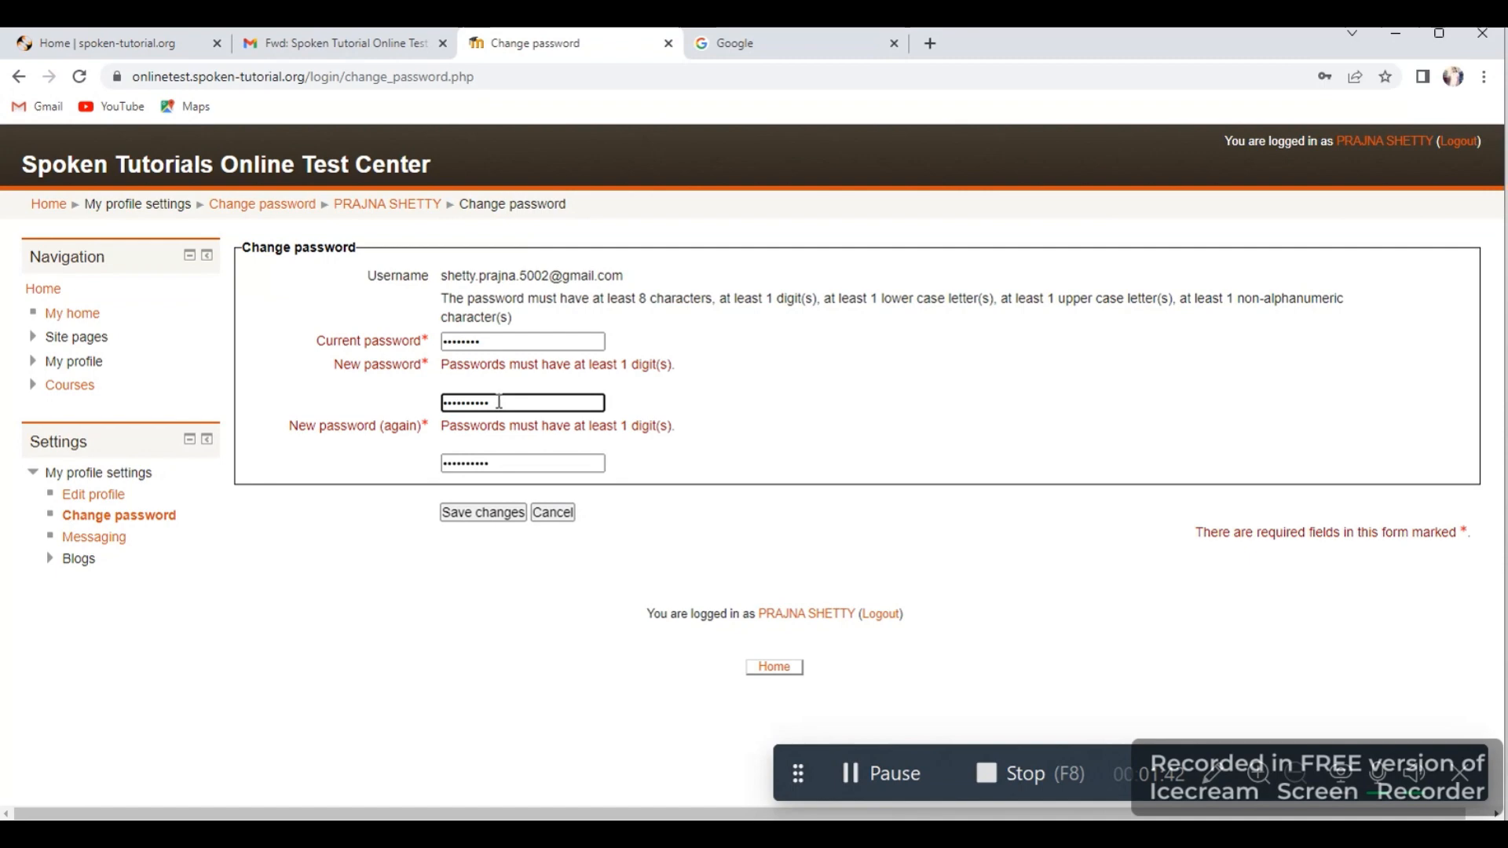
- Begin re-entering the repeated new password after the missing-digit rejection
click(522, 463)
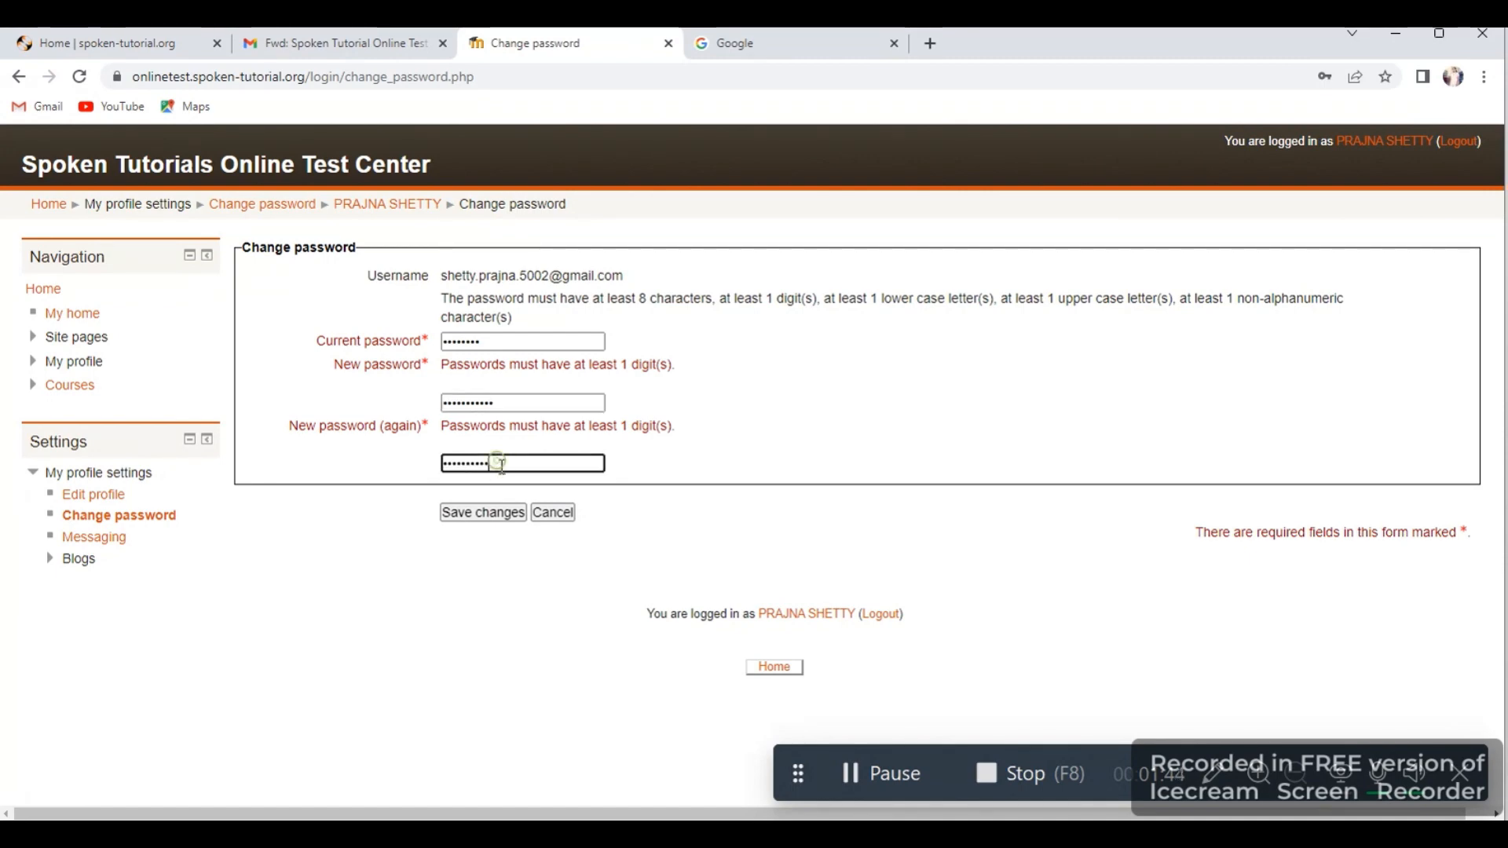
- Save the new password, continue past the confirmation and go to the Courses list
click(482, 513)
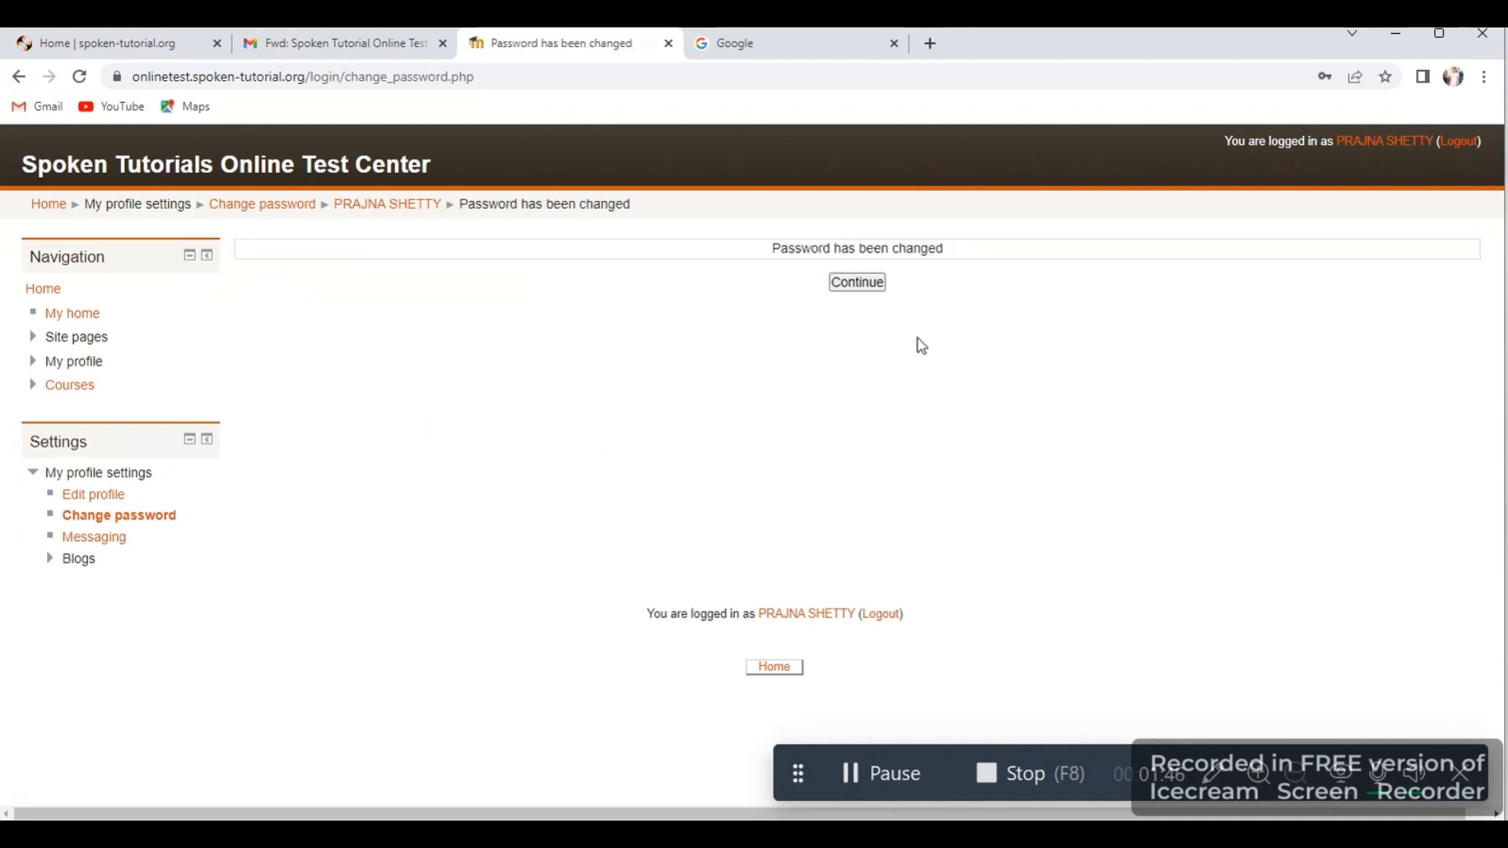
mouse_move(61, 517)
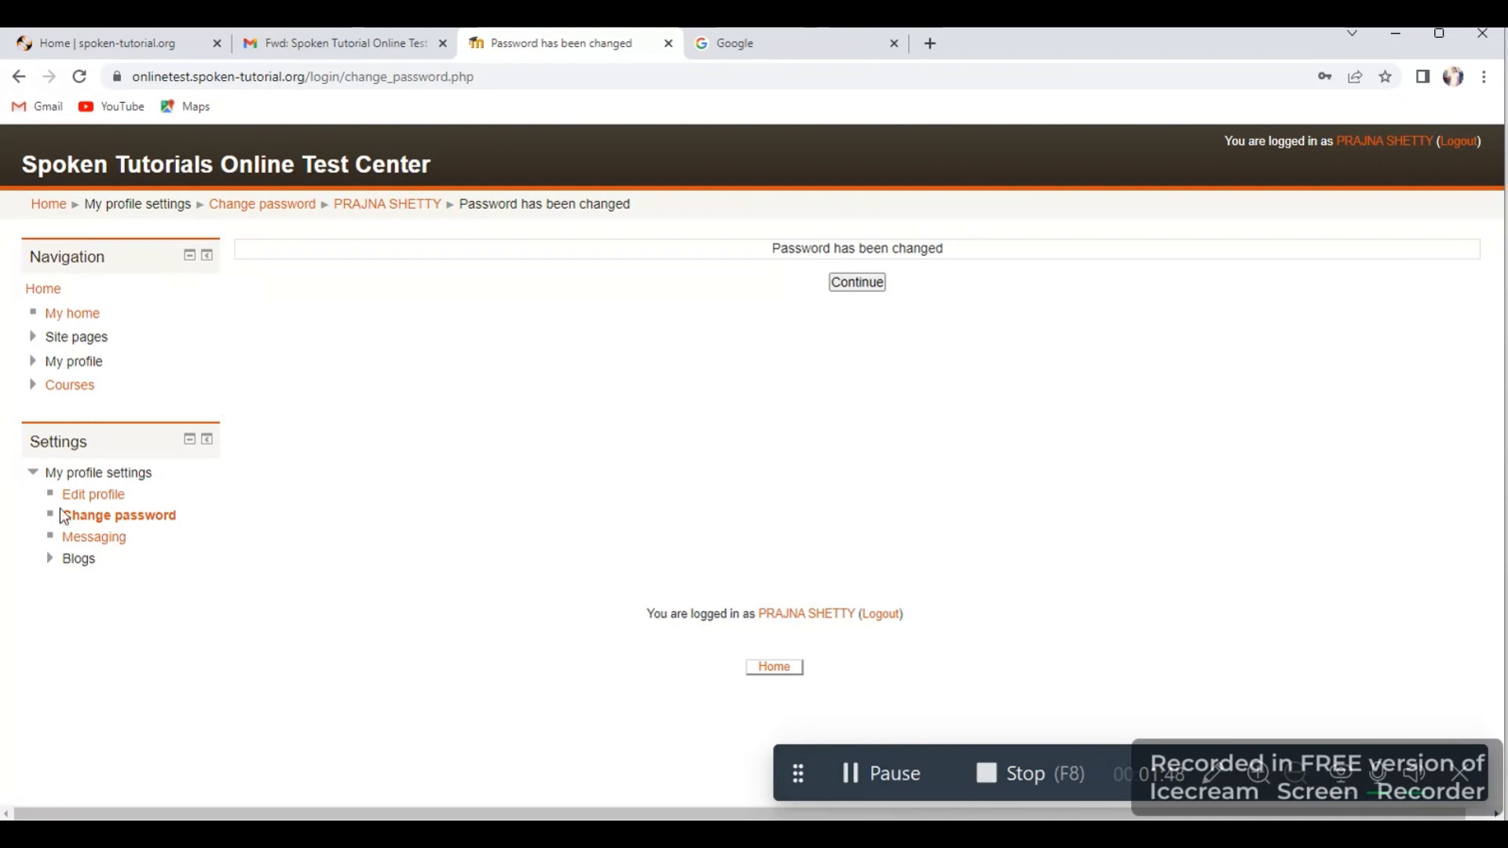
mouse_move(110, 494)
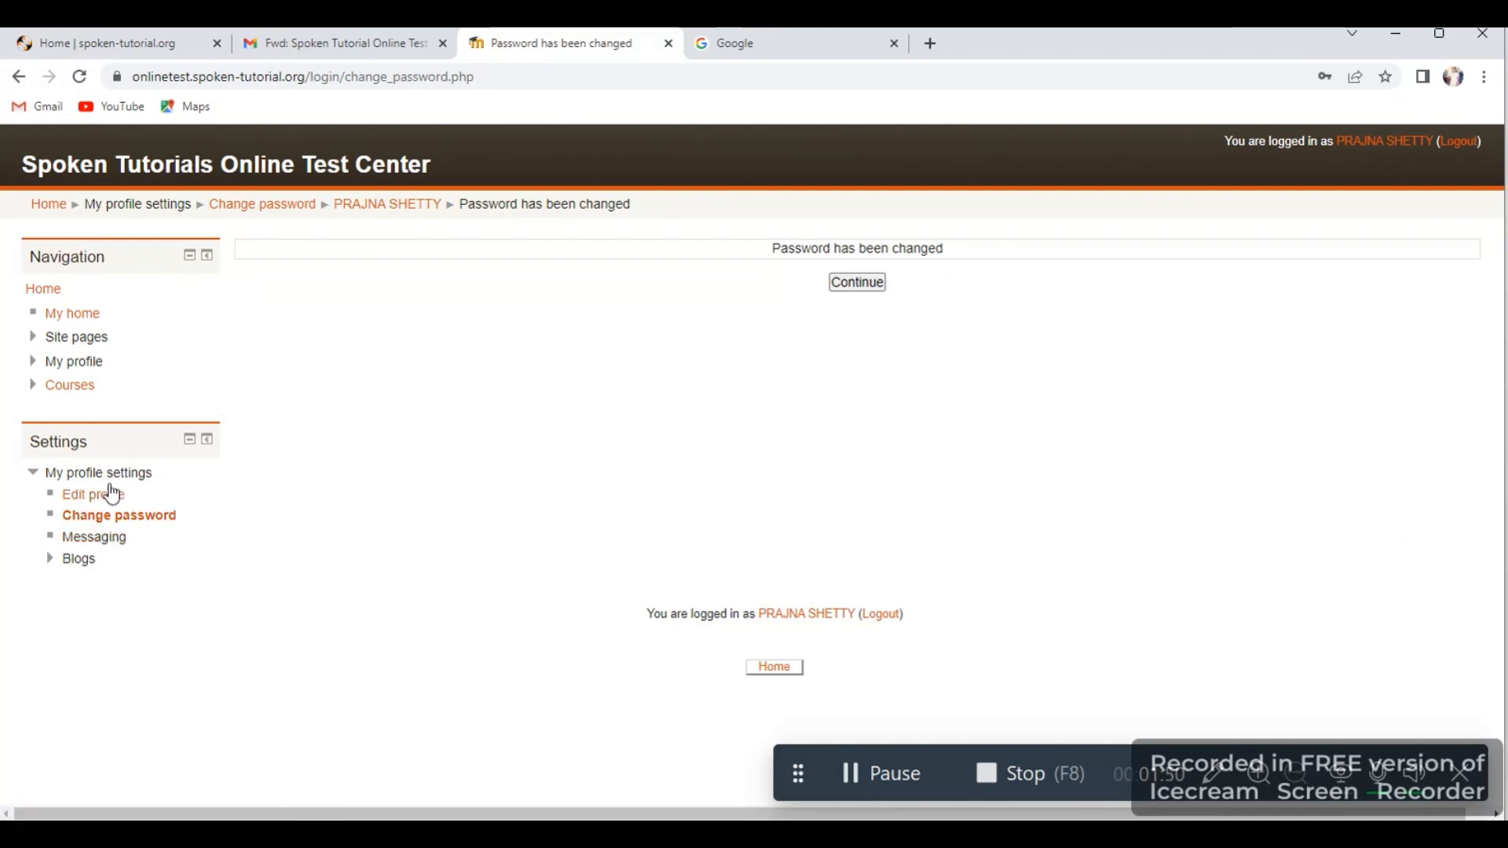
mouse_move(93, 493)
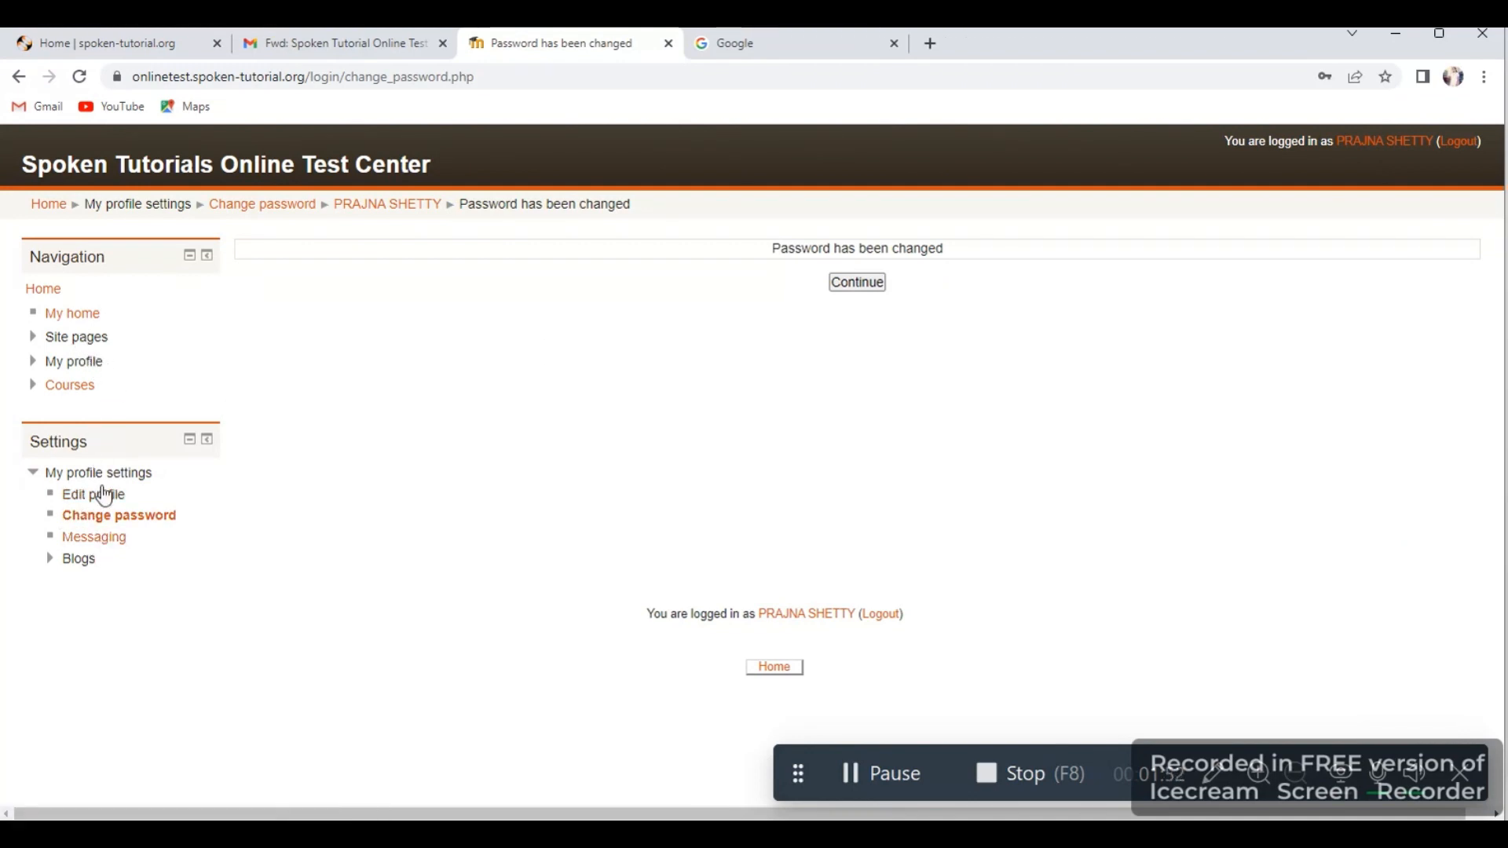
mouse_move(92, 495)
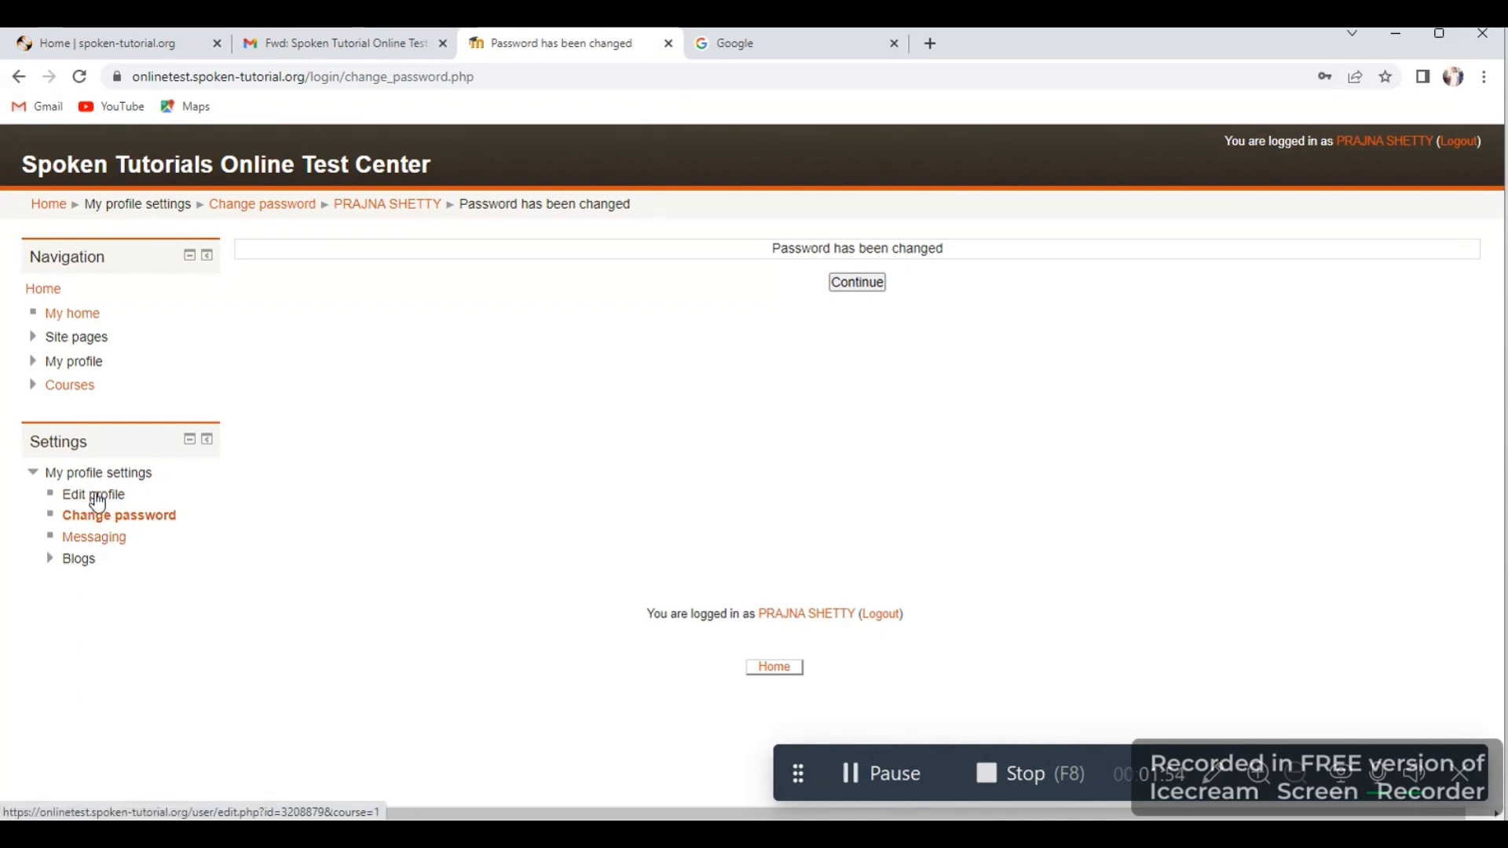
click(33, 472)
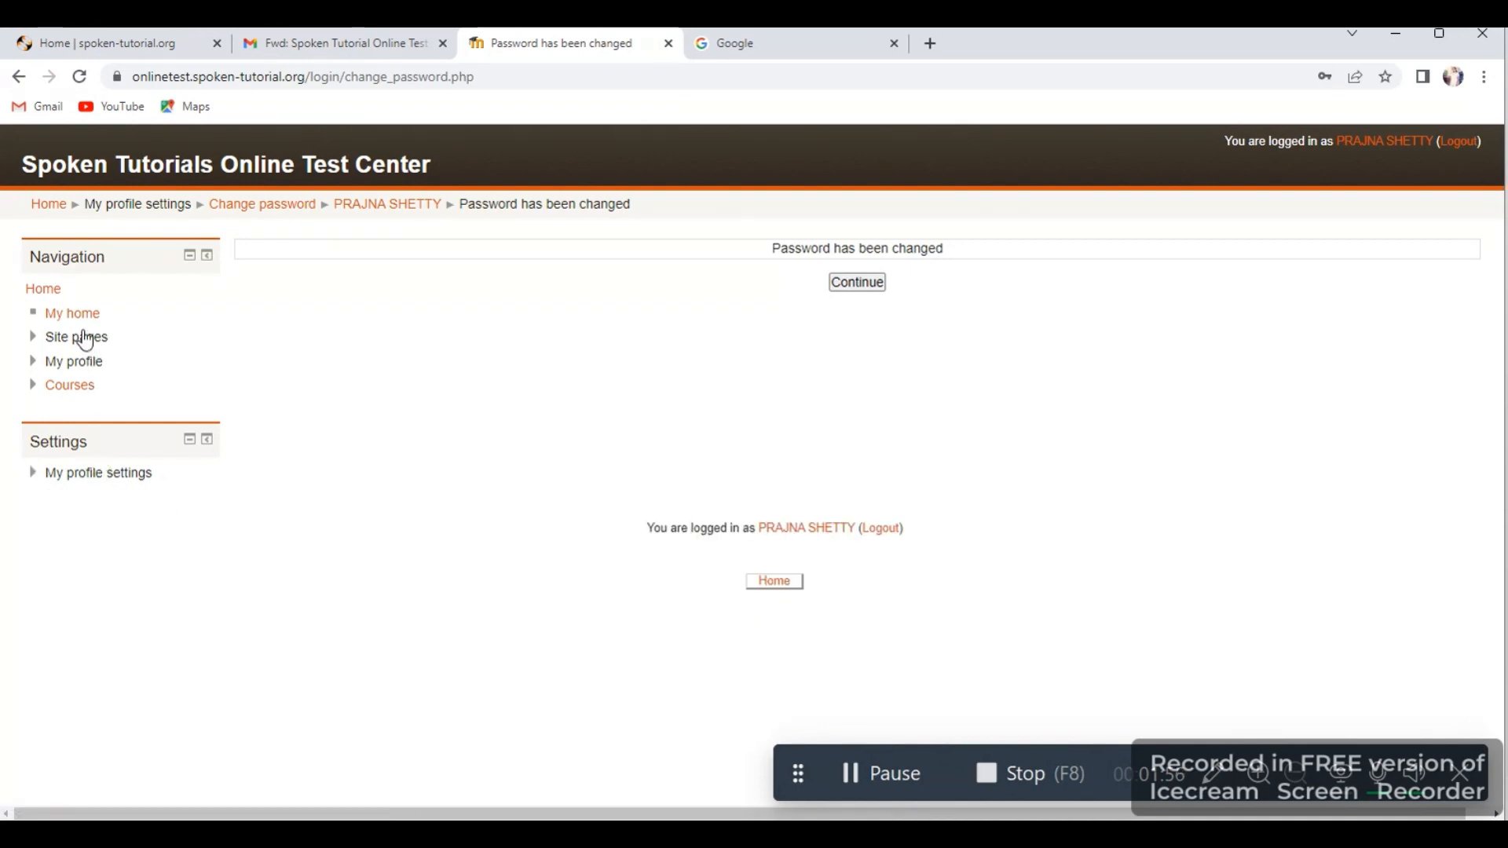
click(69, 385)
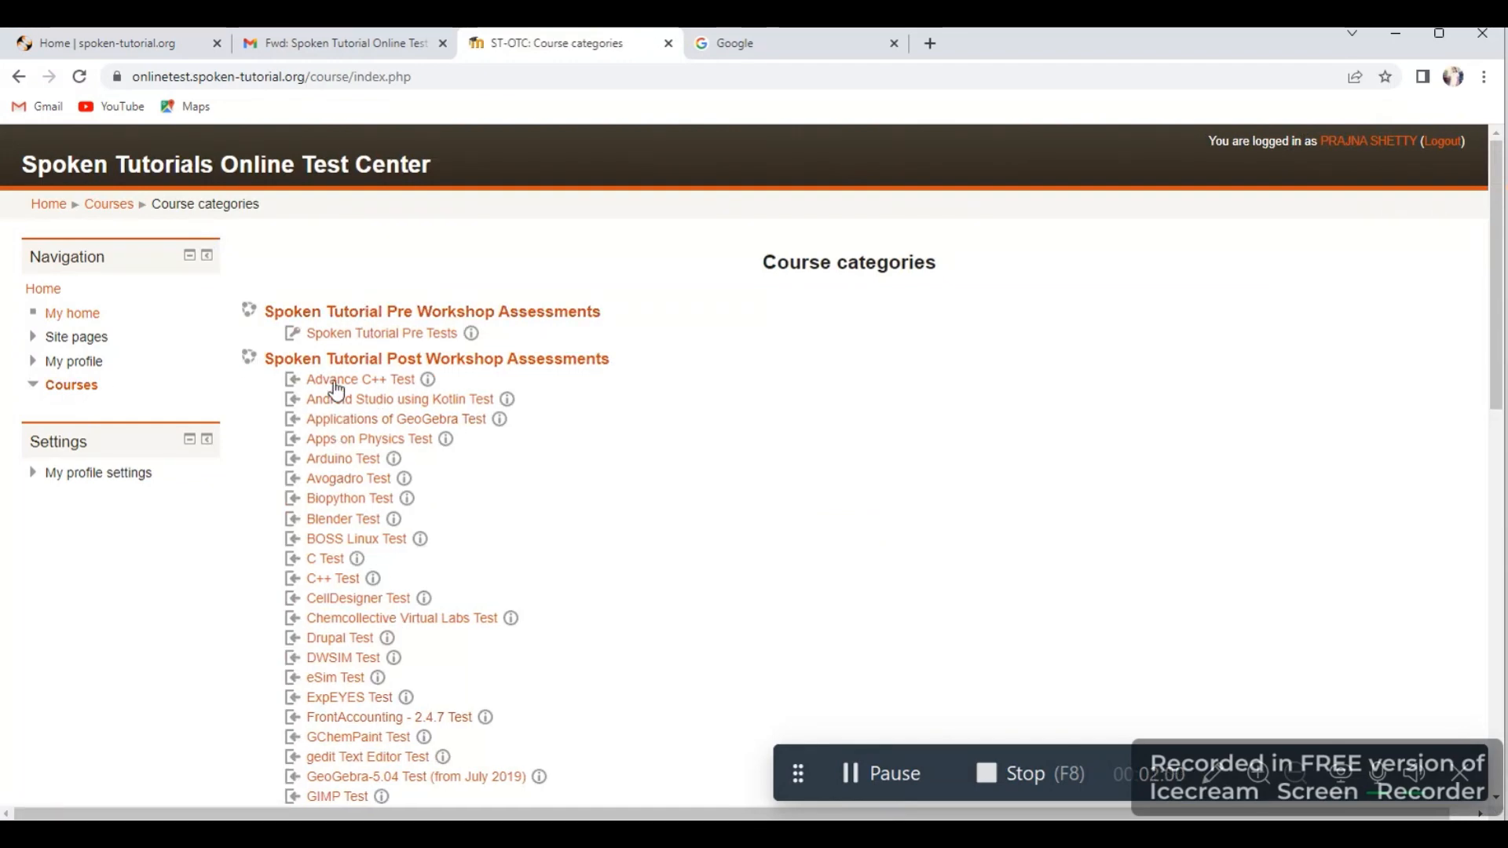
- Select the GIMP Test course from the categories and enrol in it
scroll(down, 3)
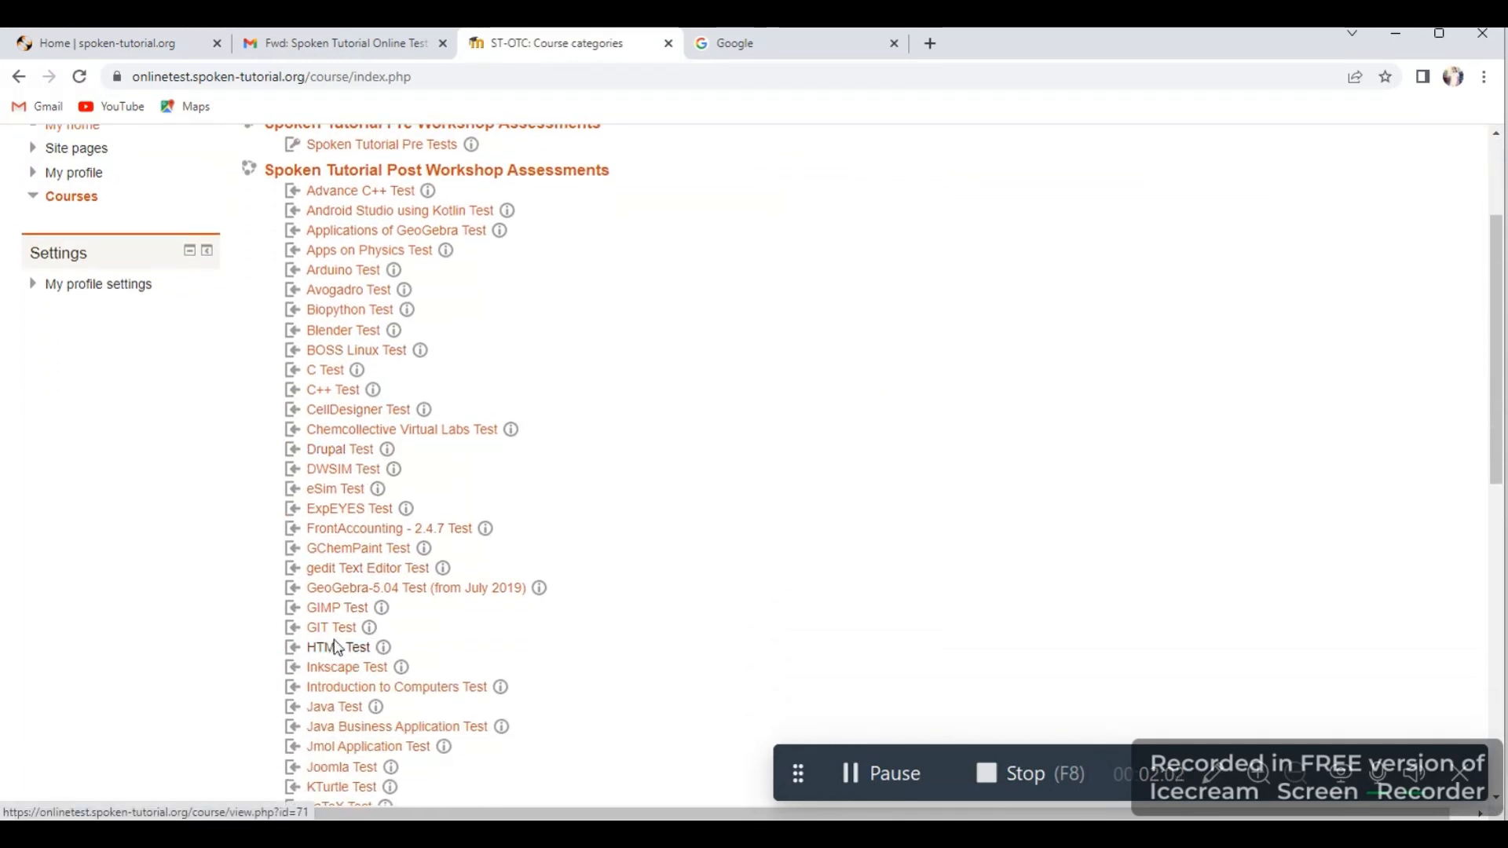
click(336, 607)
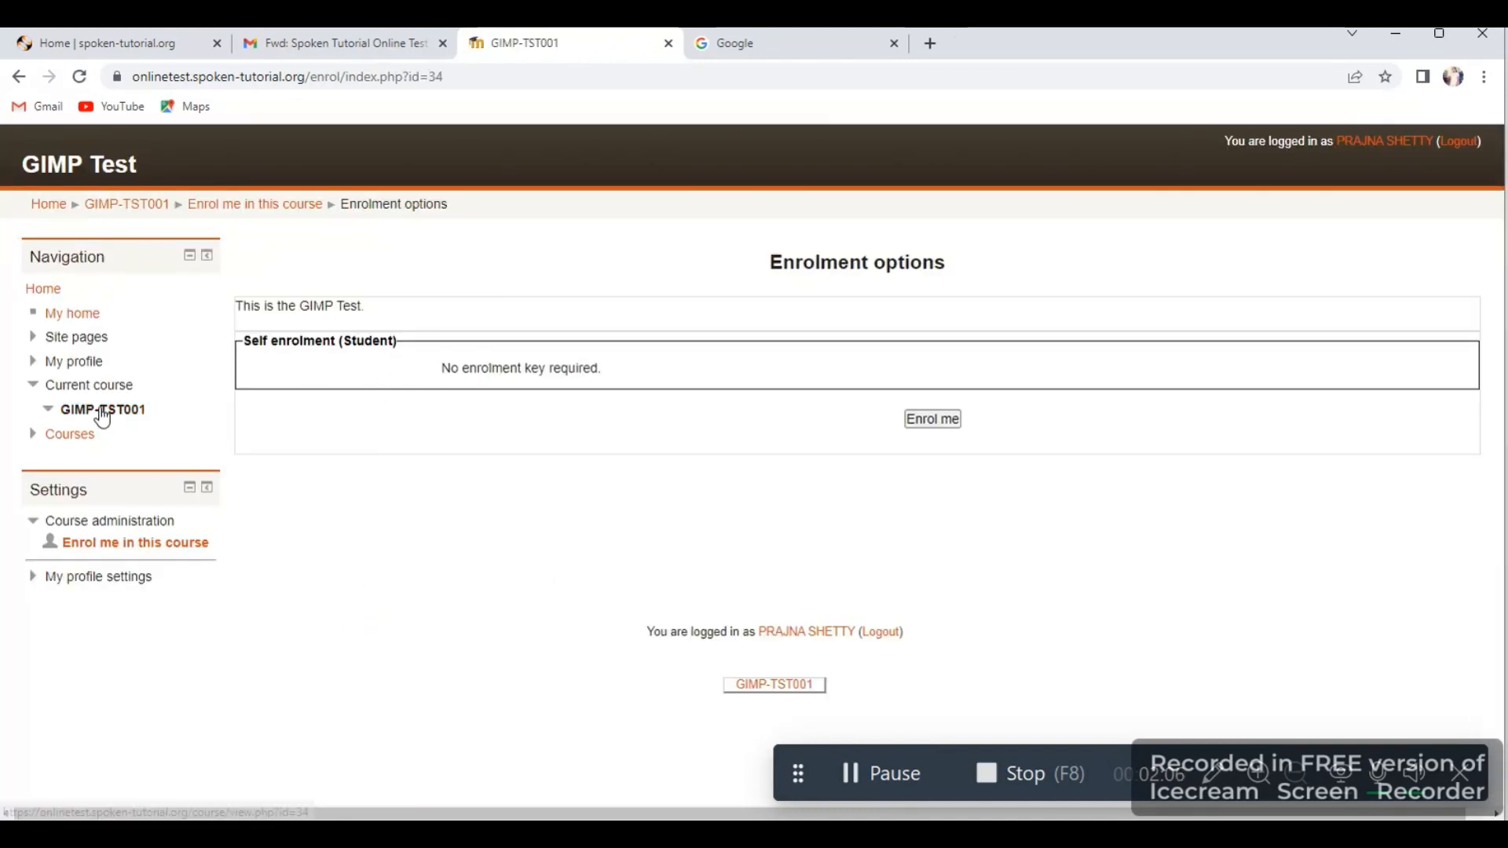
mouse_move(803, 326)
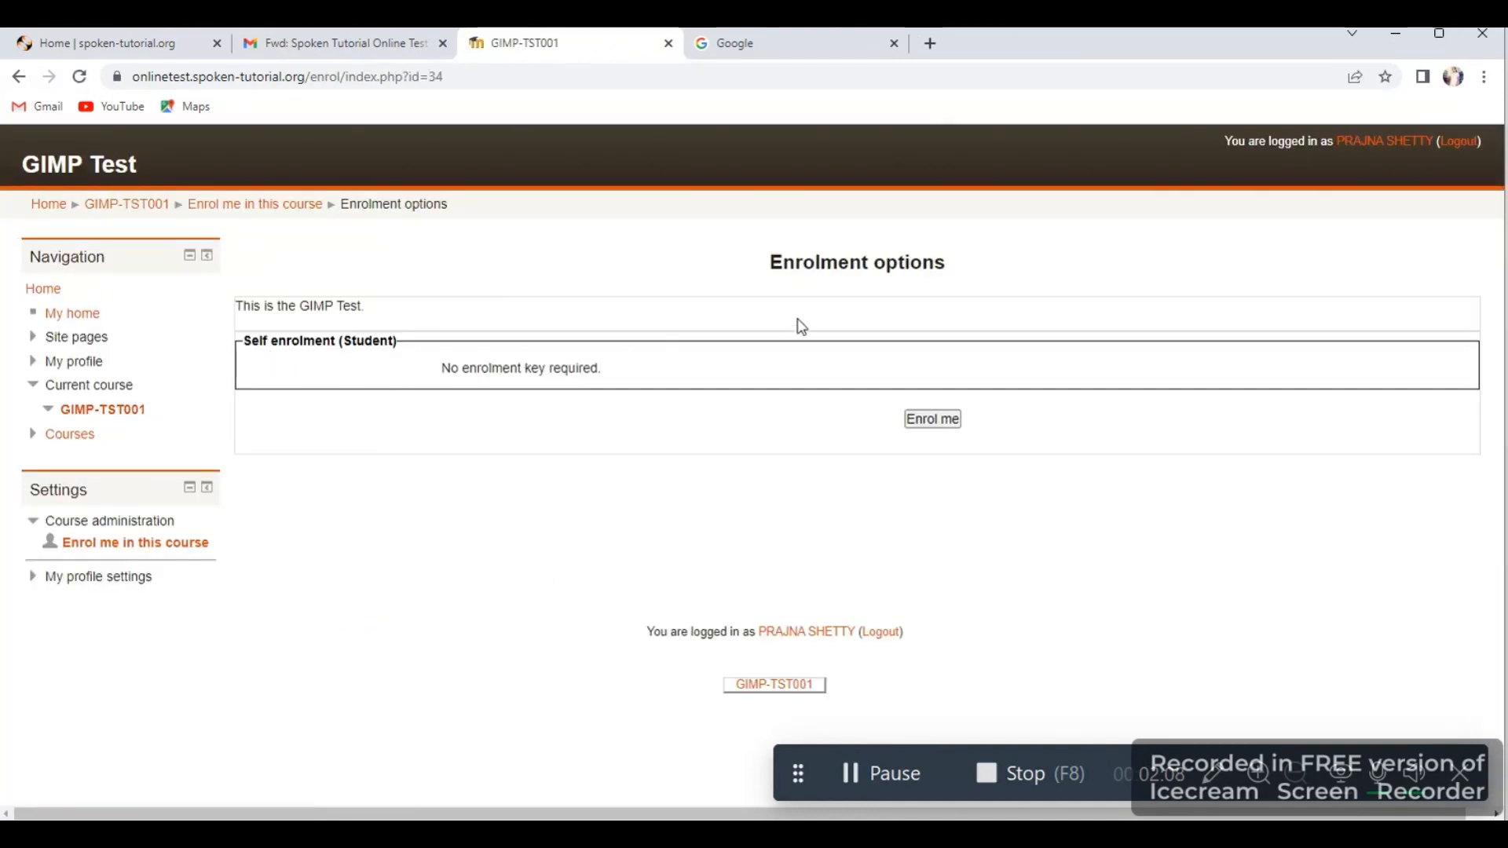
mouse_move(886, 401)
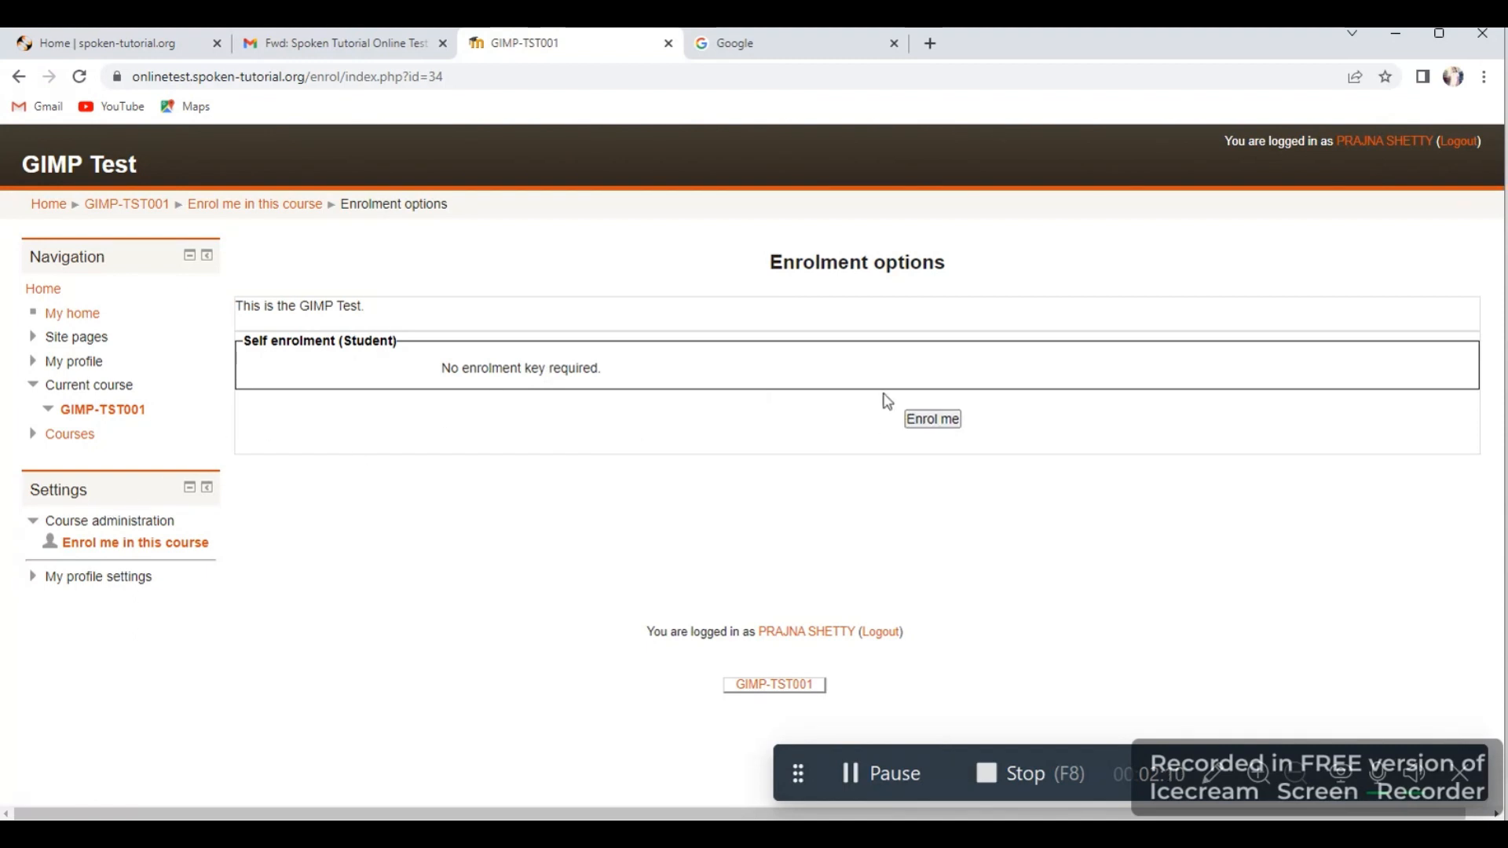
click(932, 418)
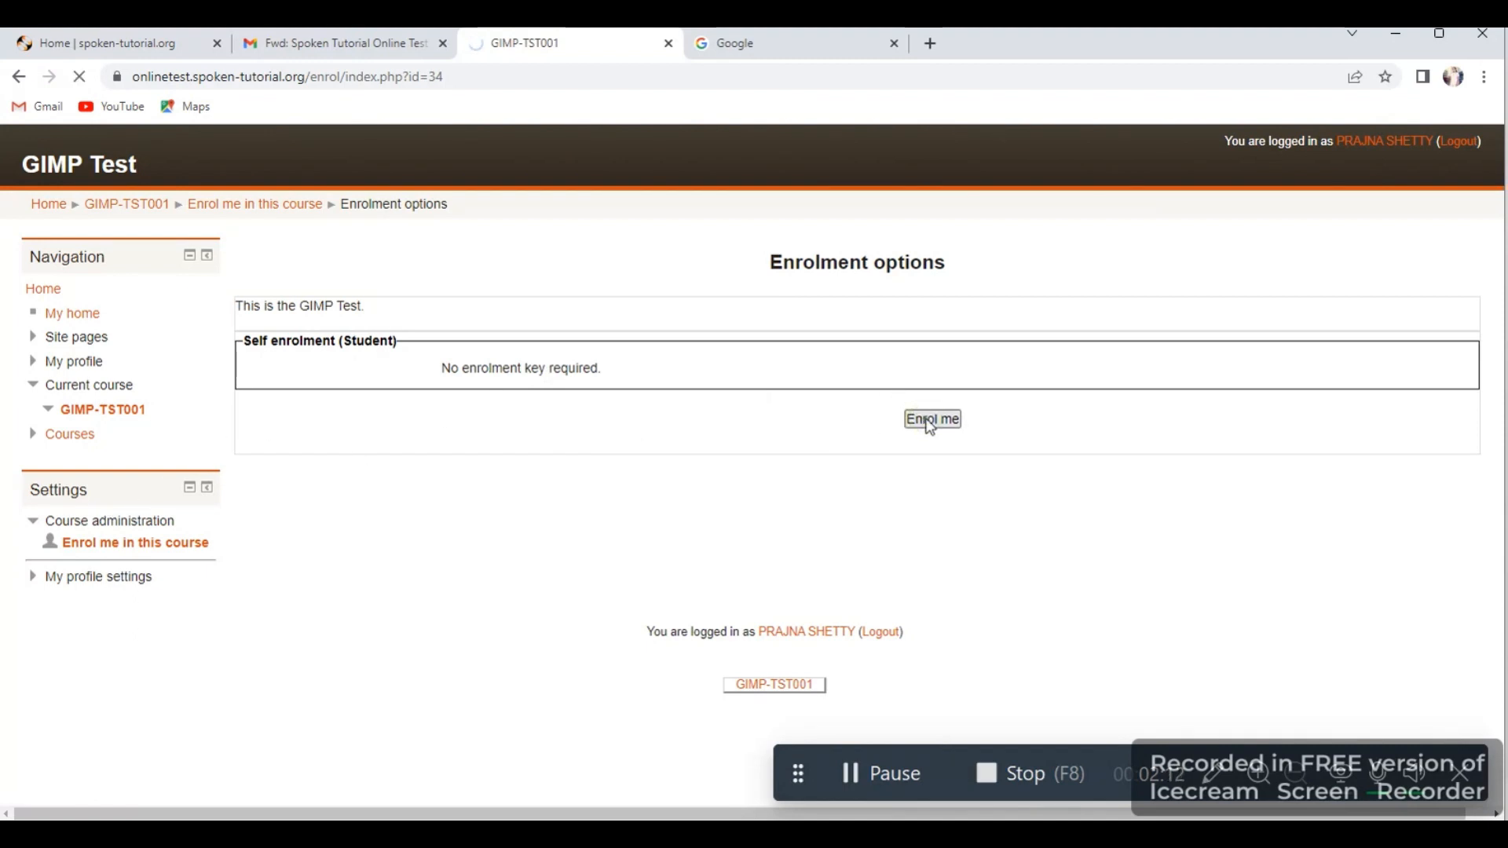
click(930, 419)
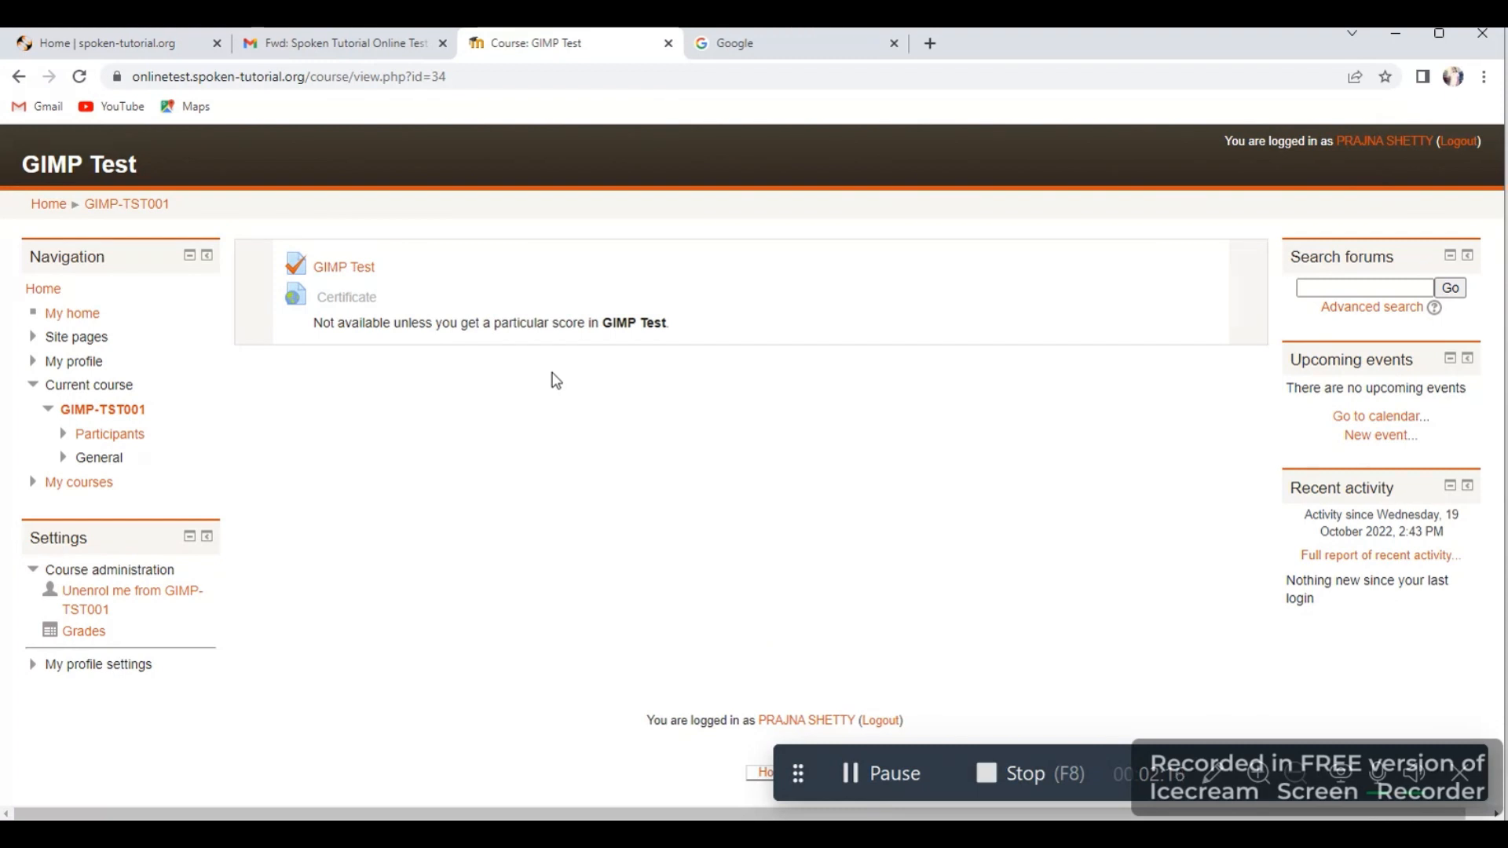
mouse_move(775, 408)
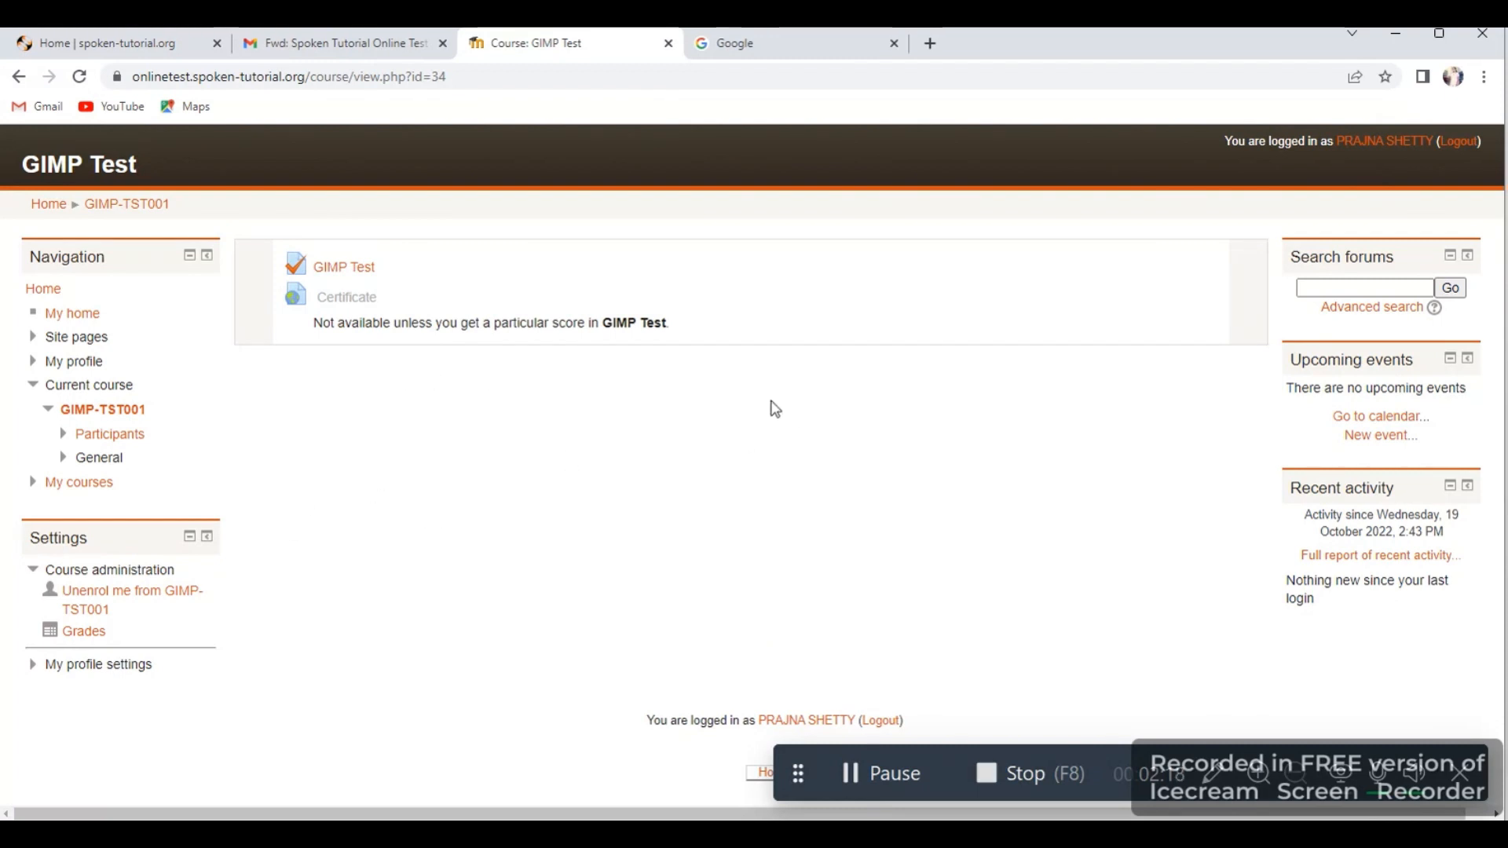
mouse_move(553, 380)
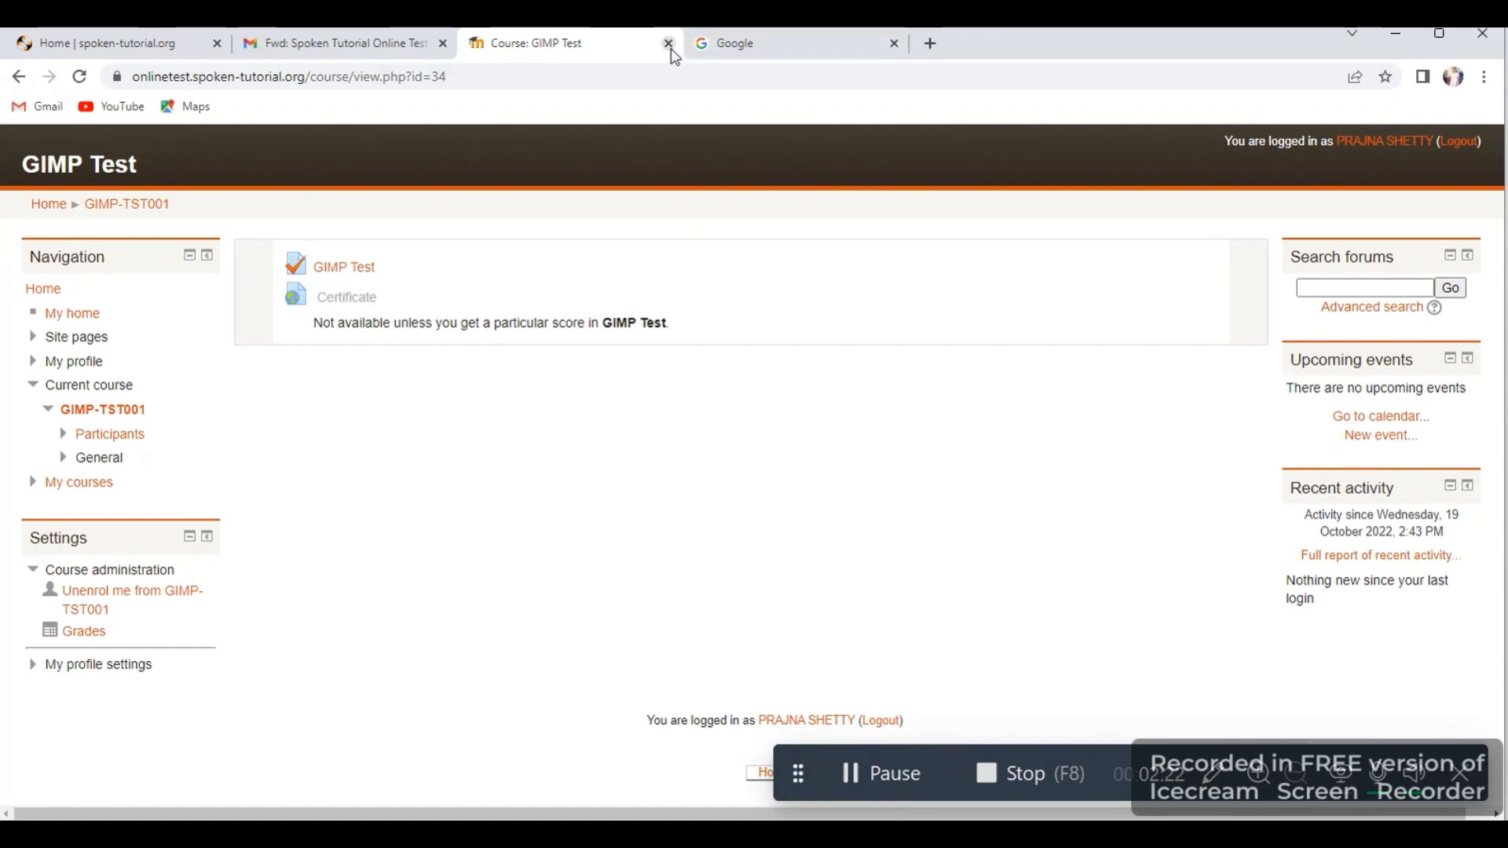
- Close the GIMP Test tab, go to spoken-tutorial.org and reach its login page
click(668, 44)
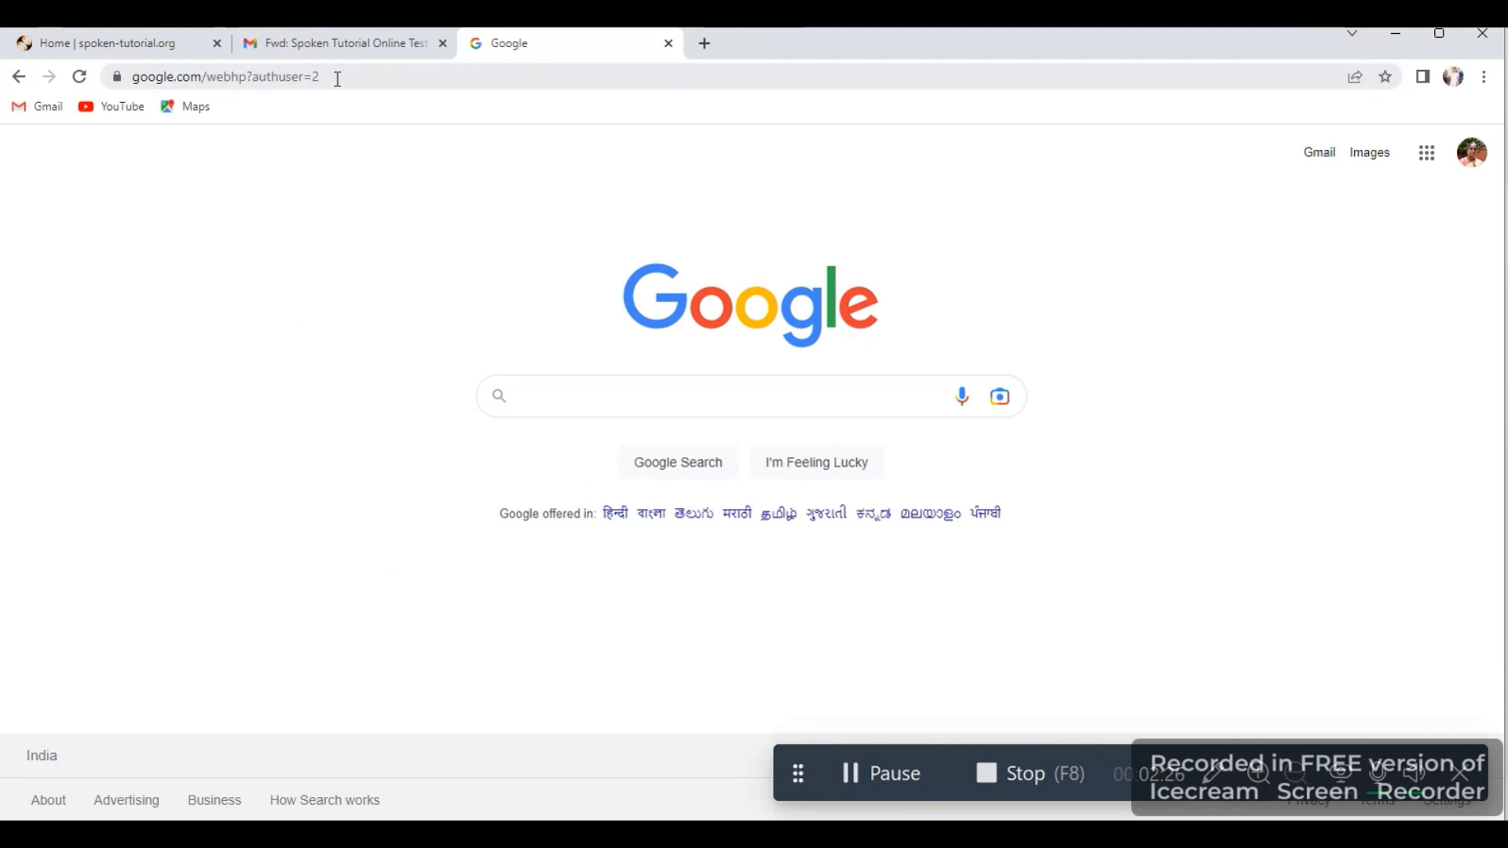
text(sok)
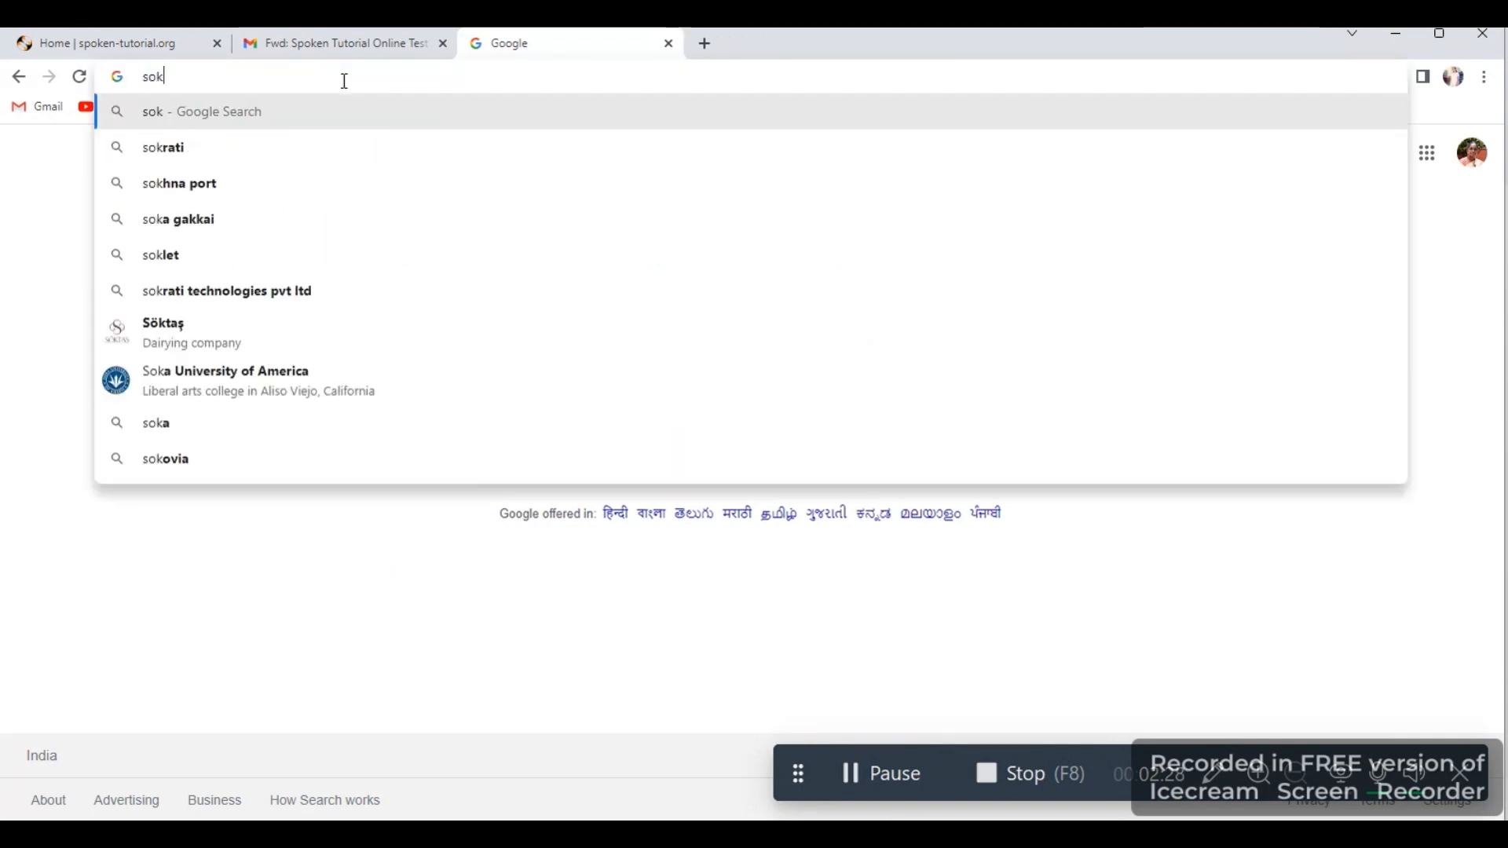
text(en)
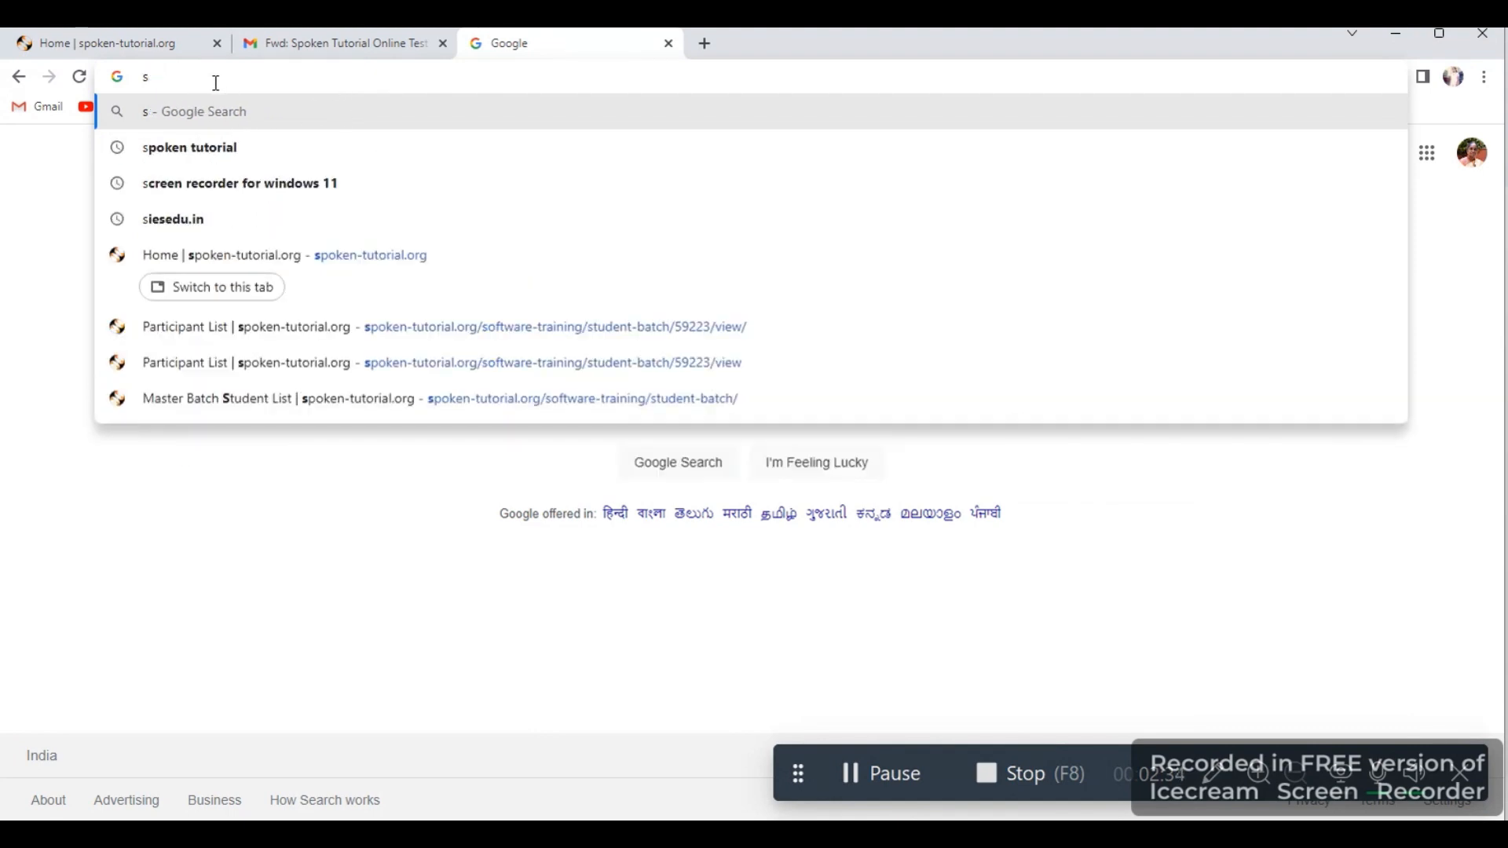
text(poken)
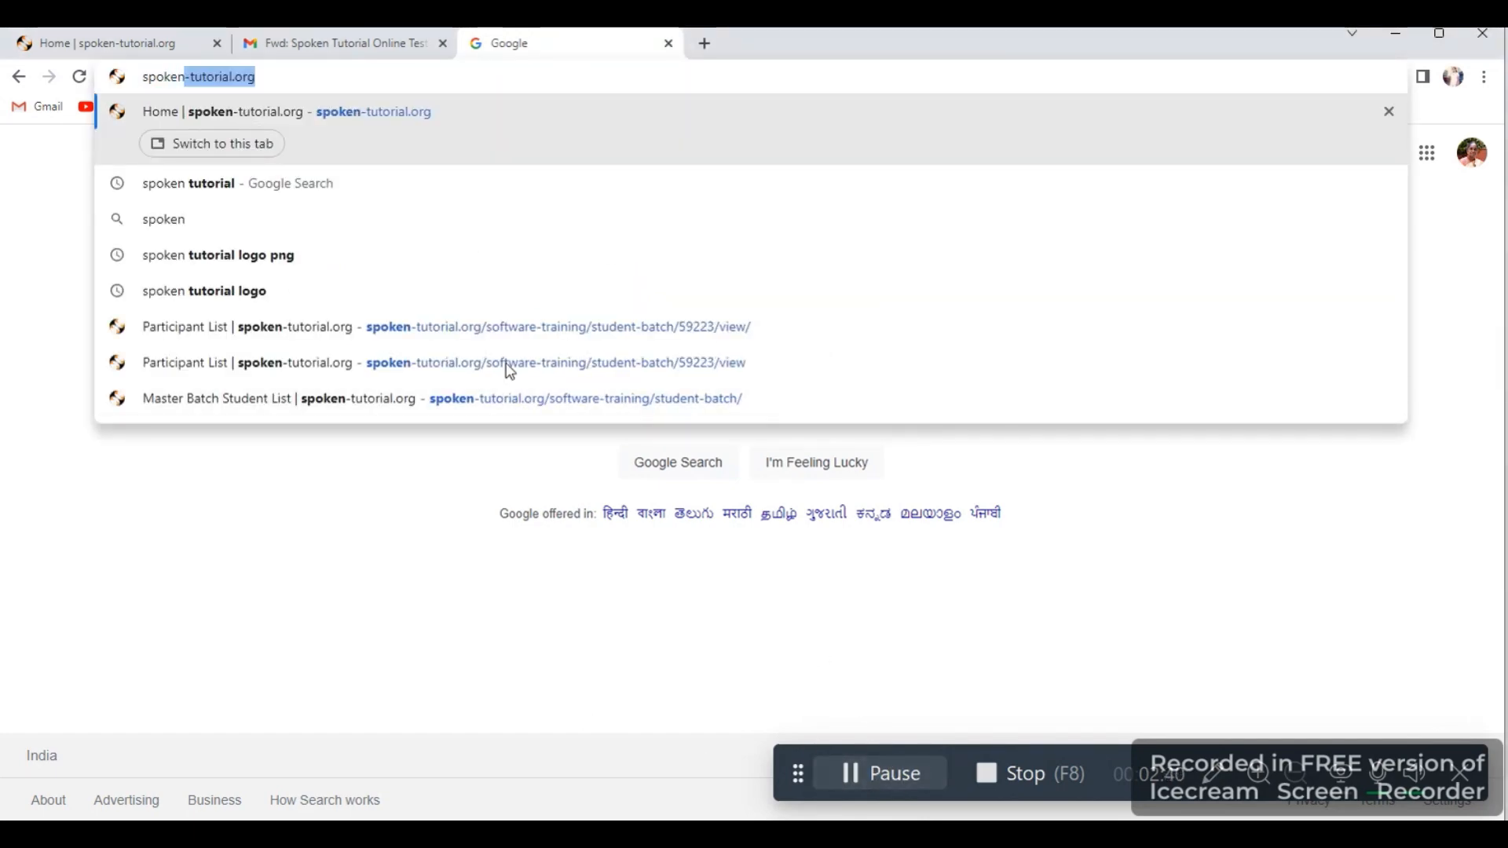
key(Return)
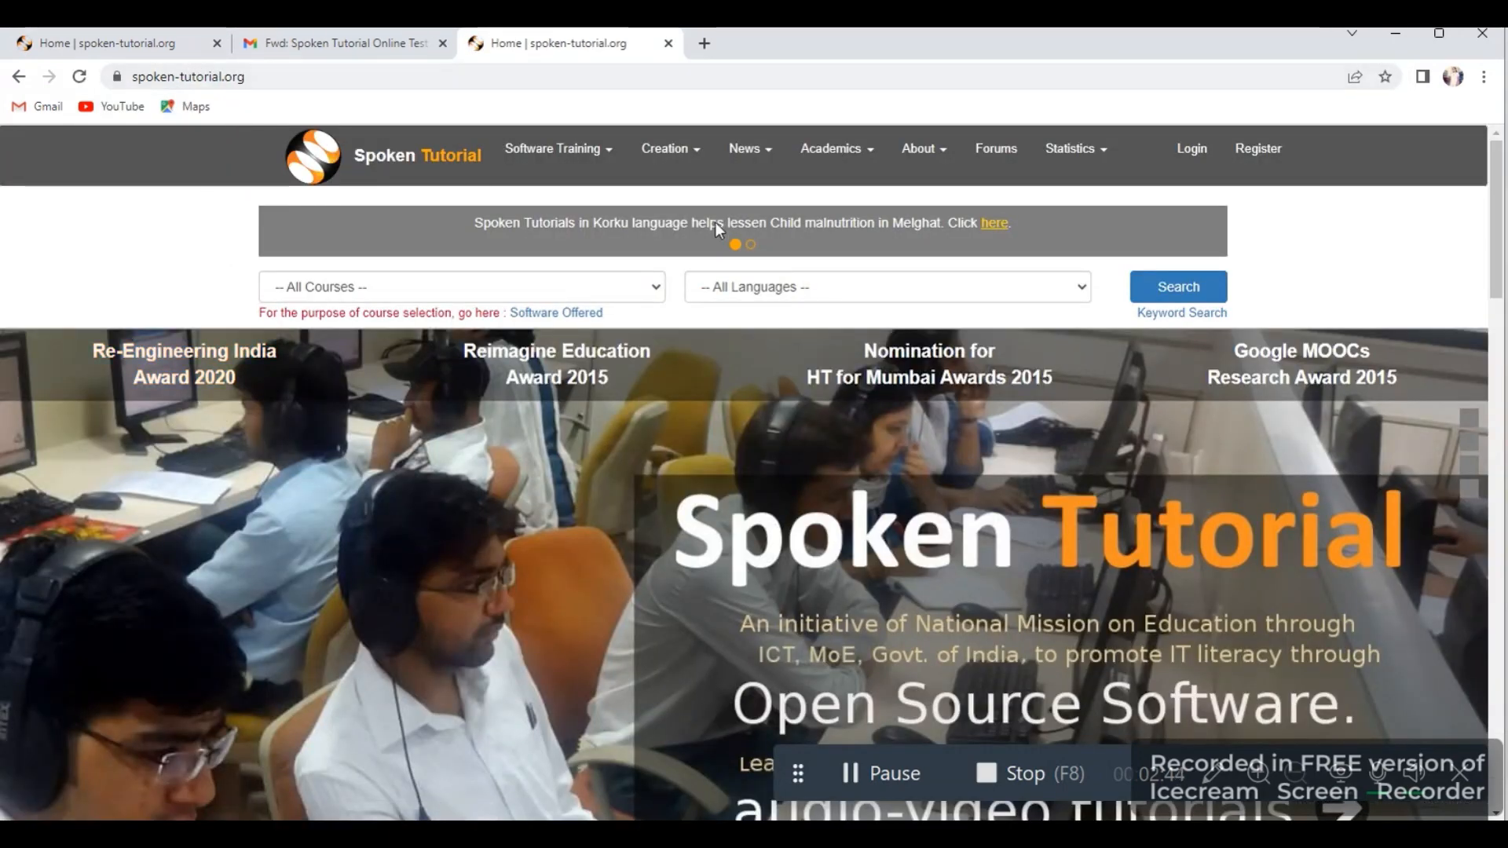
click(1191, 148)
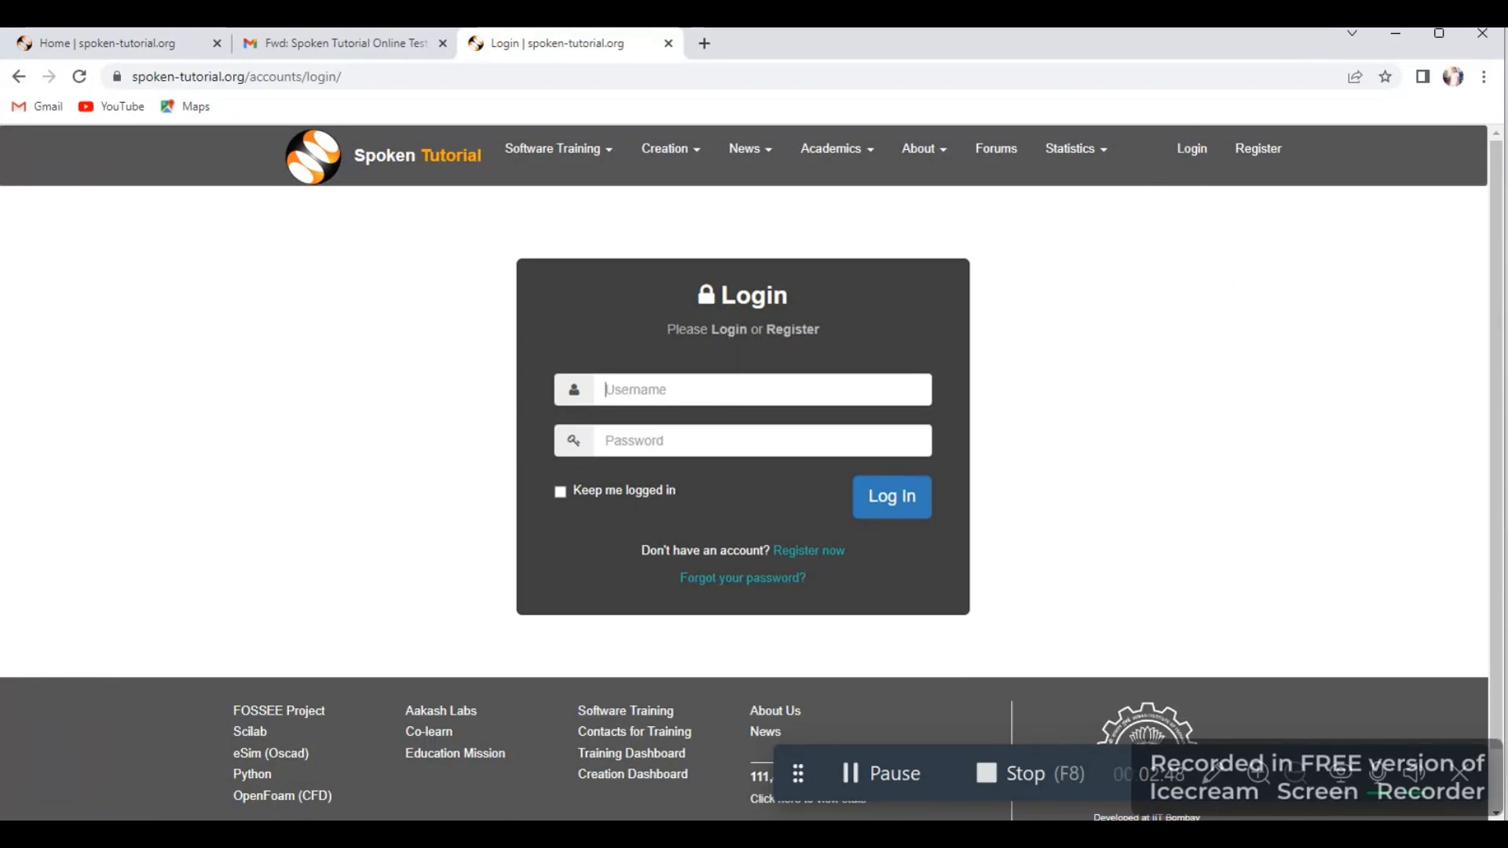
- Log in to spoken-tutorial.org with the emailed username and a password, which is rejected
click(336, 43)
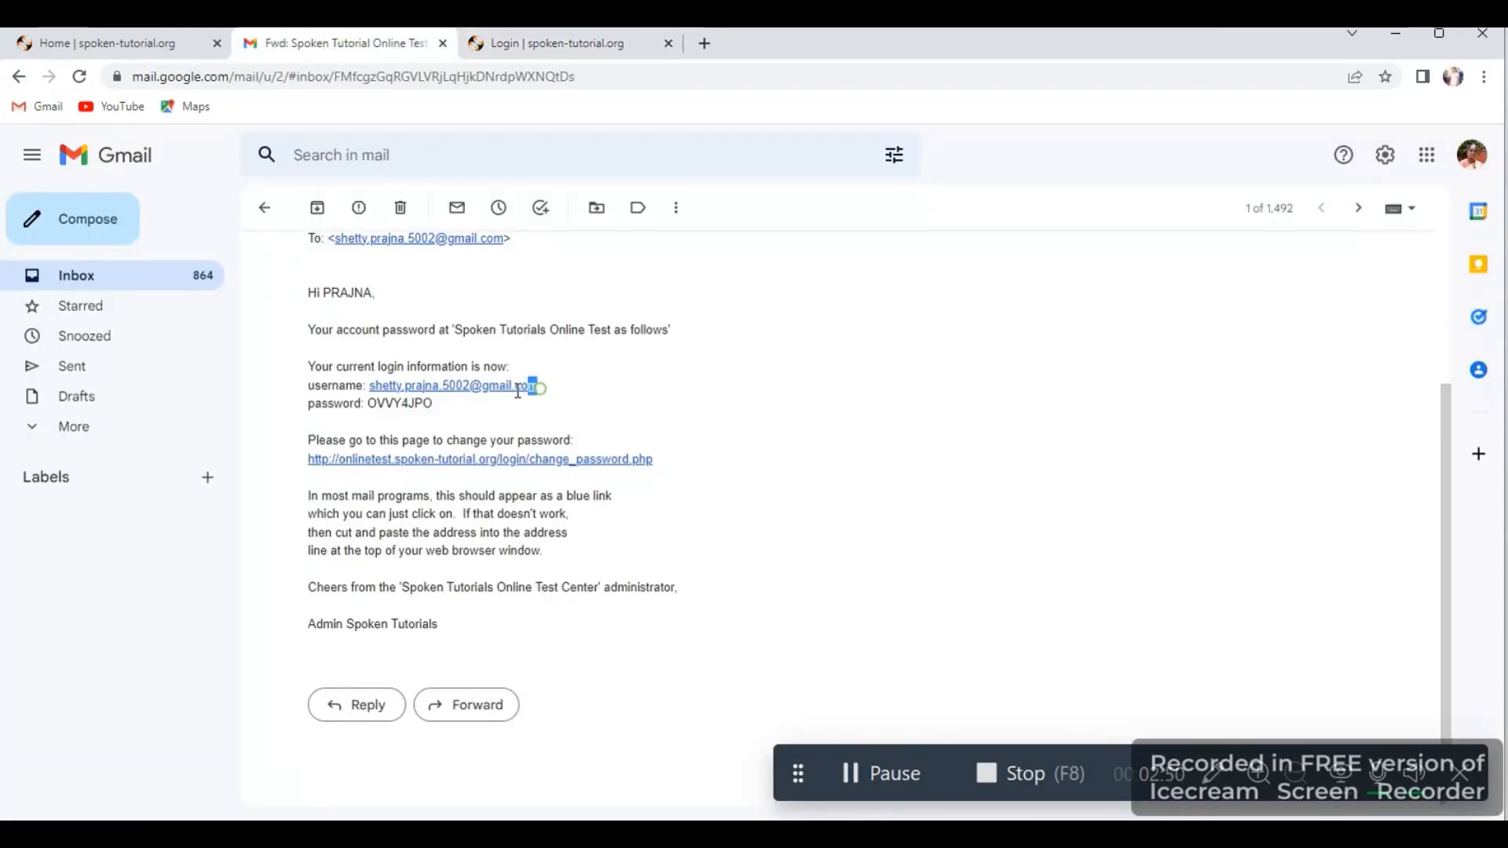
double_click(452, 385)
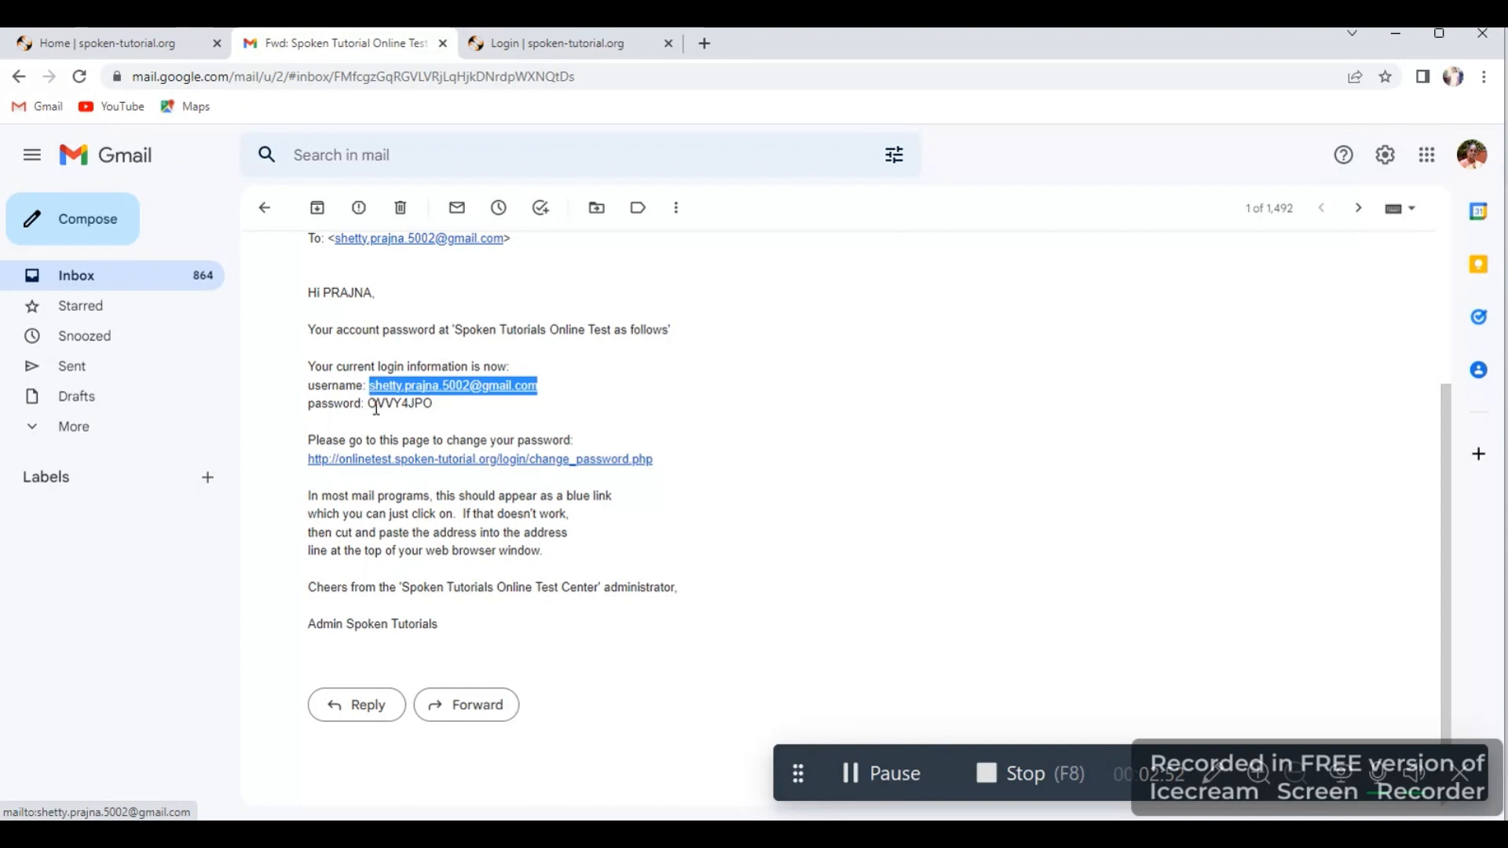
click(553, 44)
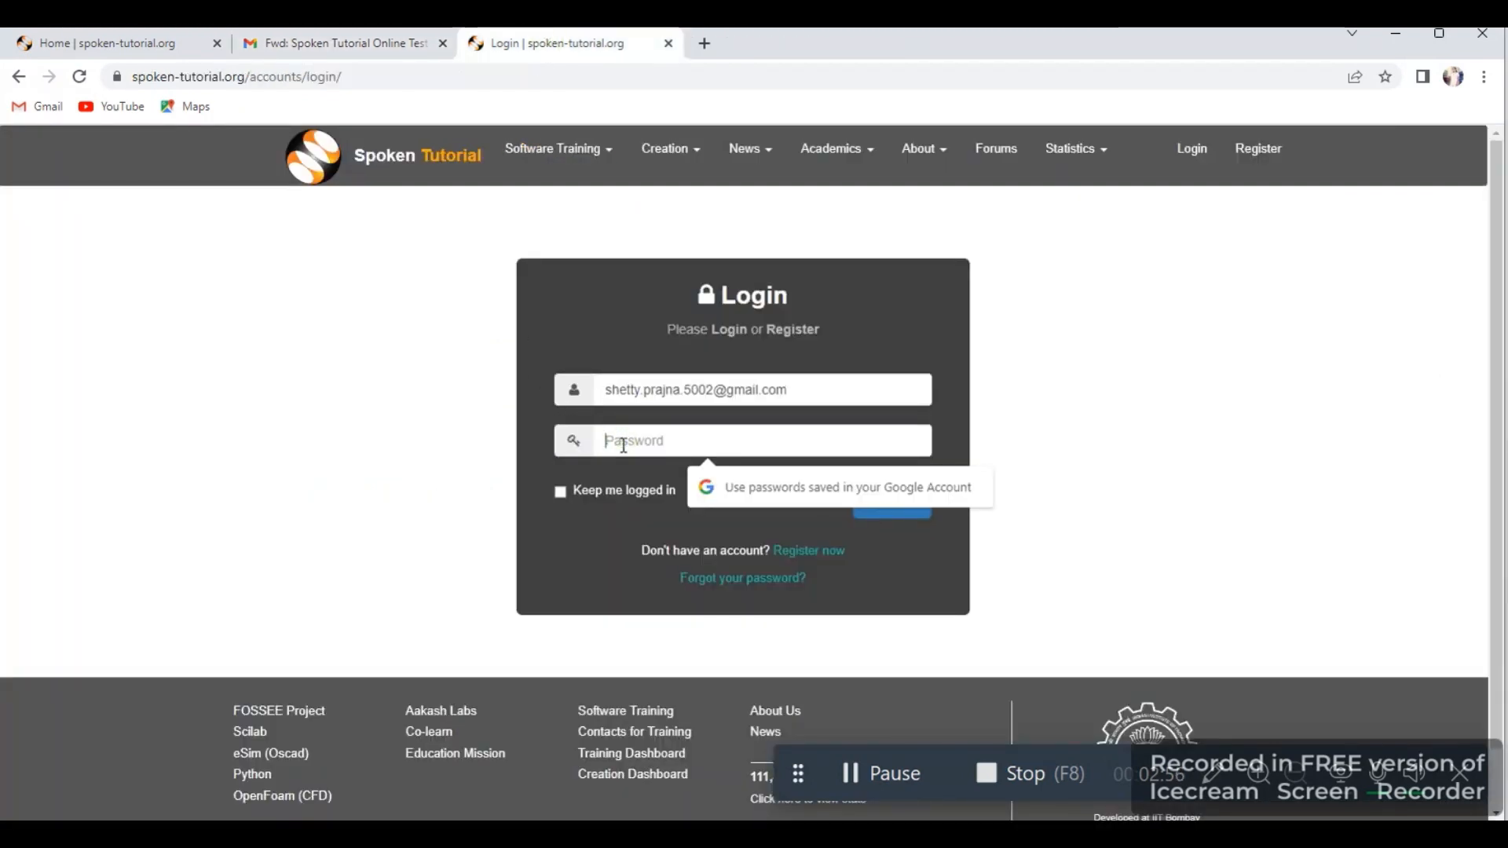
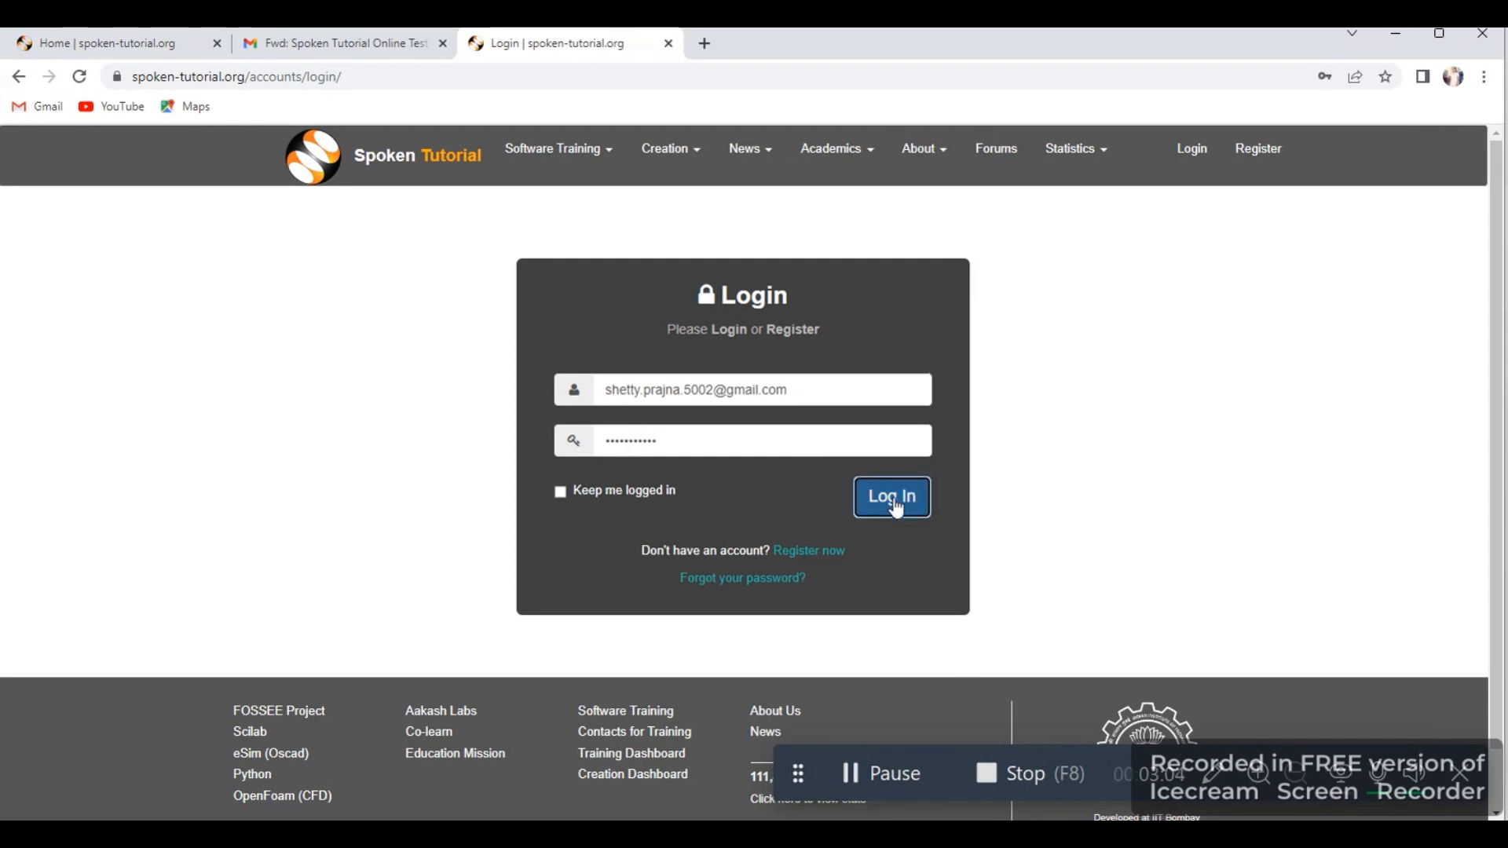
click(889, 496)
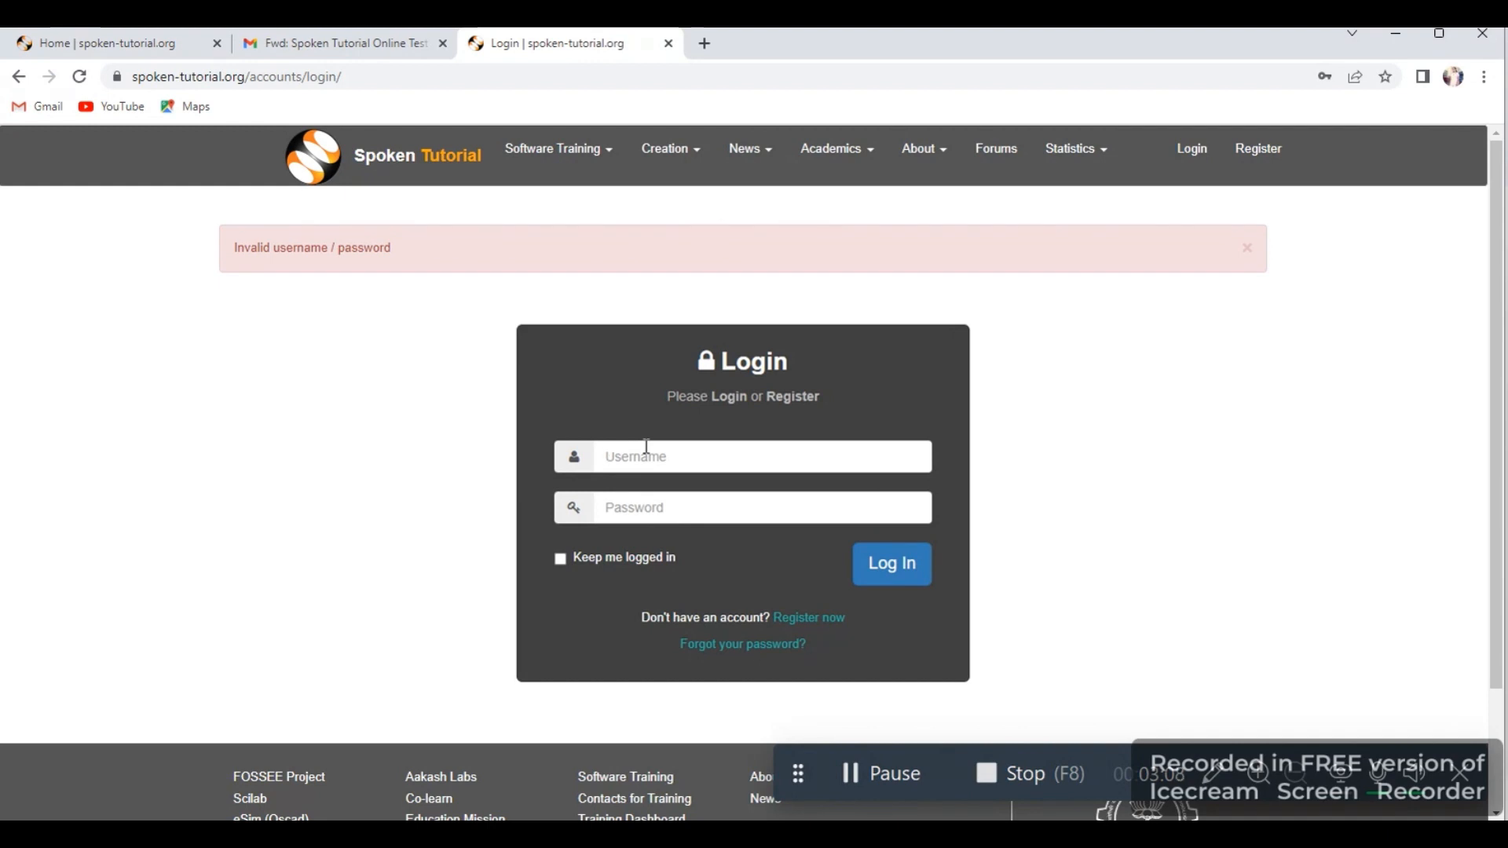
click(740, 456)
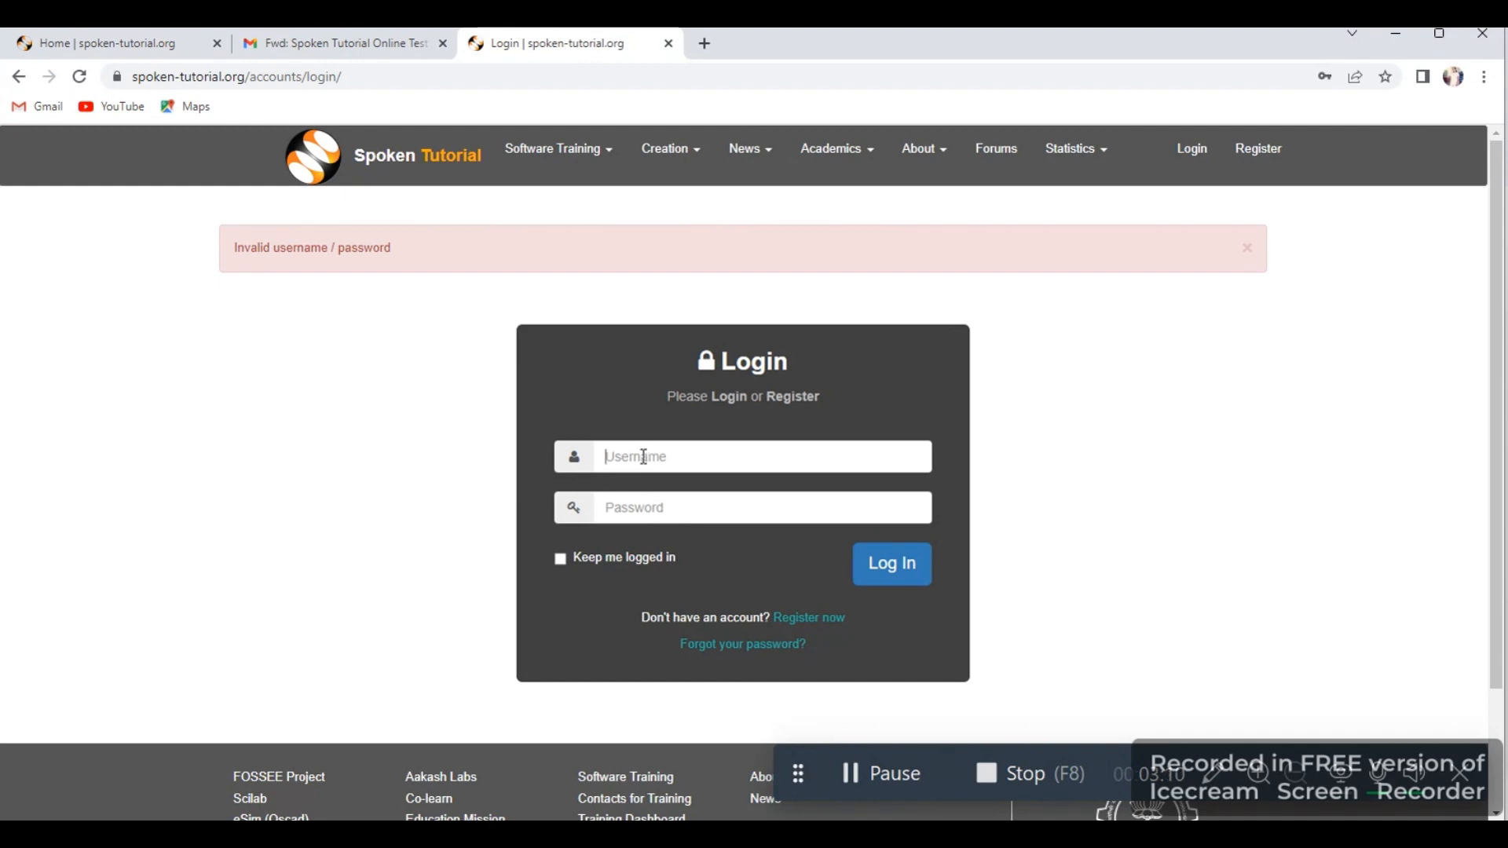
text(maha)
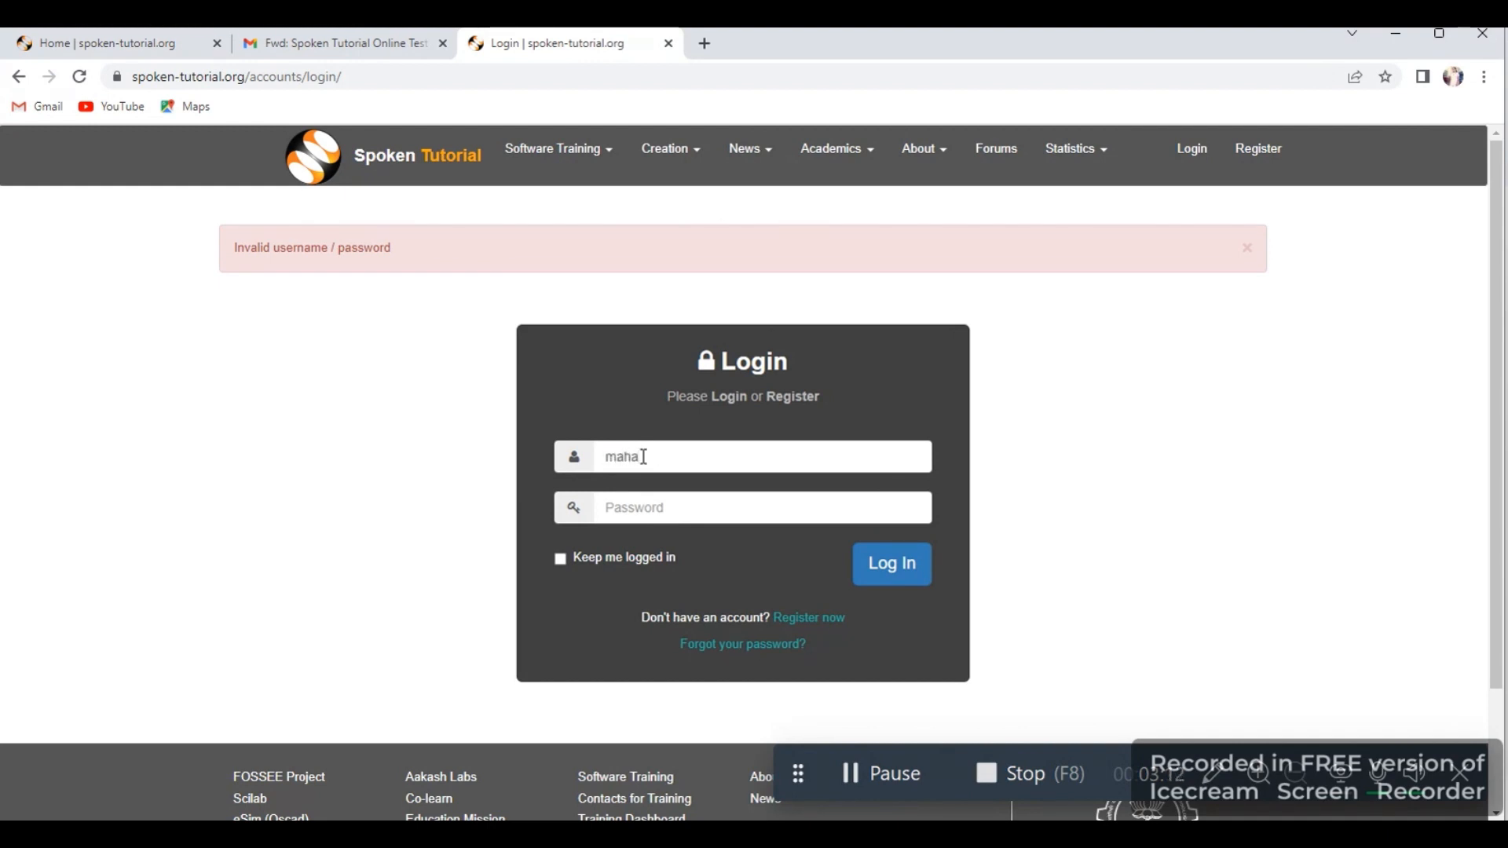
text(laxmin)
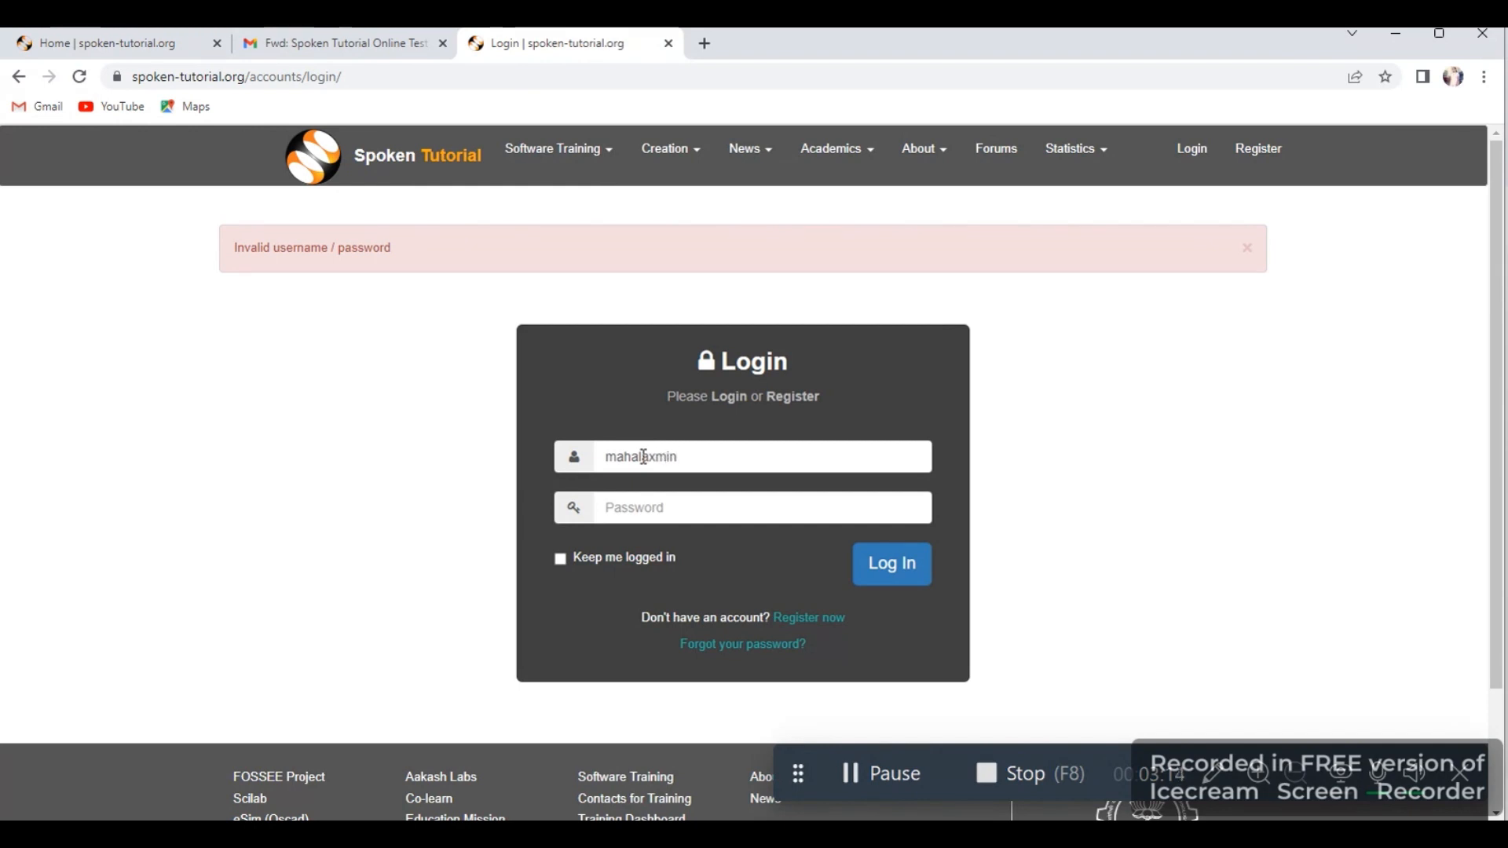
click(761, 508)
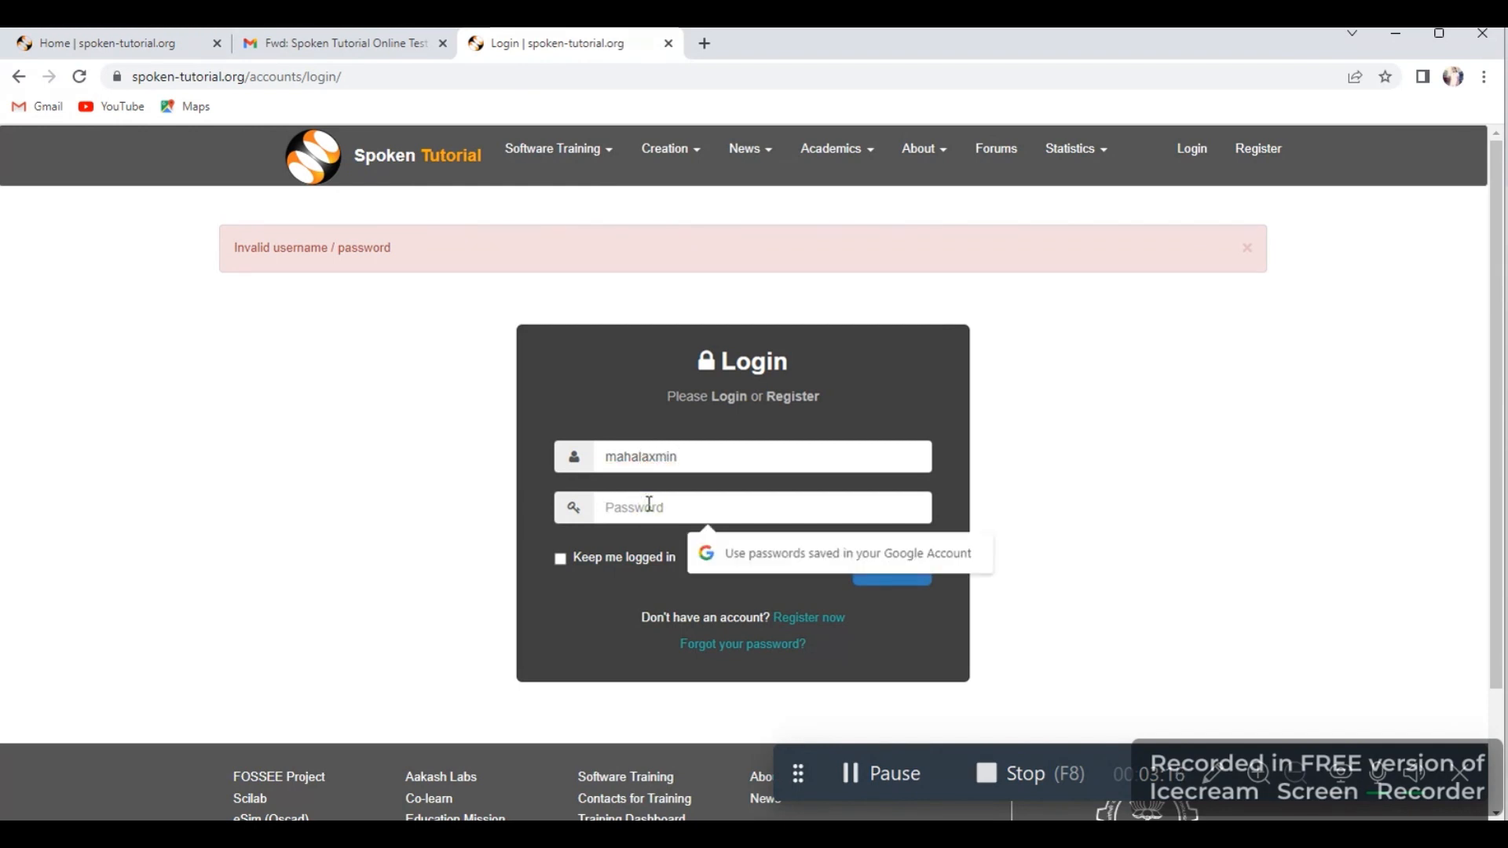
text(•)
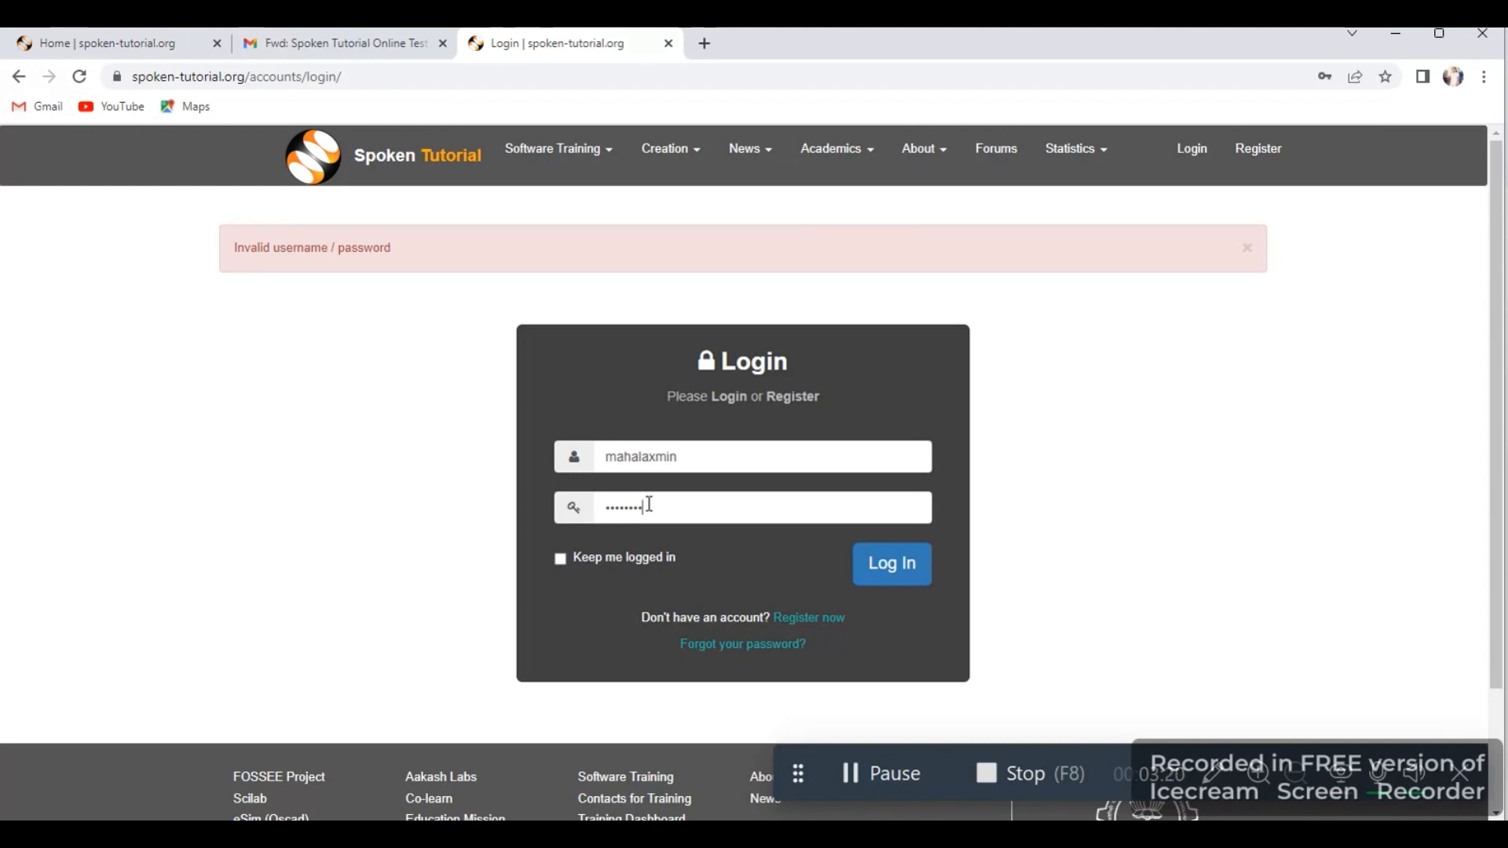
click(889, 564)
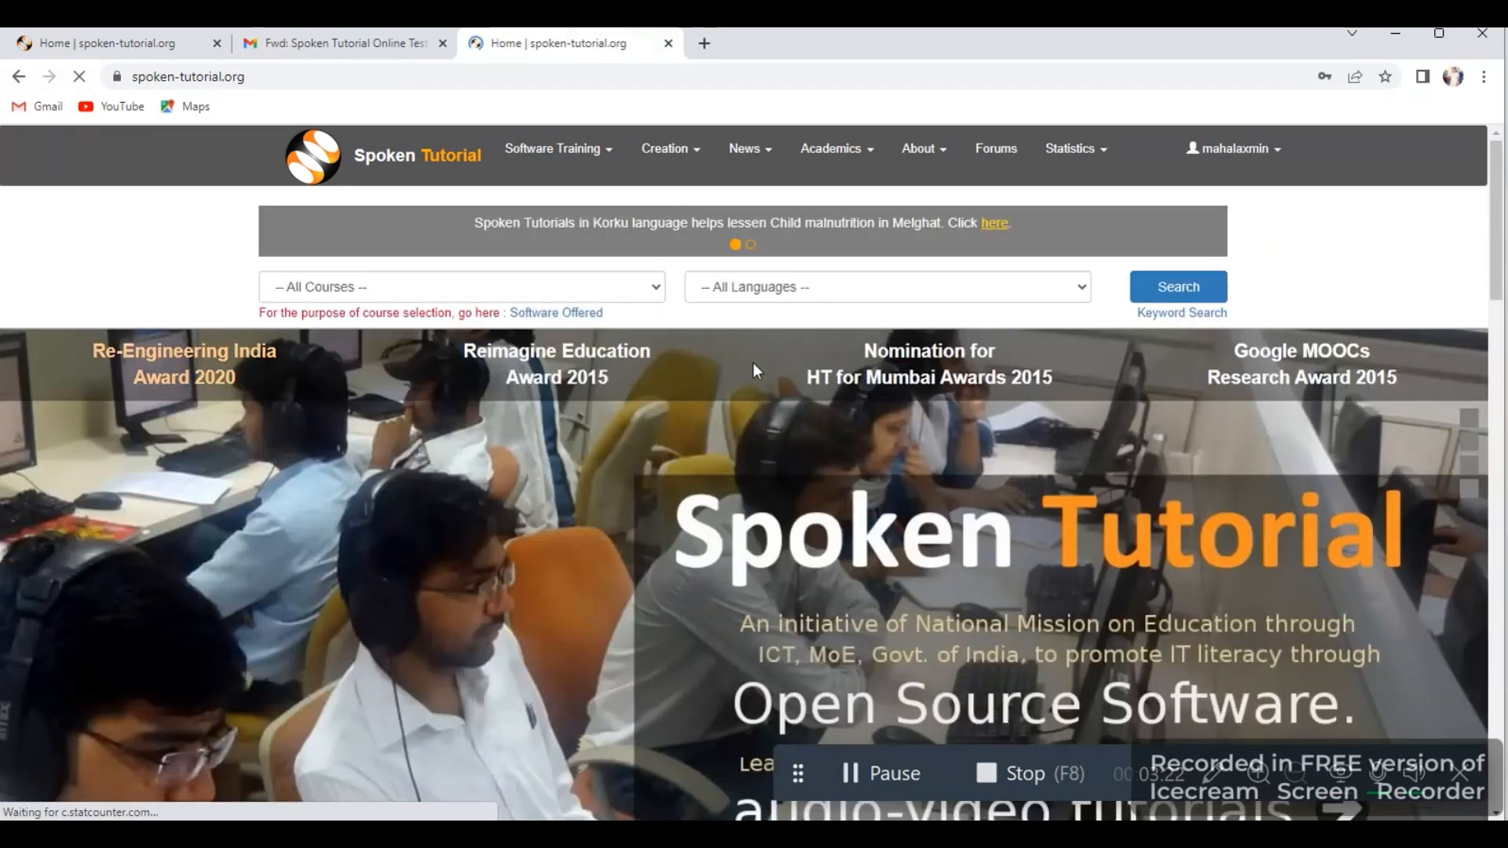
- Search for GIMP tutorials in English from the course and language dropdowns
click(461, 286)
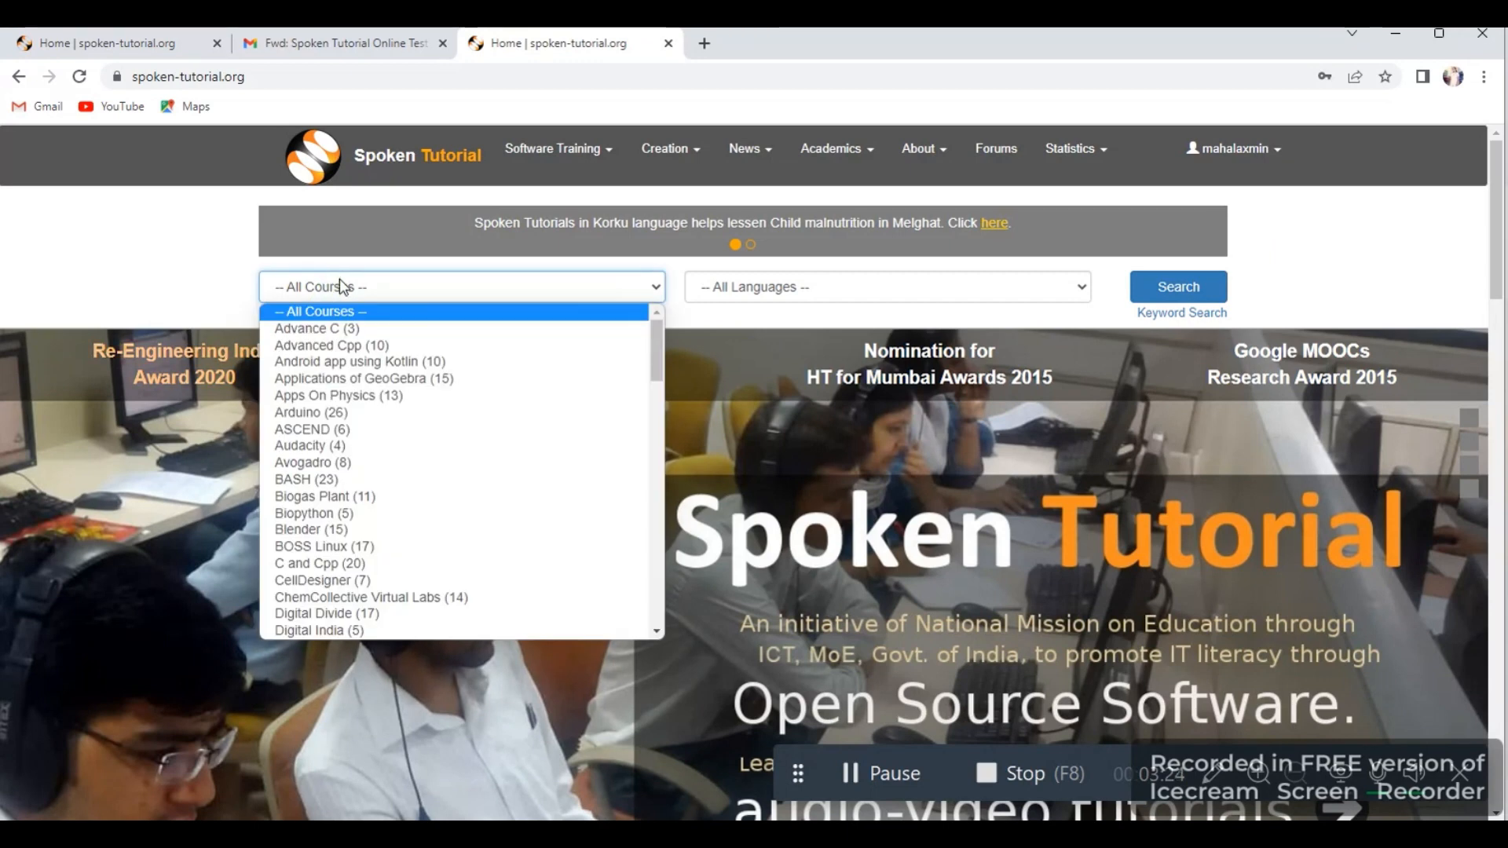
mouse_move(323, 580)
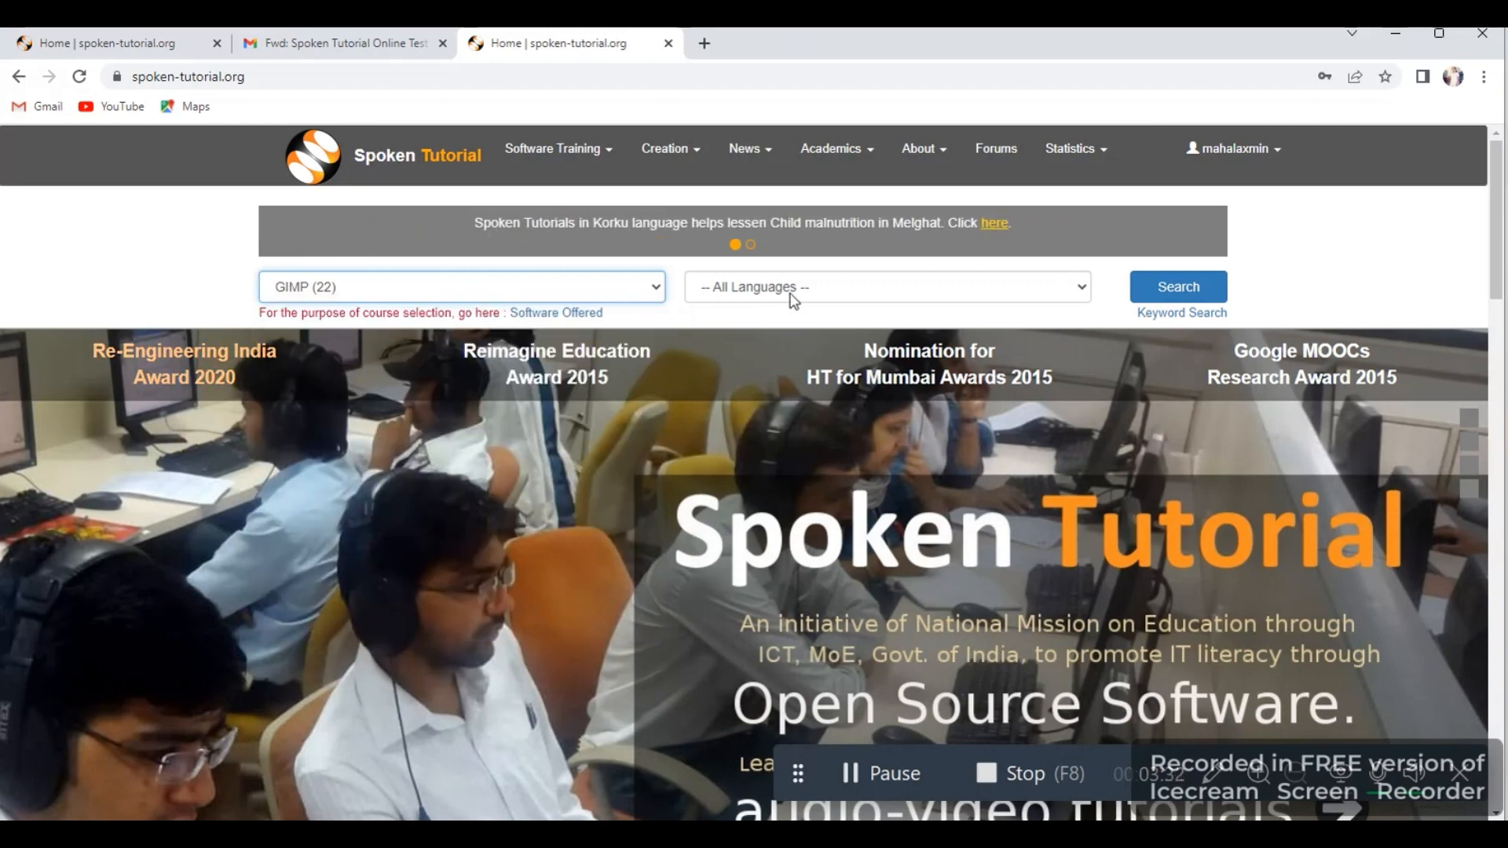
click(884, 286)
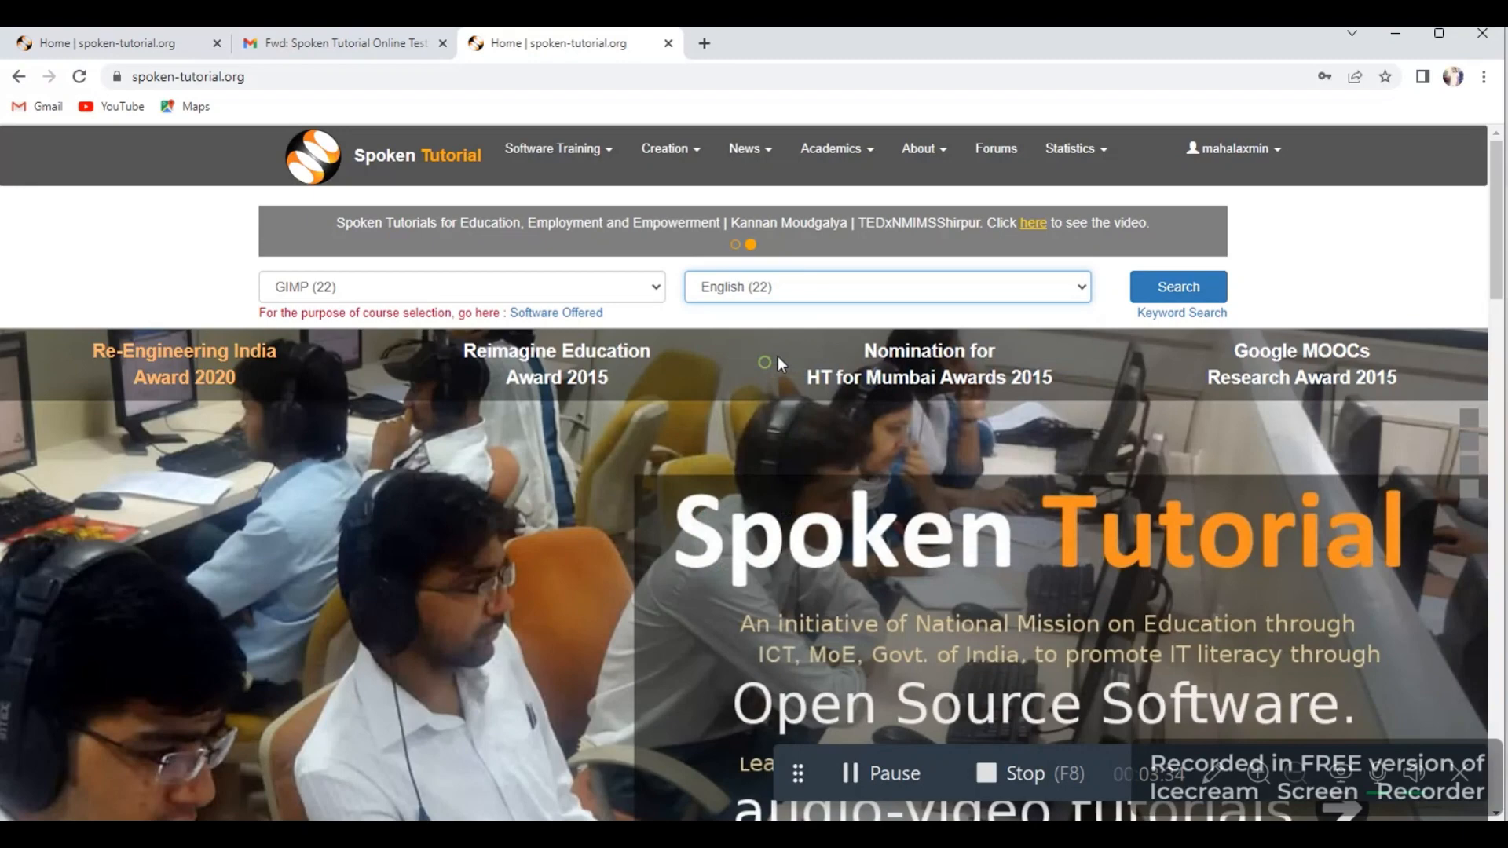
click(1177, 286)
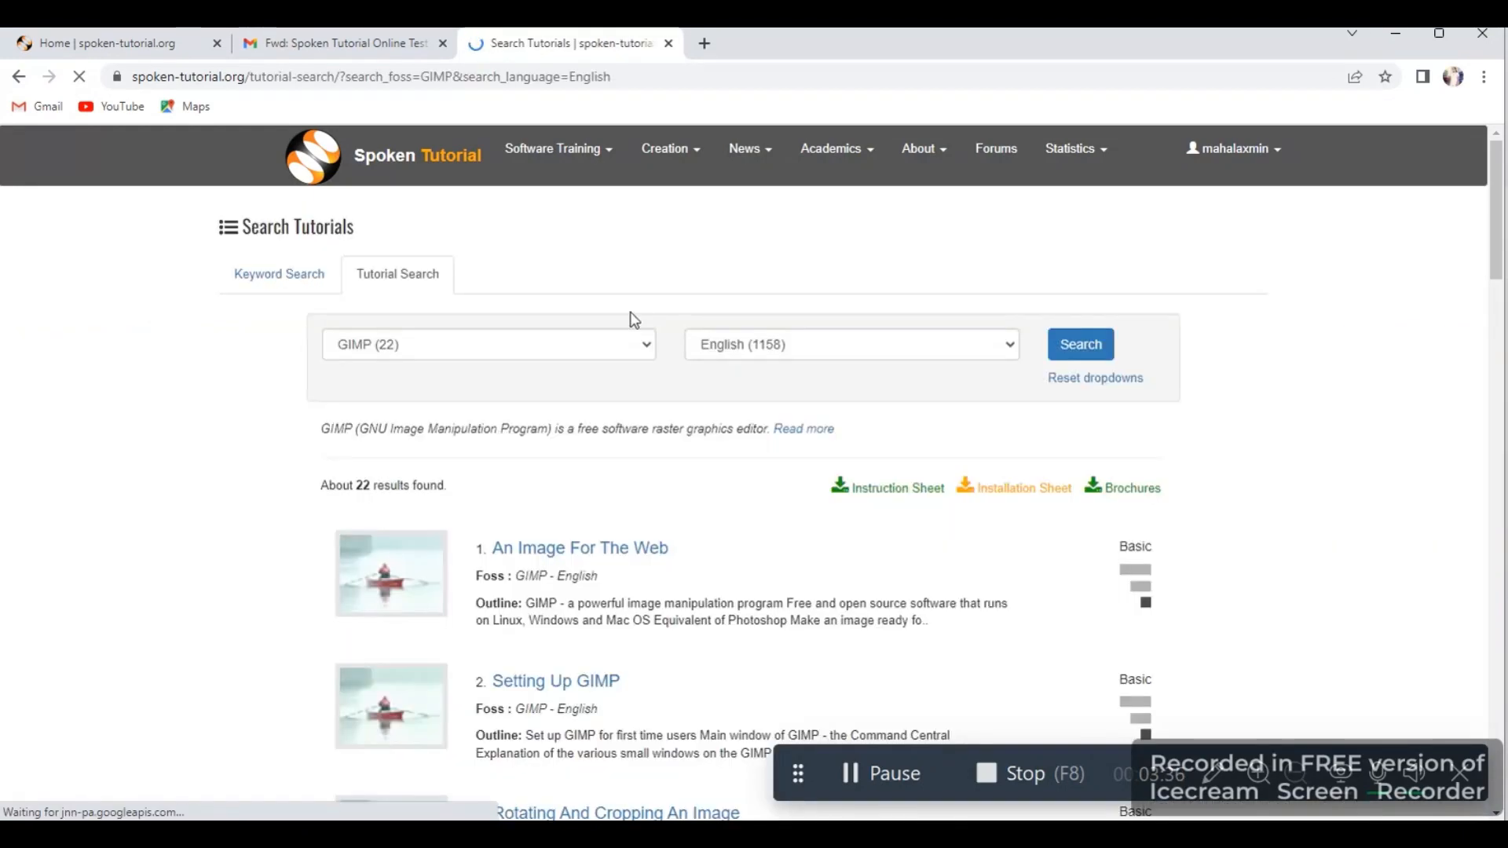
- Scroll through the 22 results and move to the second results page
scroll(down, 3)
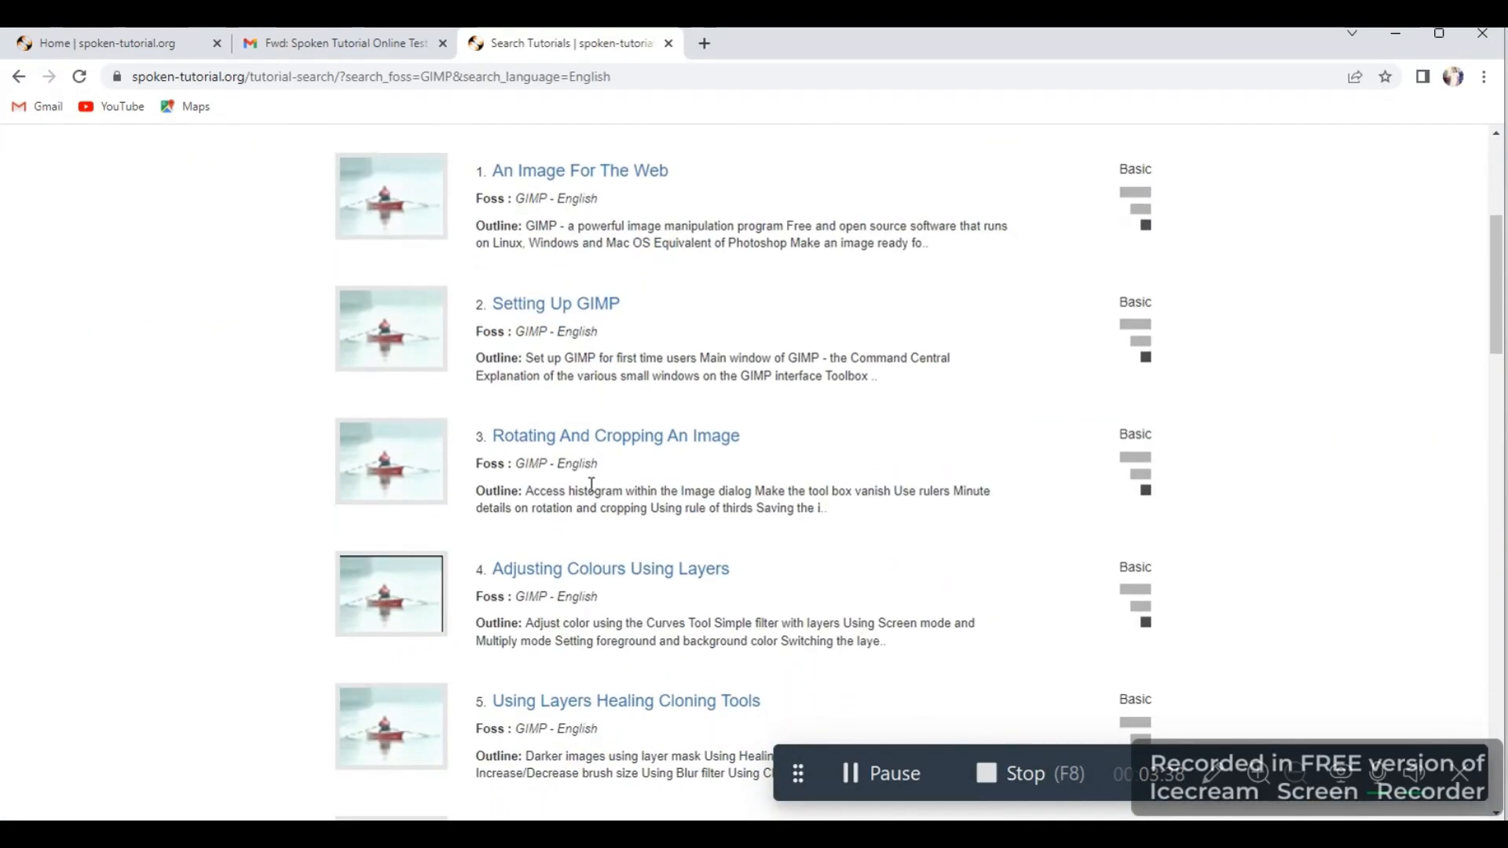
scroll(down, 3)
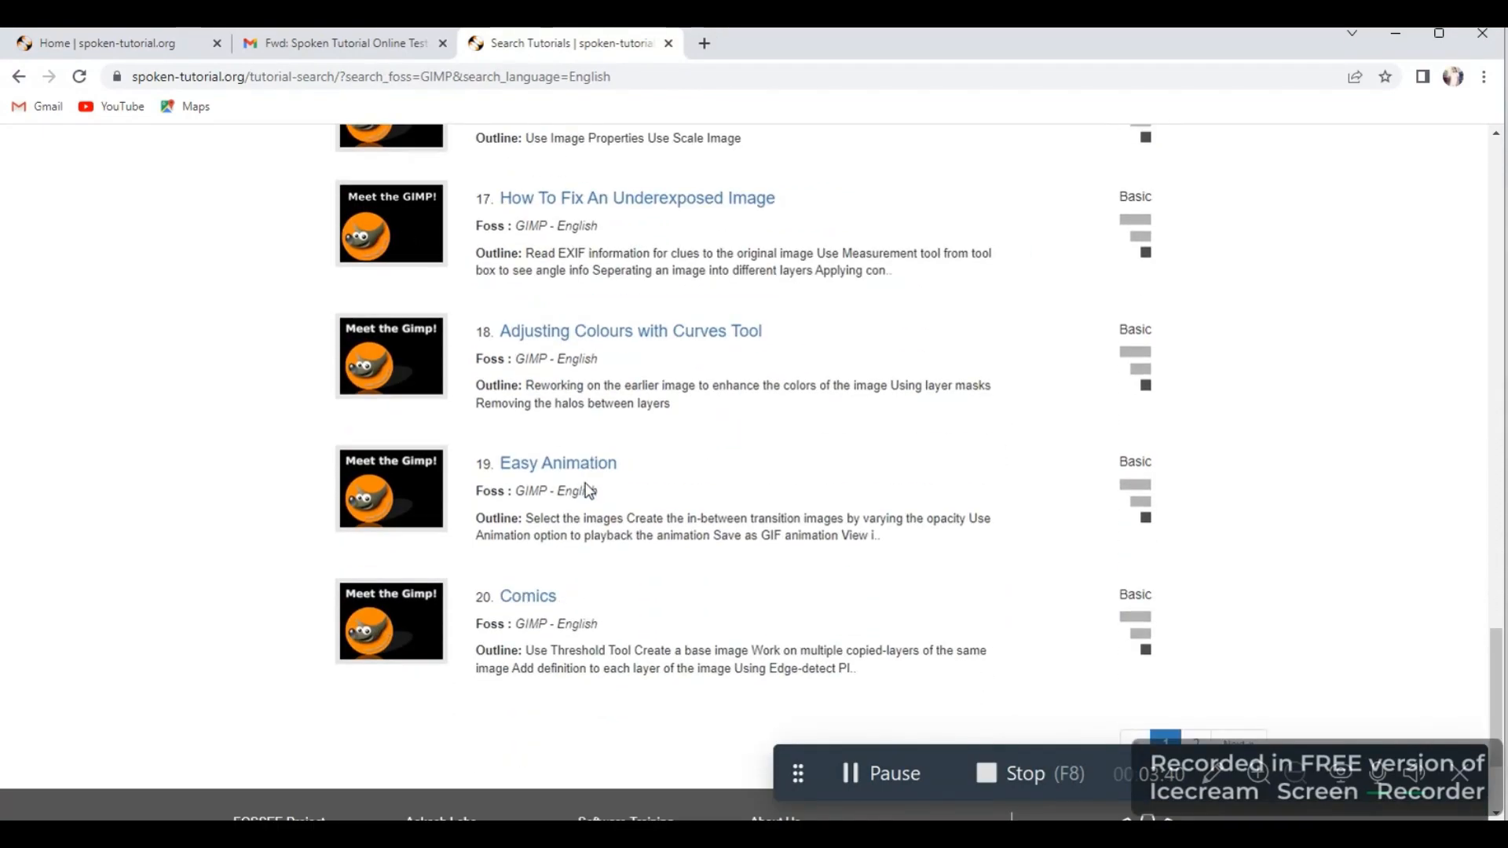
scroll(up, 3)
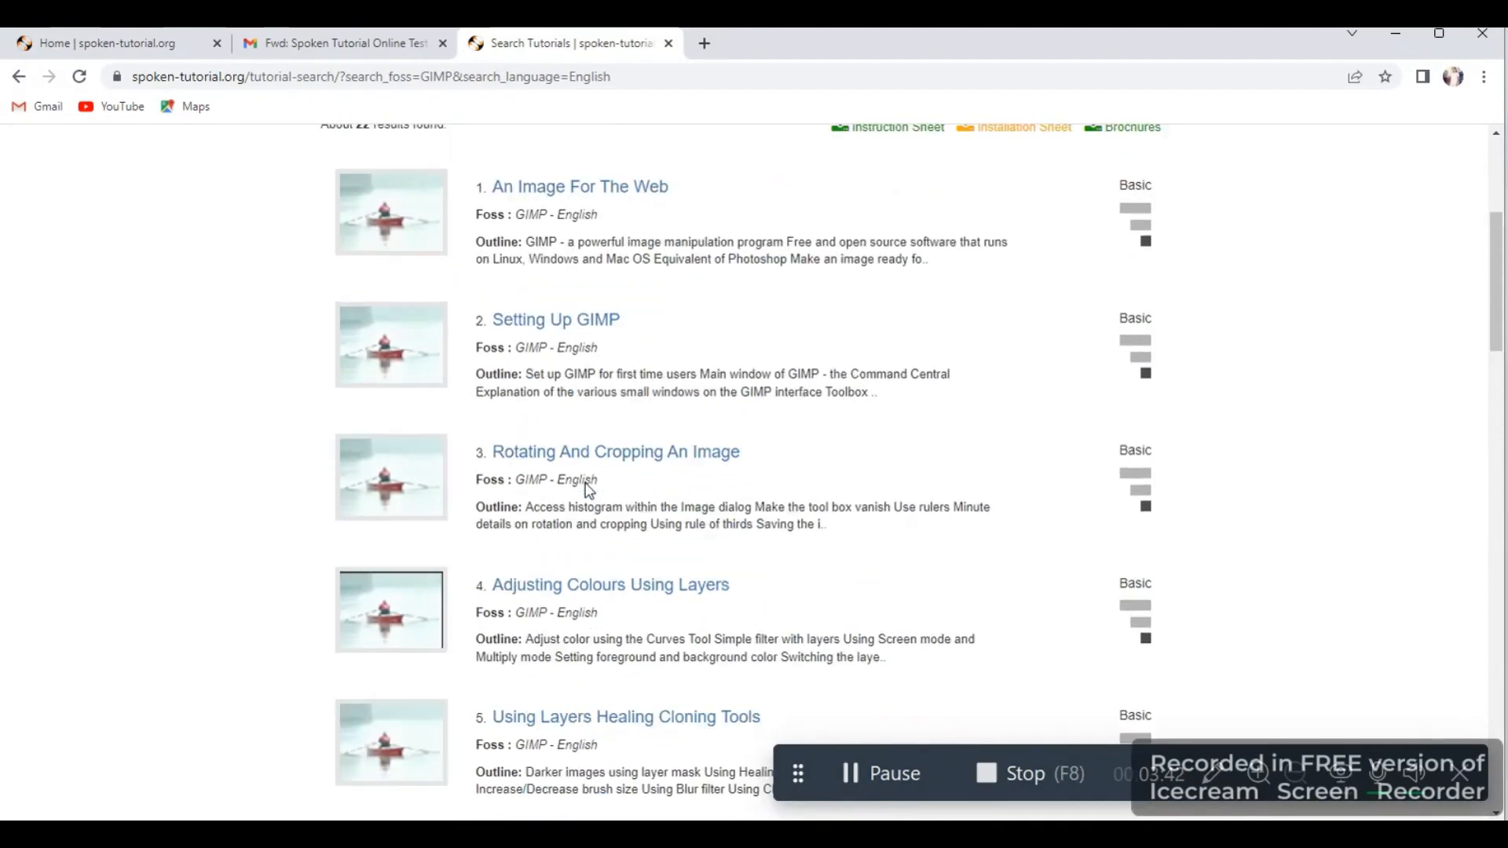
scroll(down, 3)
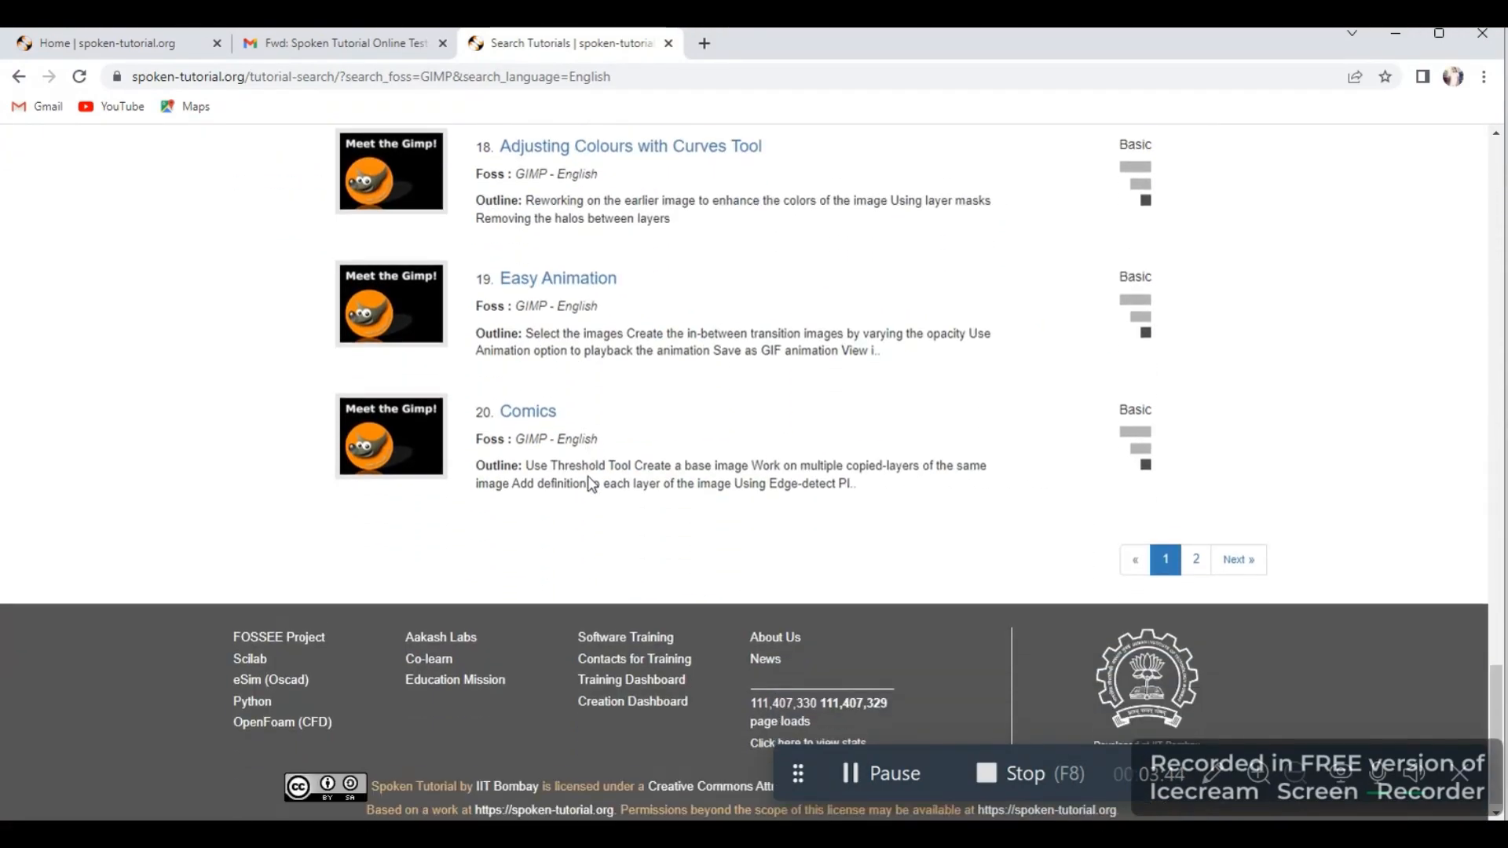
click(1237, 559)
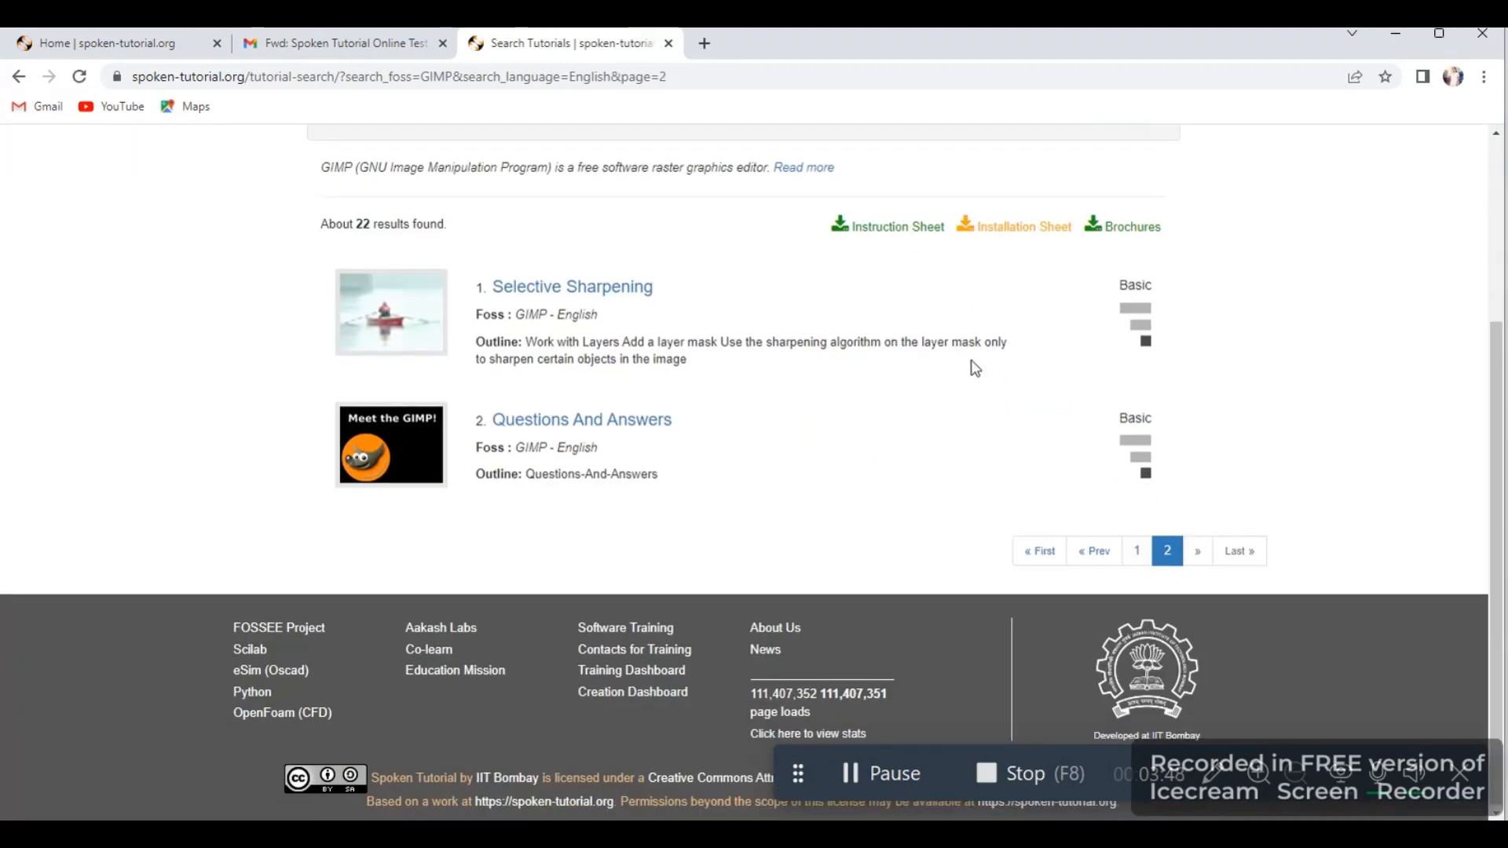
- Open the GIMP Instruction Sheet and Brochure PDFs in new tabs
scroll(up, 3)
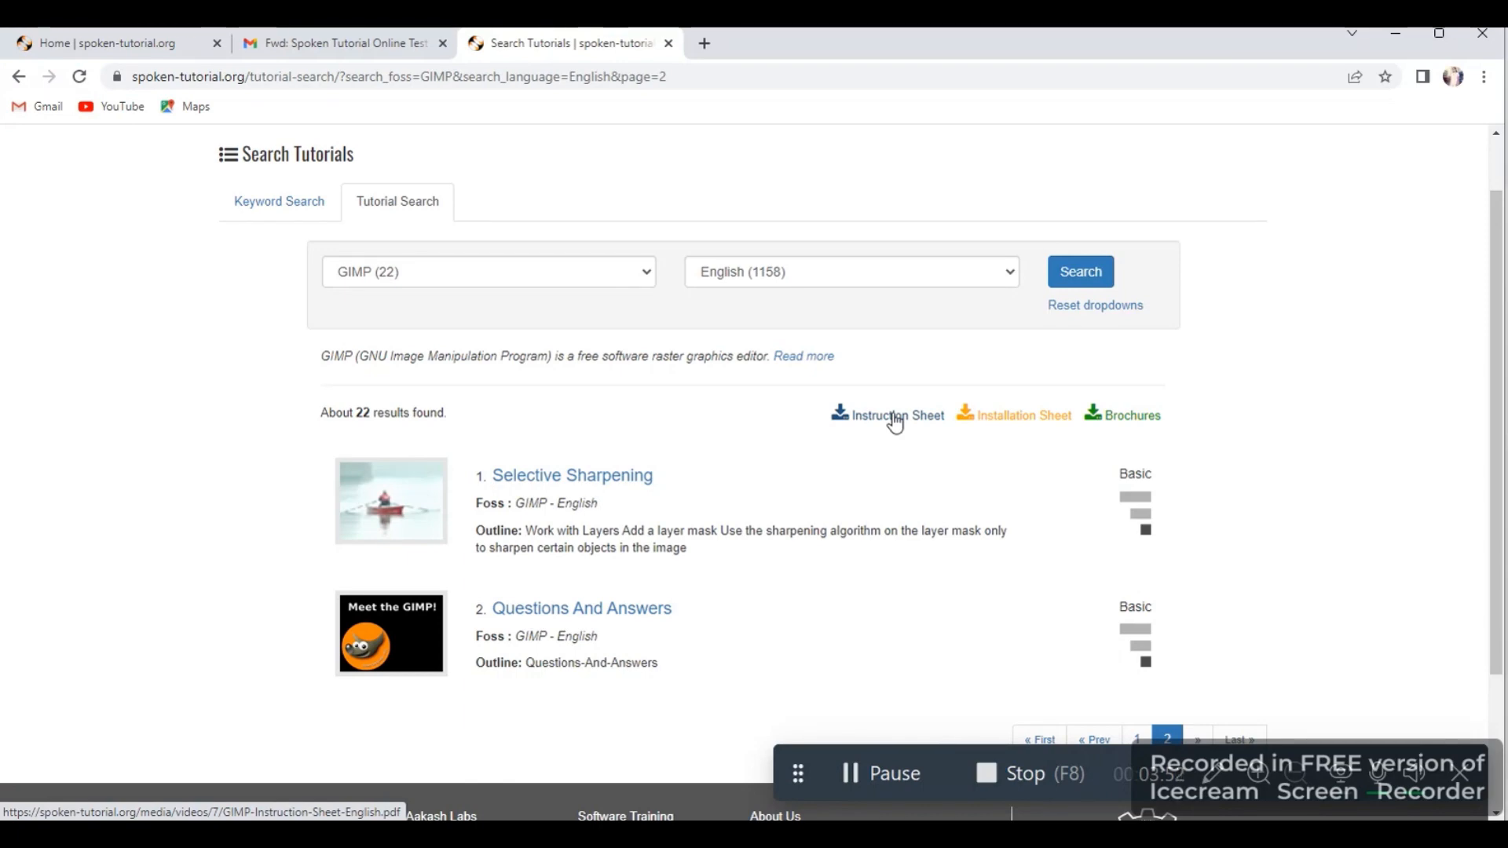
click(888, 415)
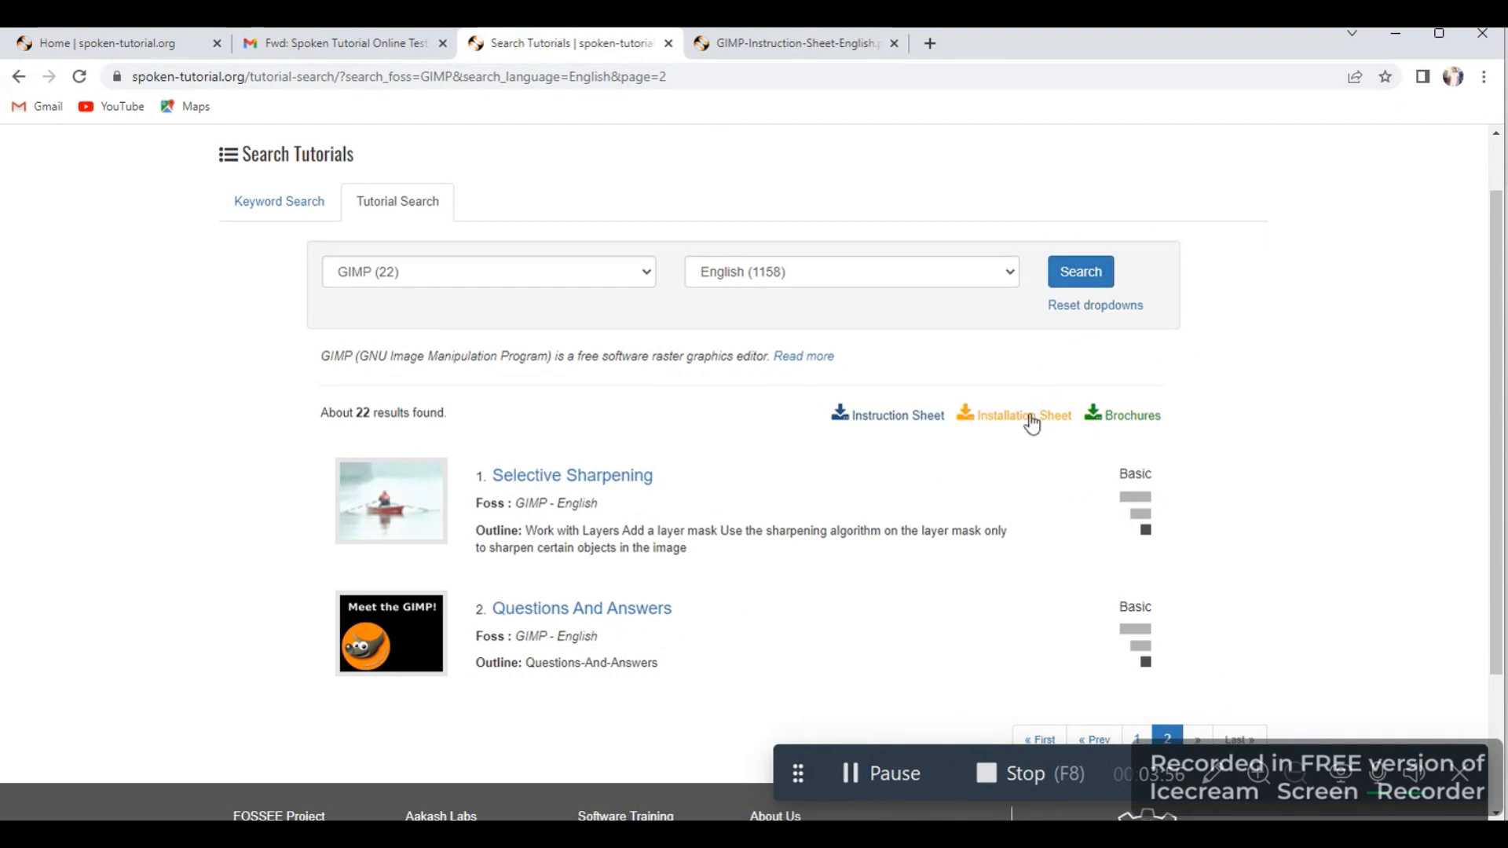
mouse_move(1131, 422)
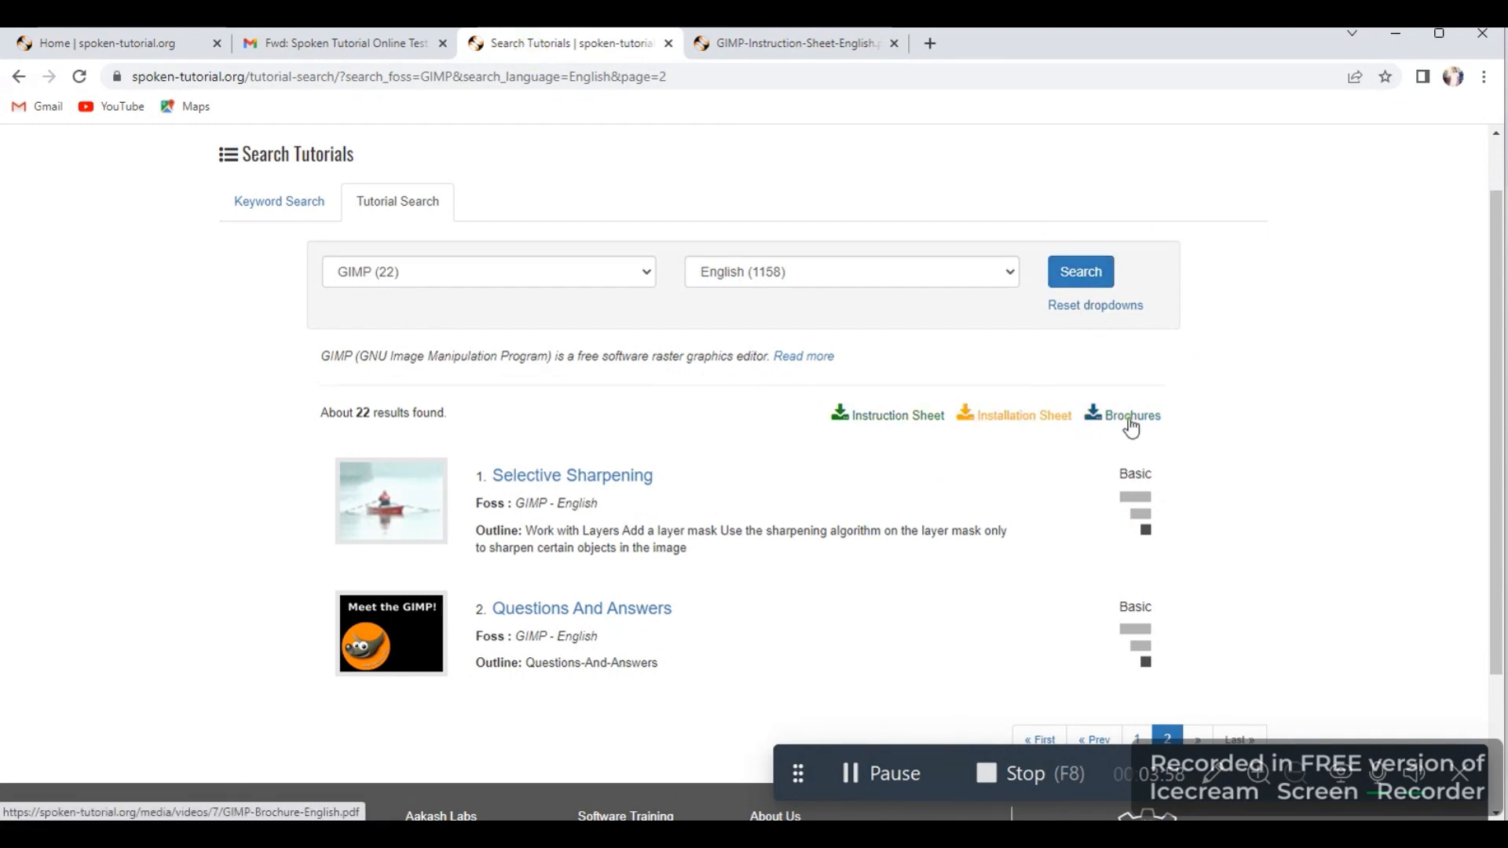
click(1133, 415)
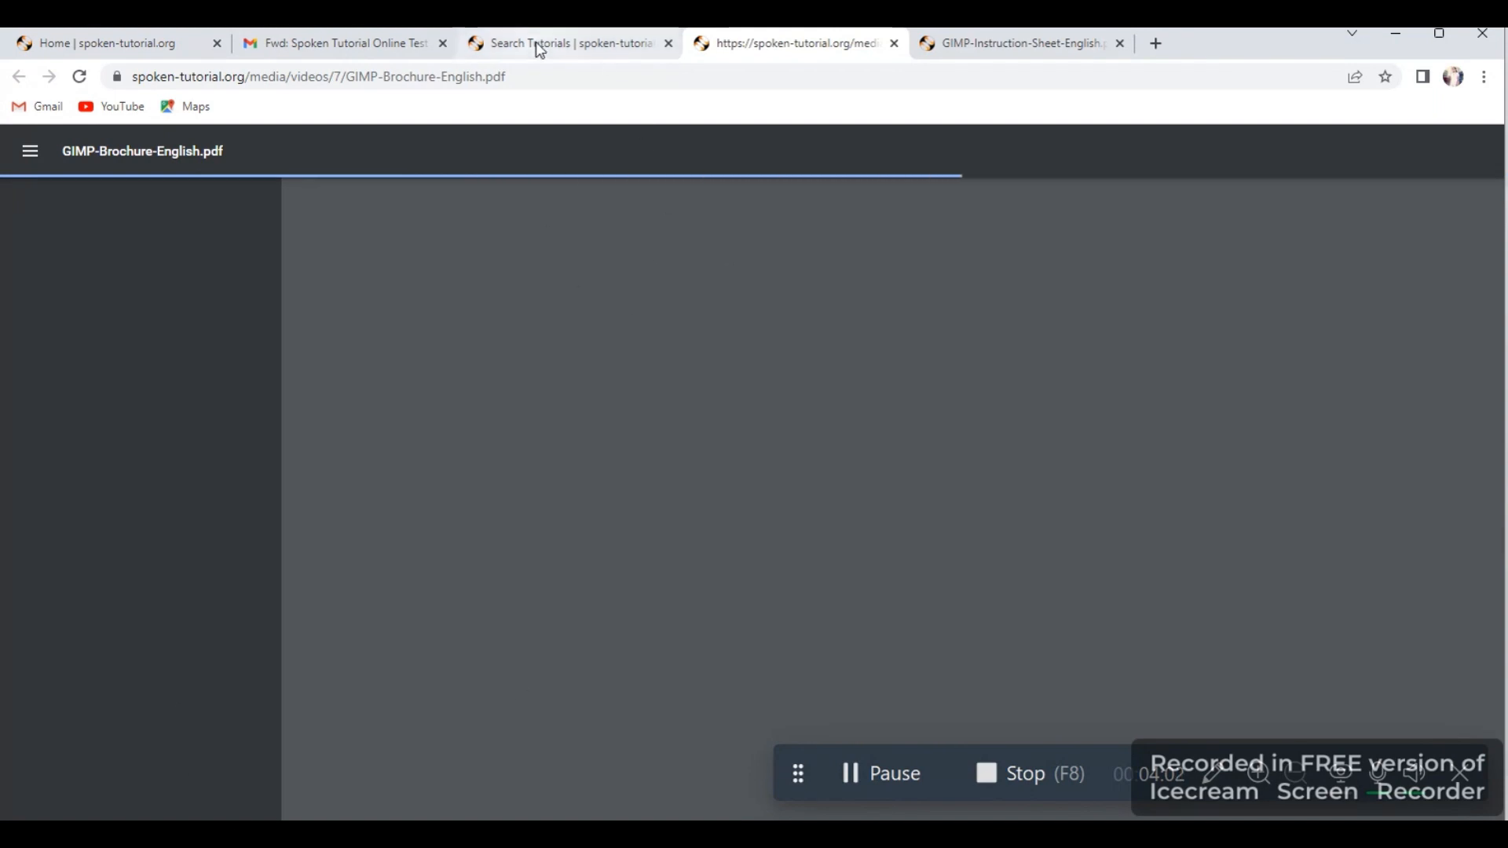
- Return to the search results and select the Selective Sharpening tutorial
click(567, 42)
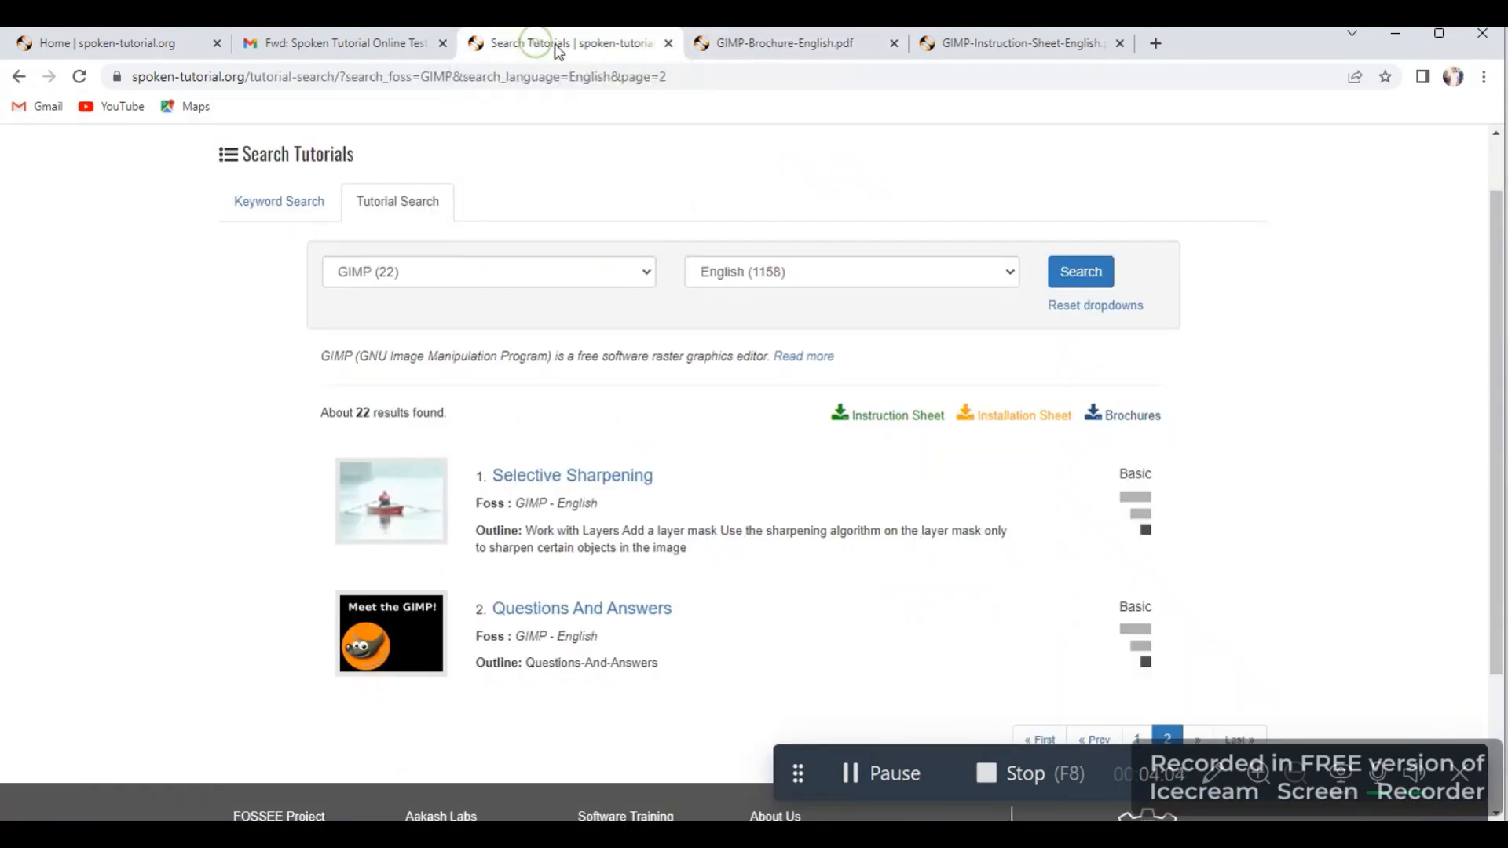
mouse_move(534, 486)
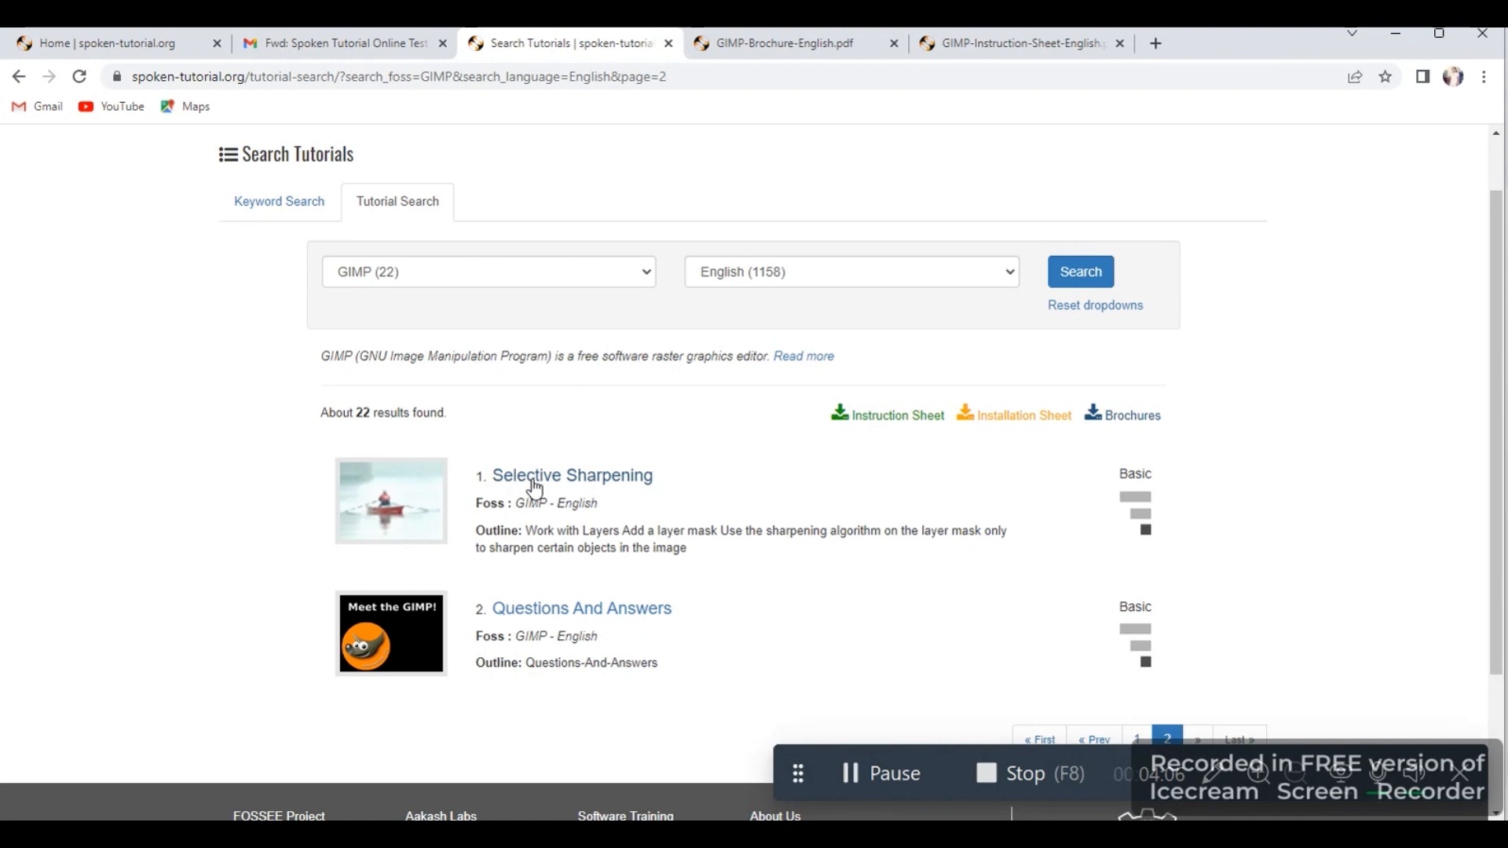
mouse_move(553, 479)
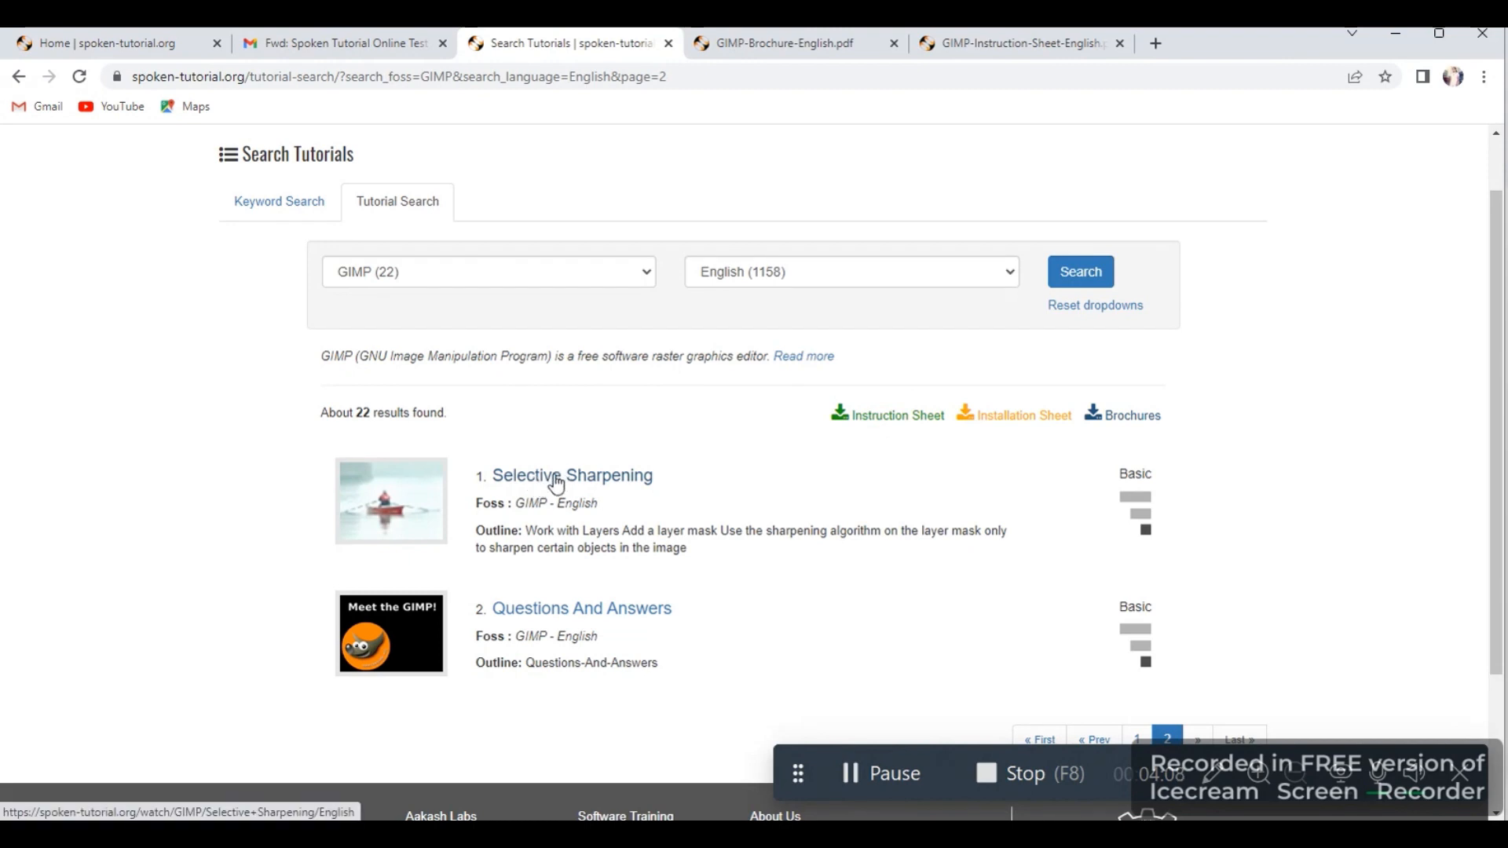
click(572, 475)
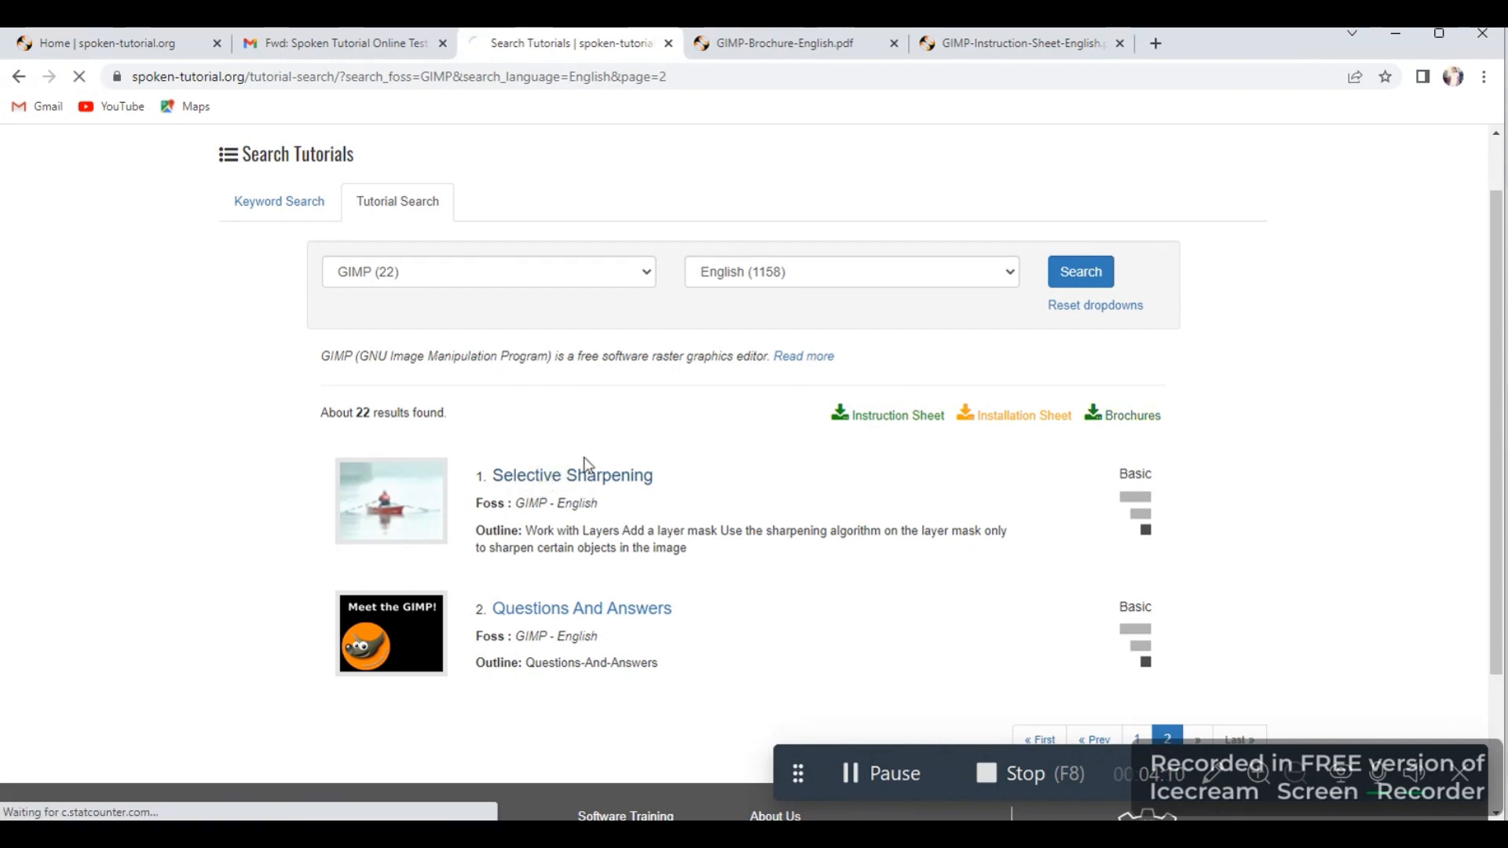
- Load the Selective Sharpening tutorial page and review its outline, script and slides
click(572, 474)
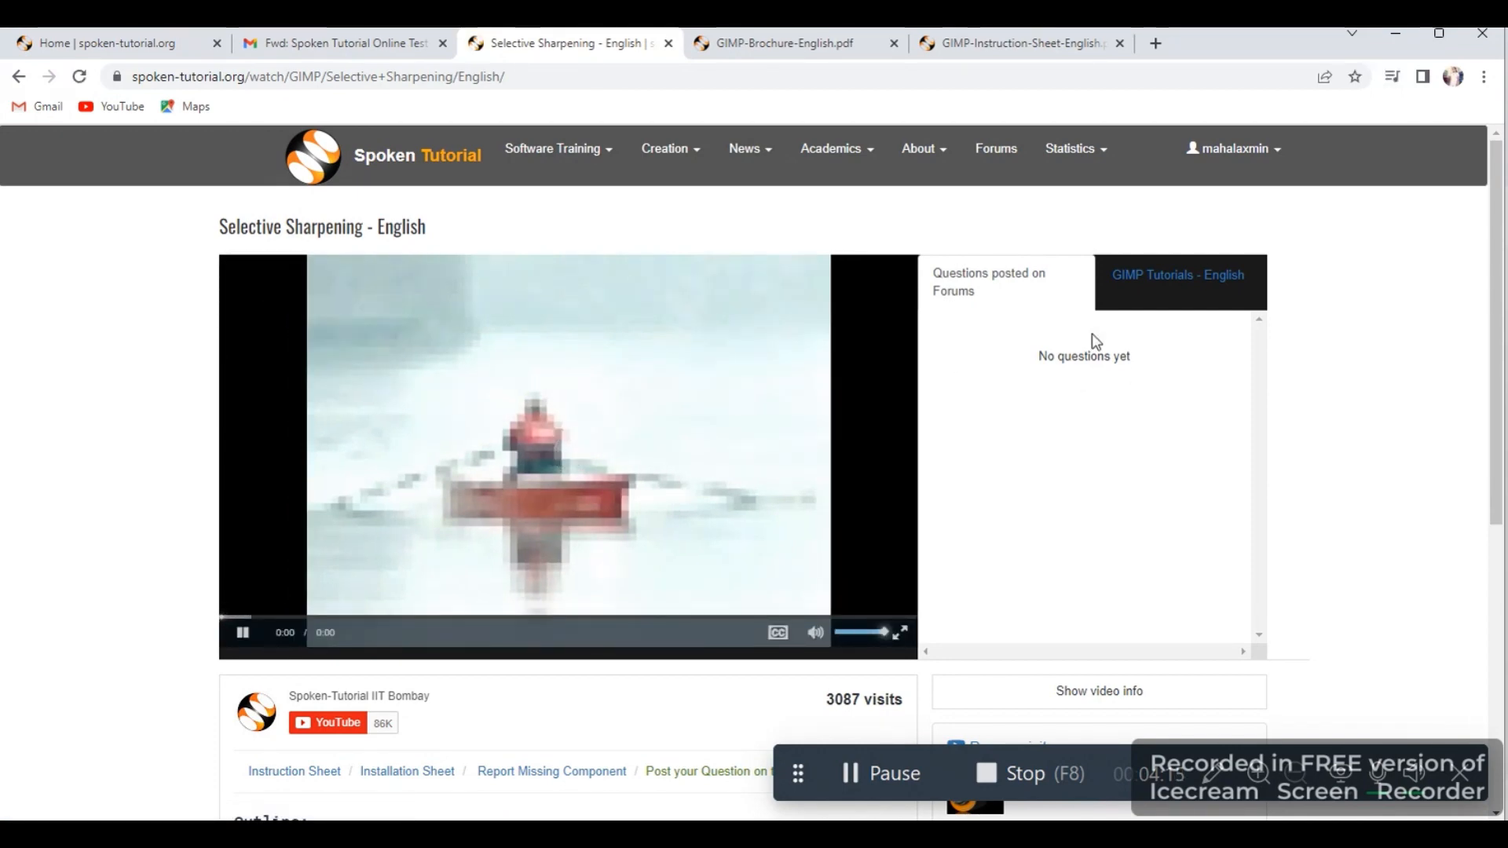
mouse_move(1005, 602)
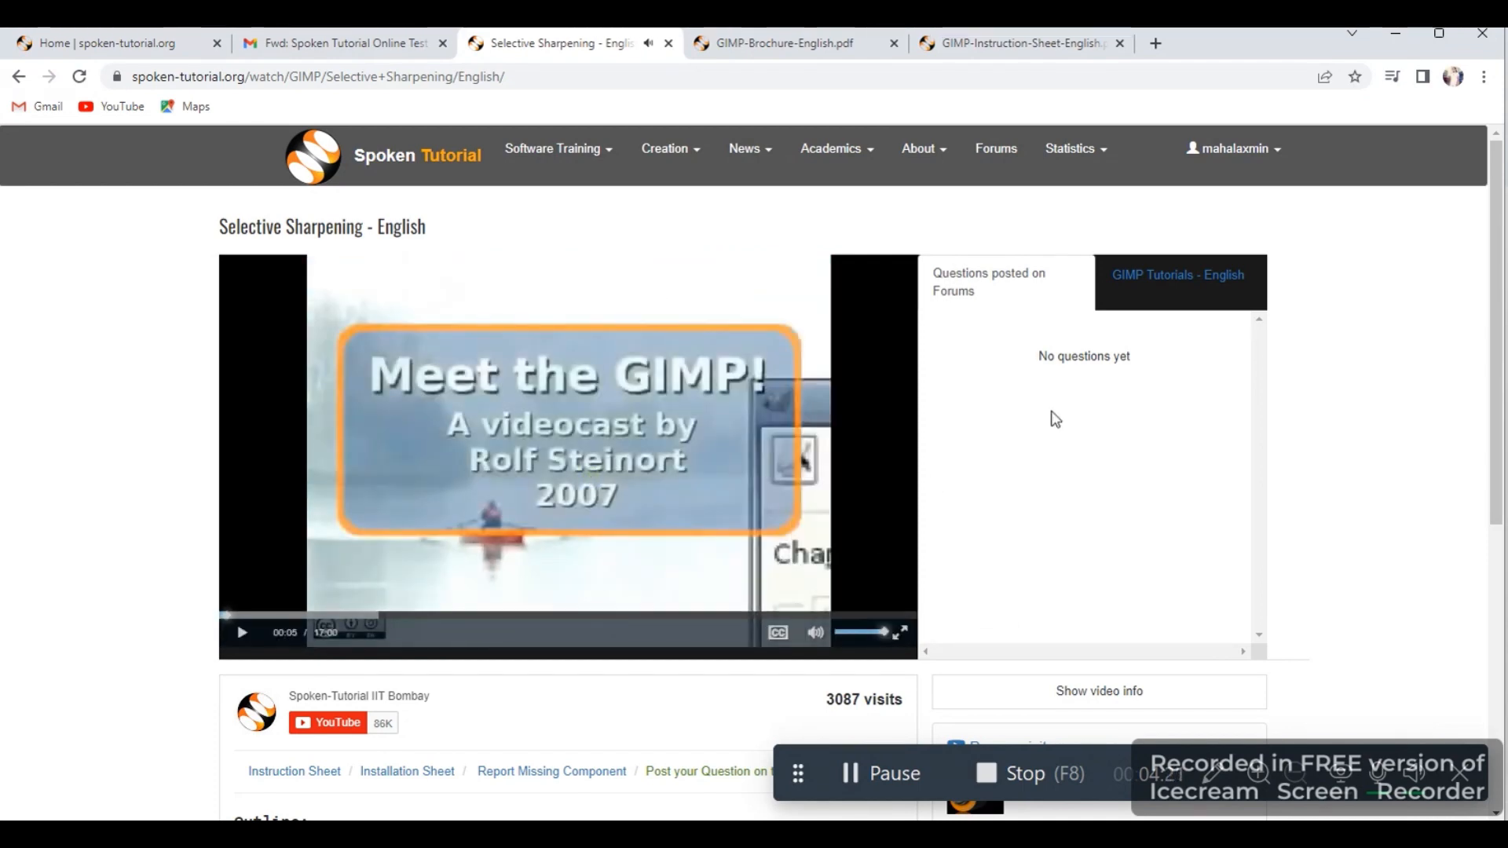
scroll(down, 3)
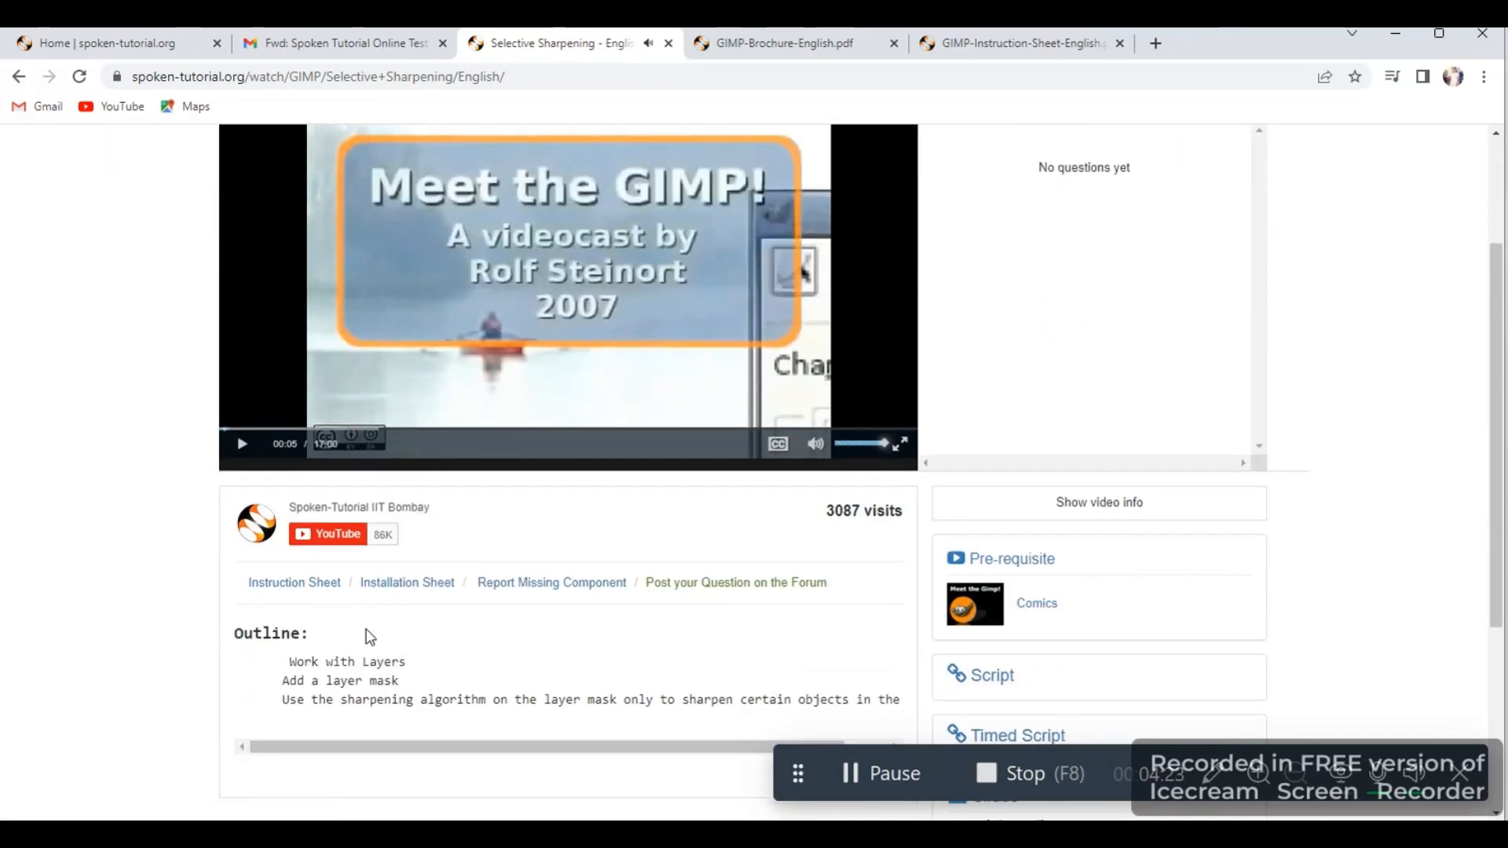
scroll(down, 3)
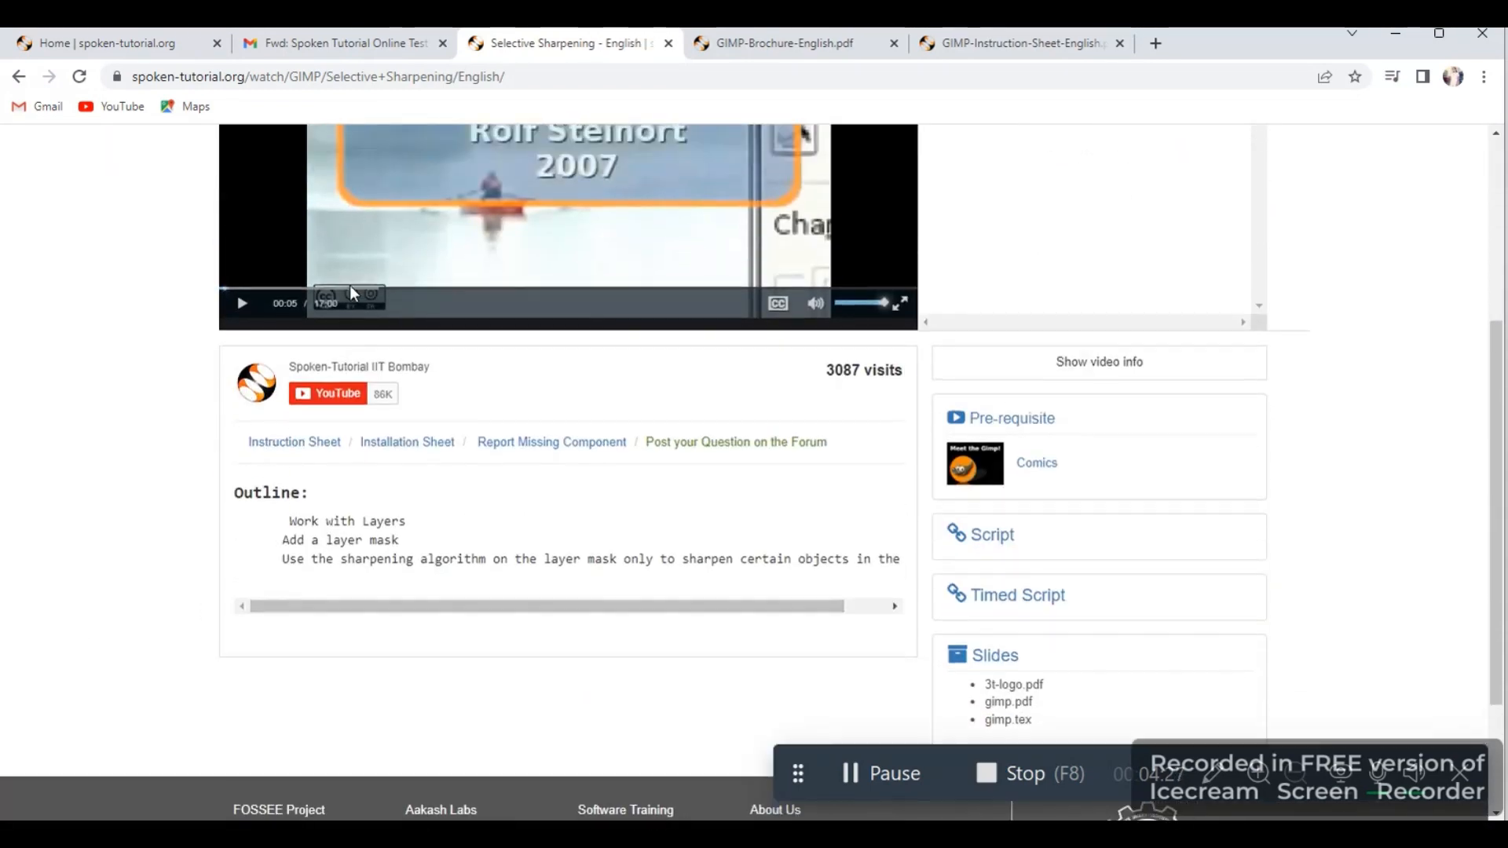
scroll(up, 3)
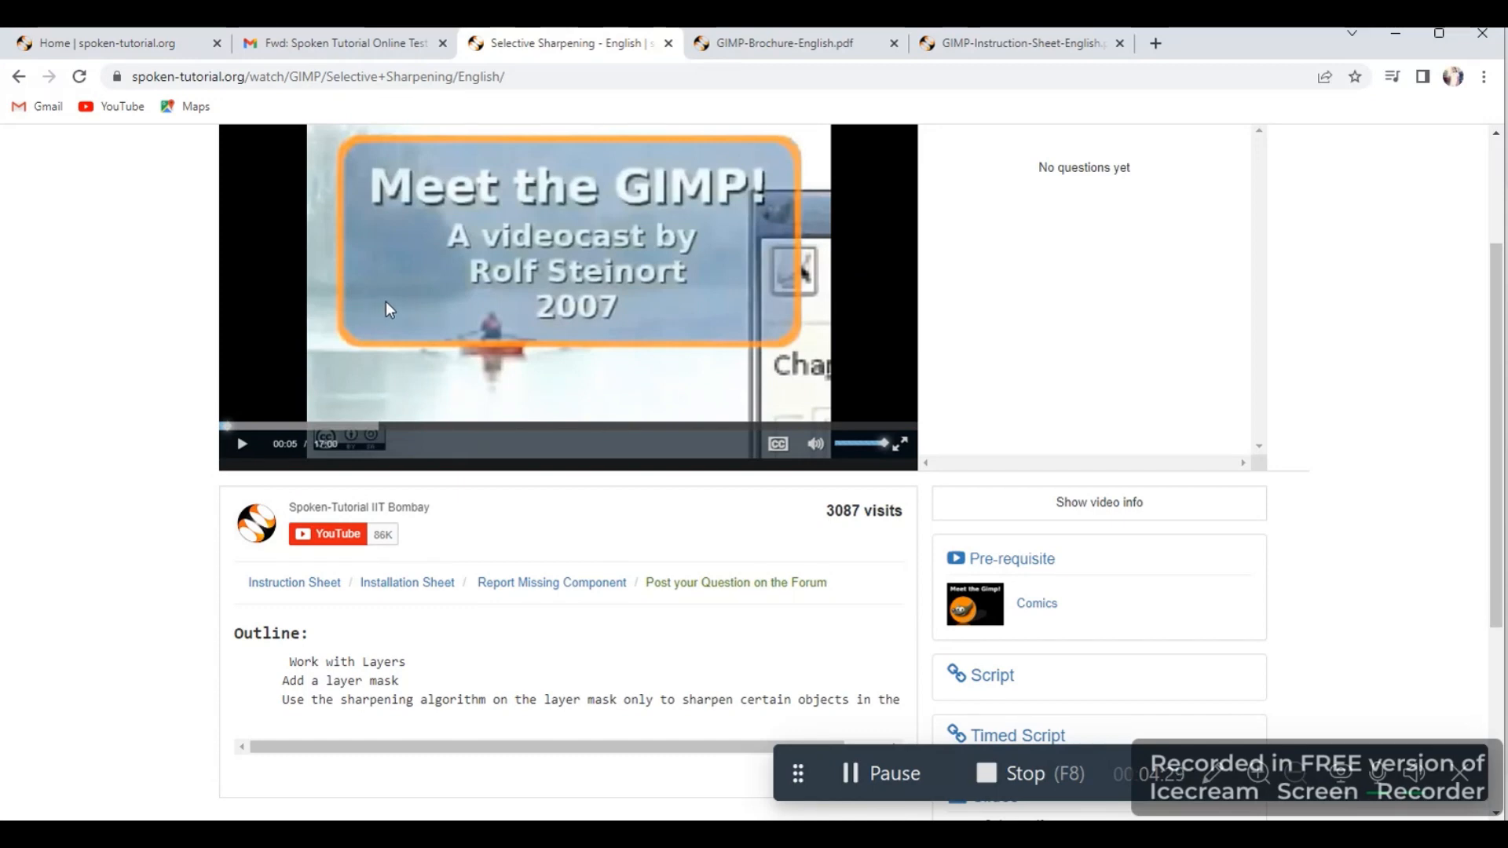
mouse_move(405, 301)
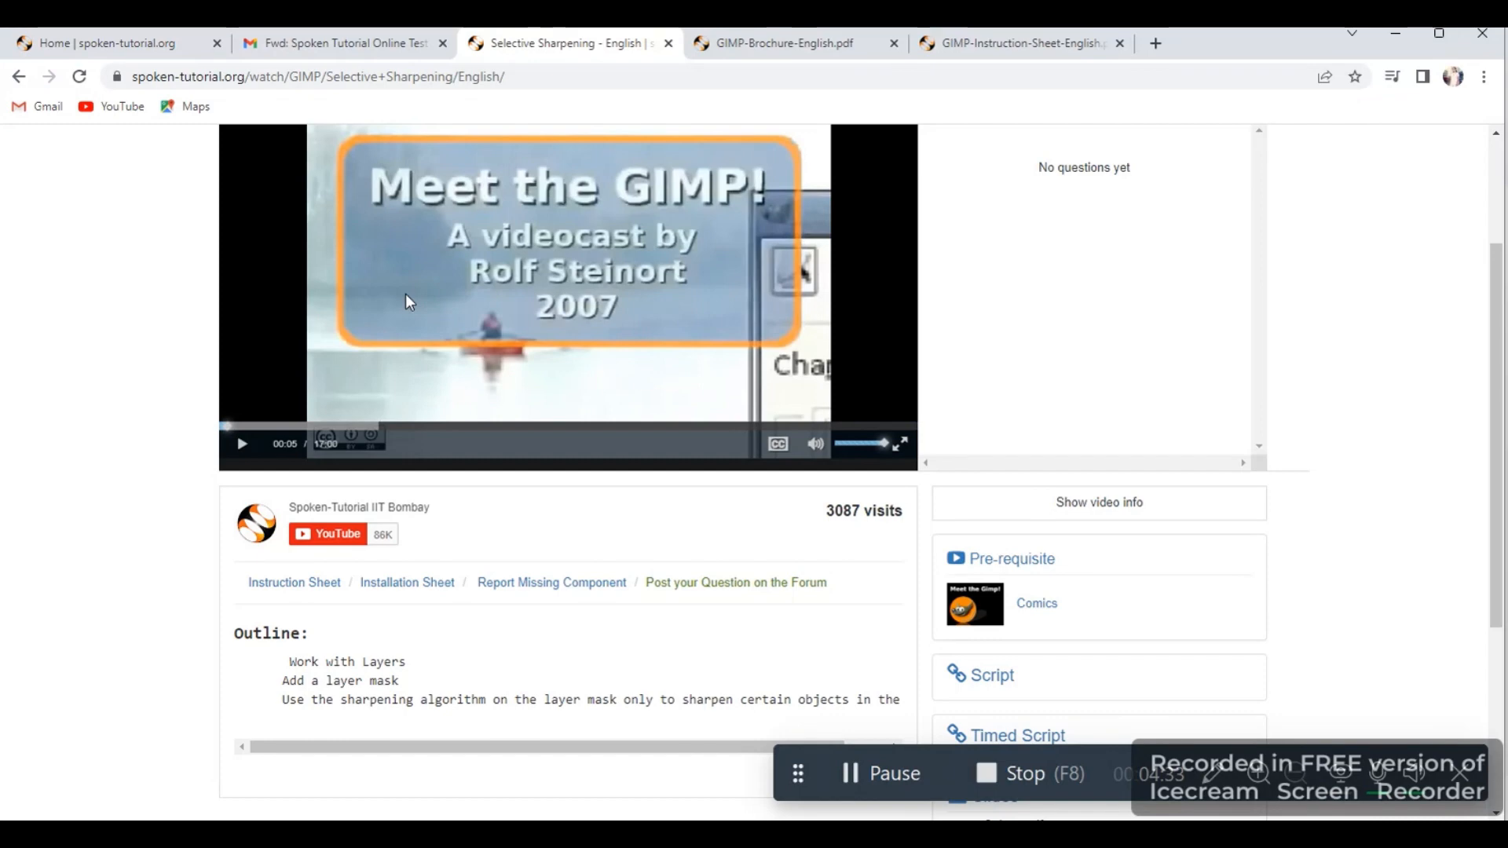
mouse_move(926, 754)
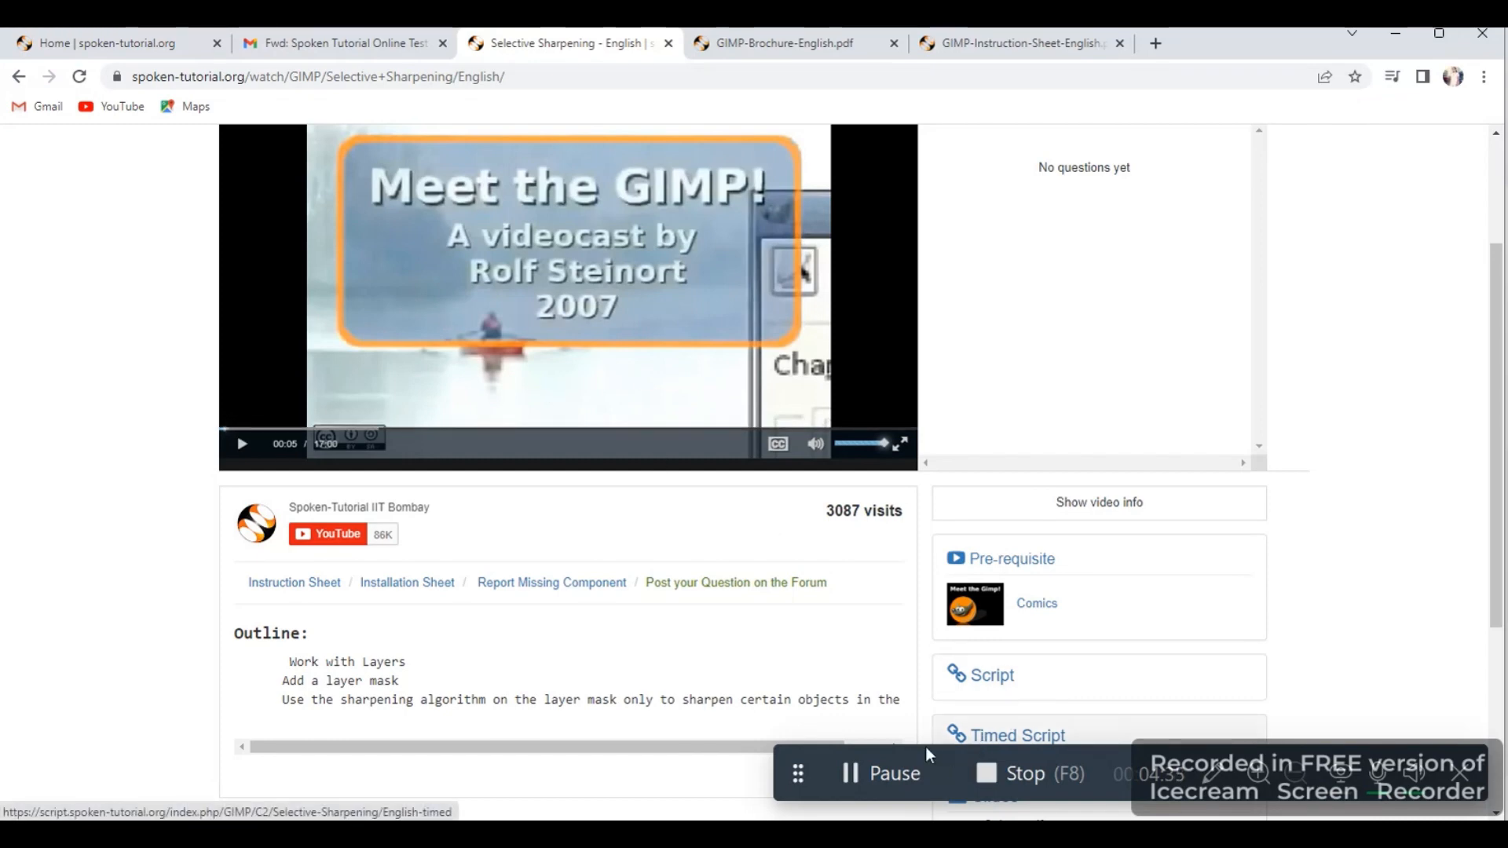
mouse_move(880, 773)
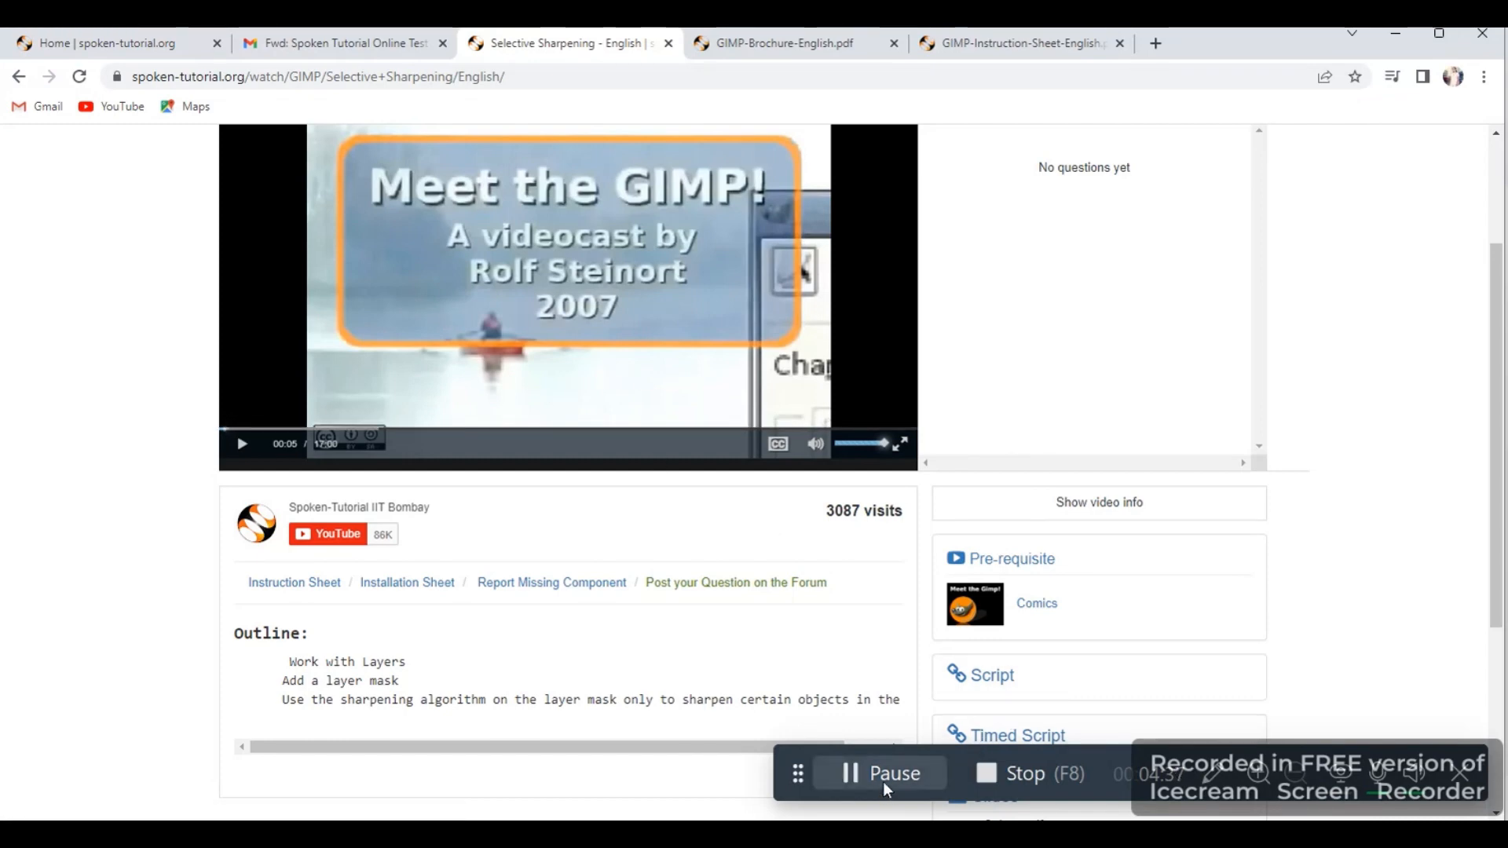